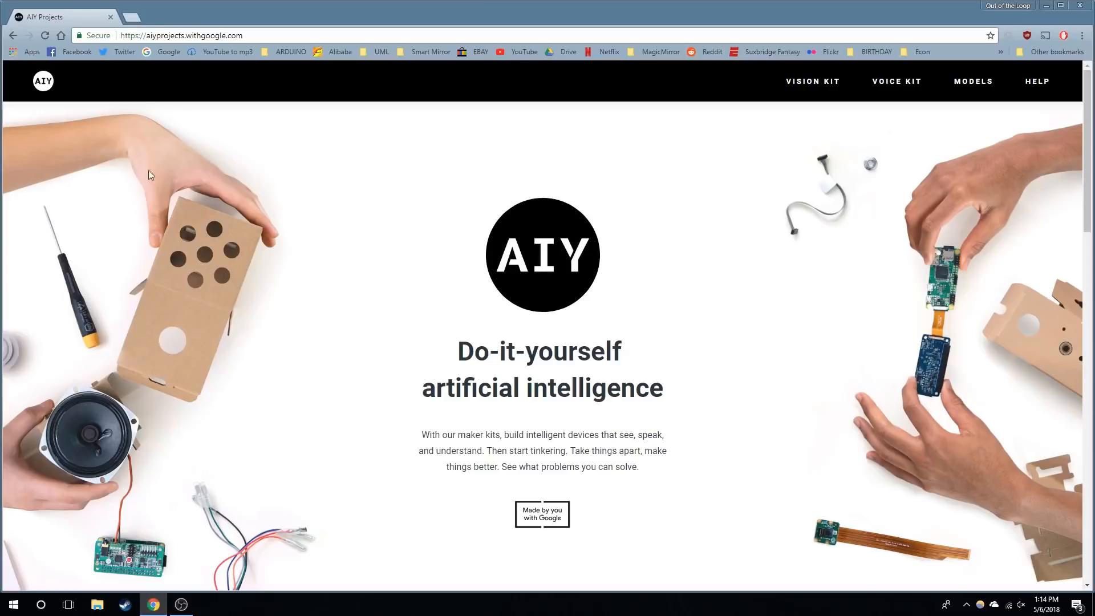
- From the earlier-version Voice Kit assembly guide, download the Voice Kit SD image (.xz)
{"action": "left_click", "coordinate": [895, 81]}
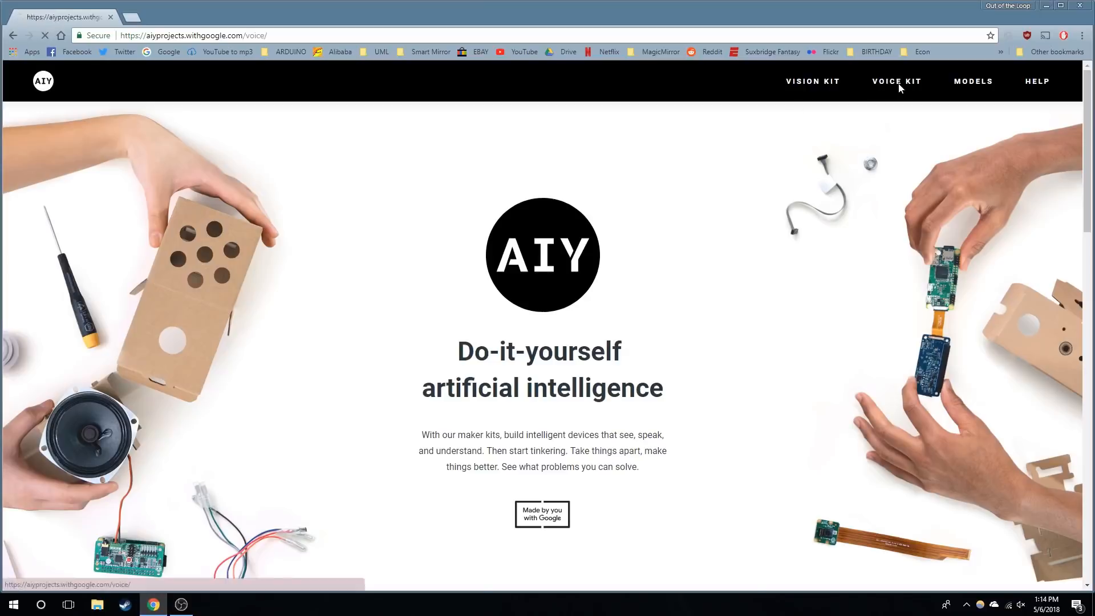
{"action": "left_click", "coordinate": [895, 81]}
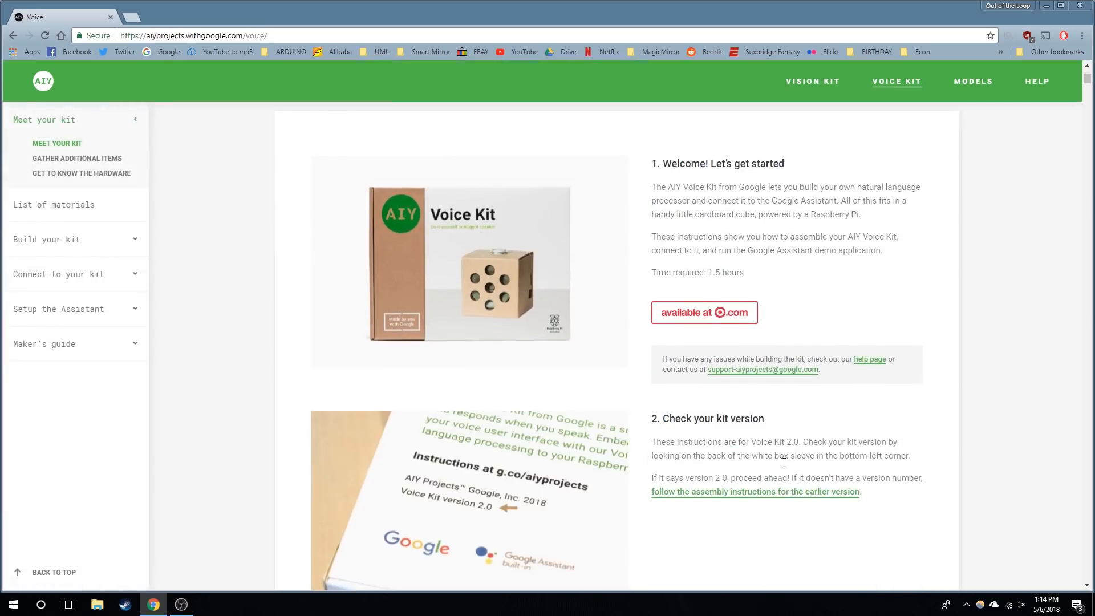
{"action": "left_click", "coordinate": [755, 491]}
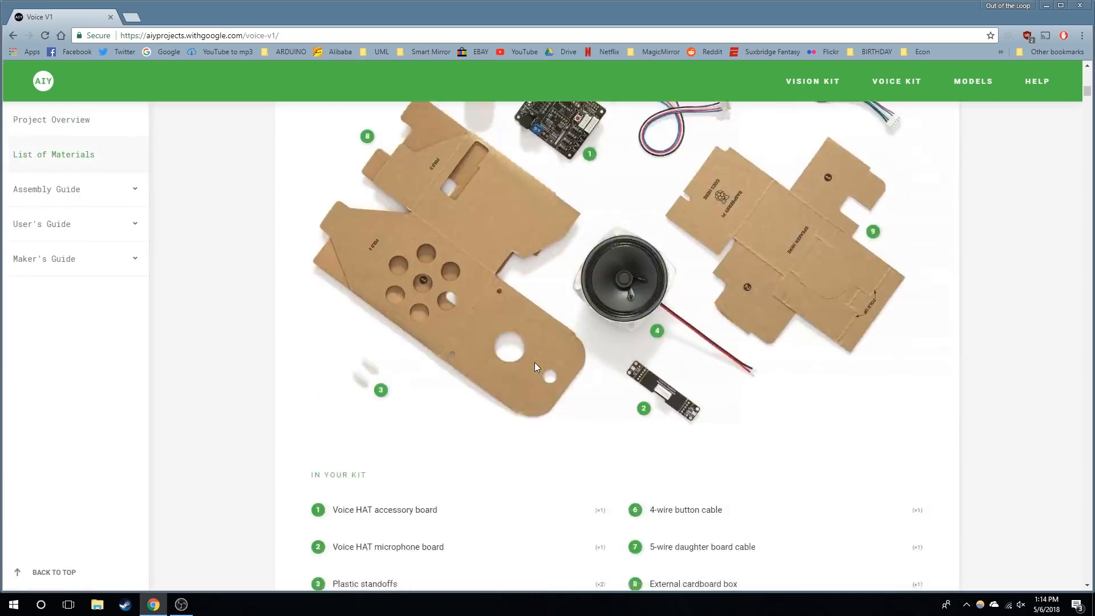
{"action": "left_click", "coordinate": [47, 189]}
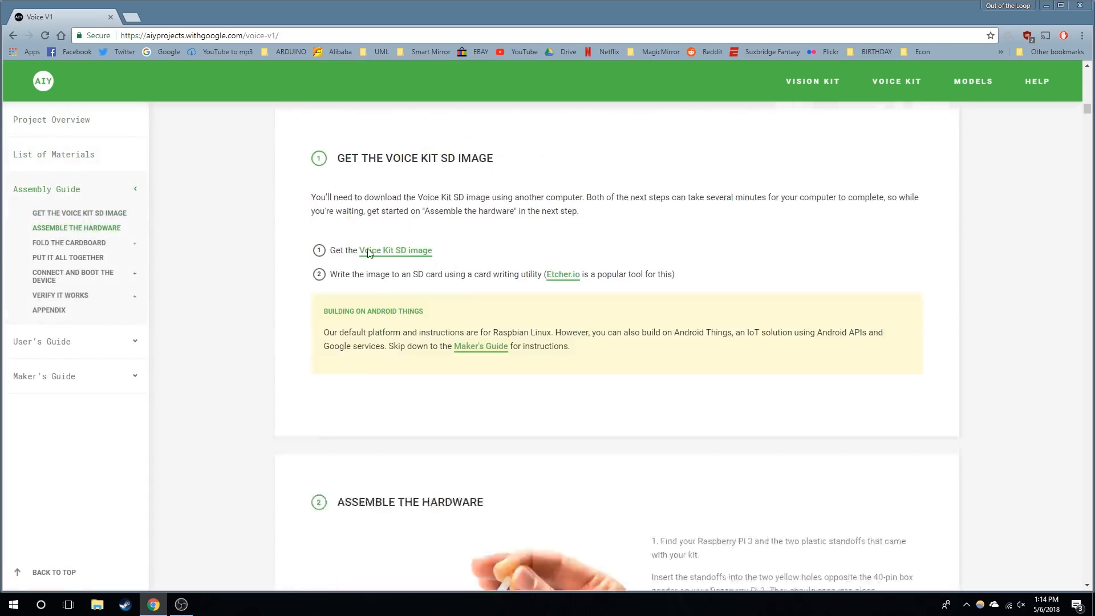
{"action": "left_click", "coordinate": [394, 250]}
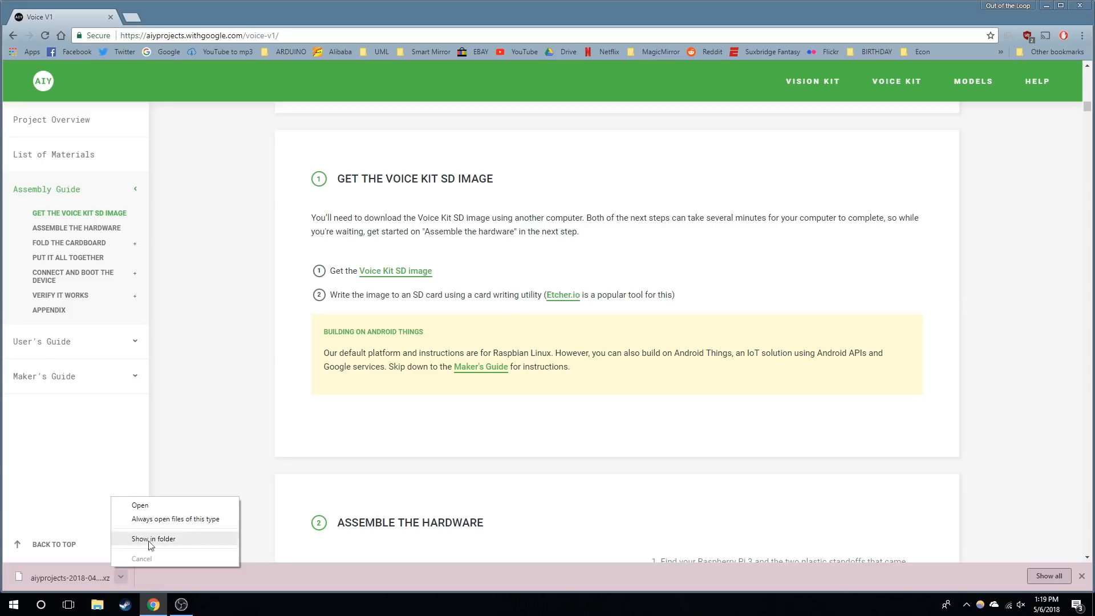
- Reveal the downloaded image in its folder and choose it in Etcher as the image to flash
{"action": "left_click", "coordinate": [153, 539]}
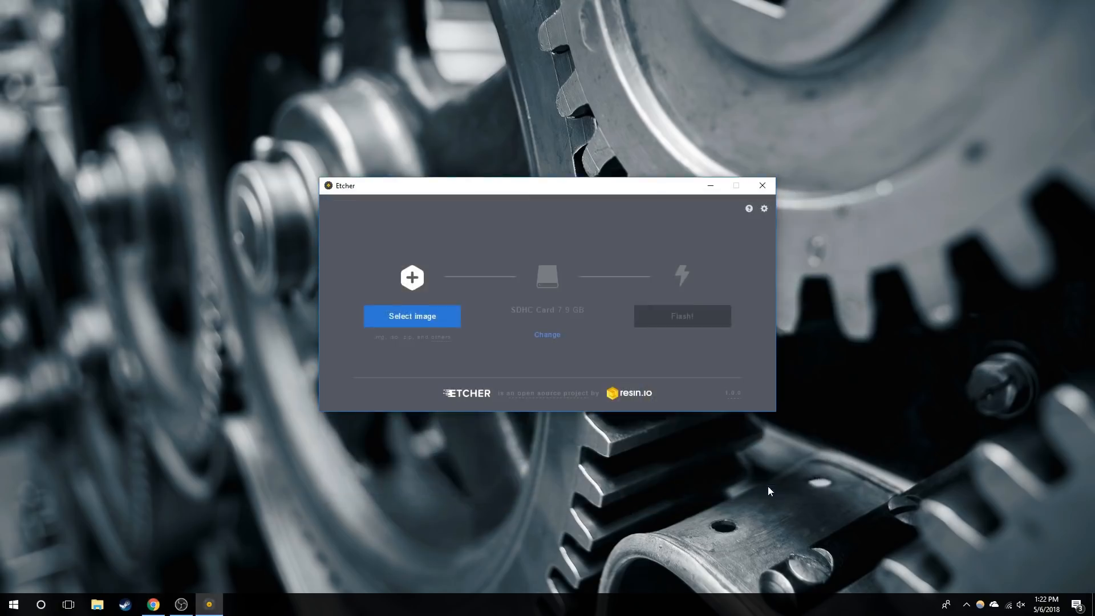
{"action": "left_click", "coordinate": [681, 315]}
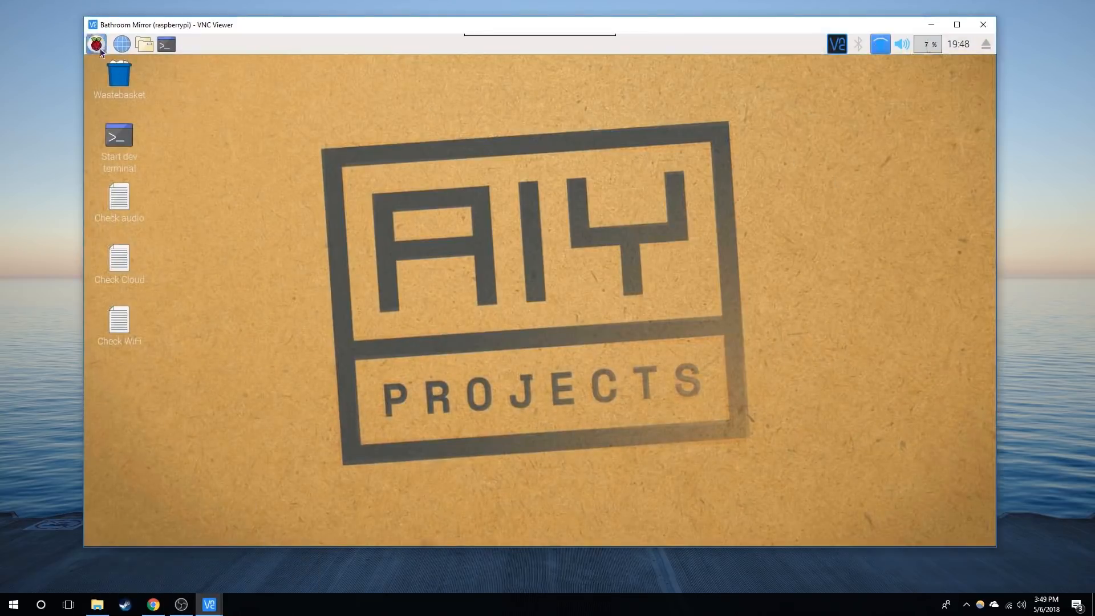
- Run the Check audio script, answer y that the test sound was heard, starting the mic test
{"action": "left_click", "coordinate": [96, 44]}
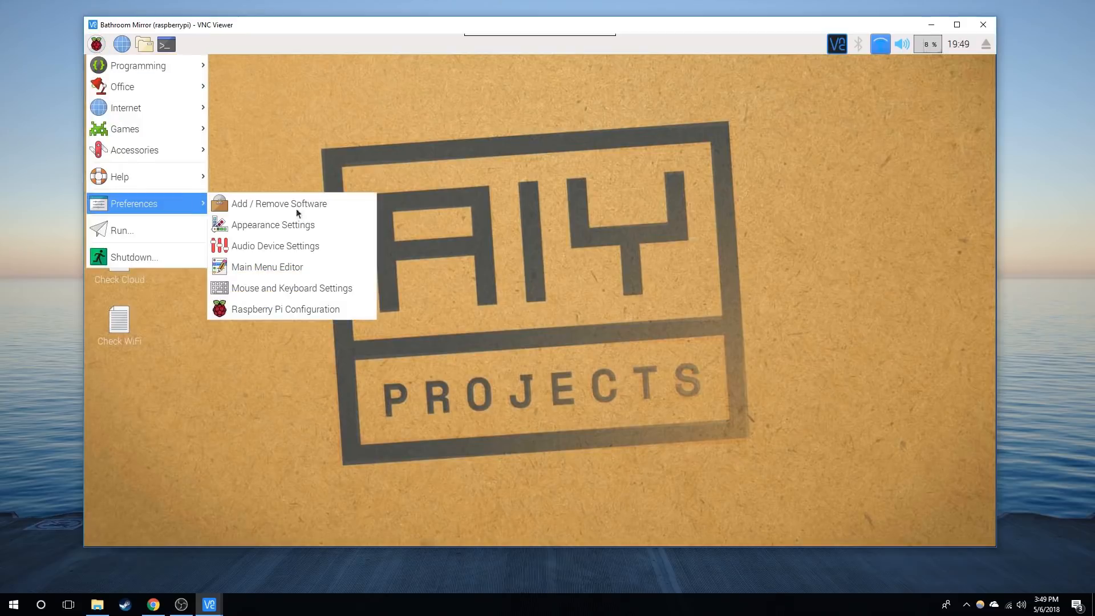
{"action": "left_click", "coordinate": [275, 245]}
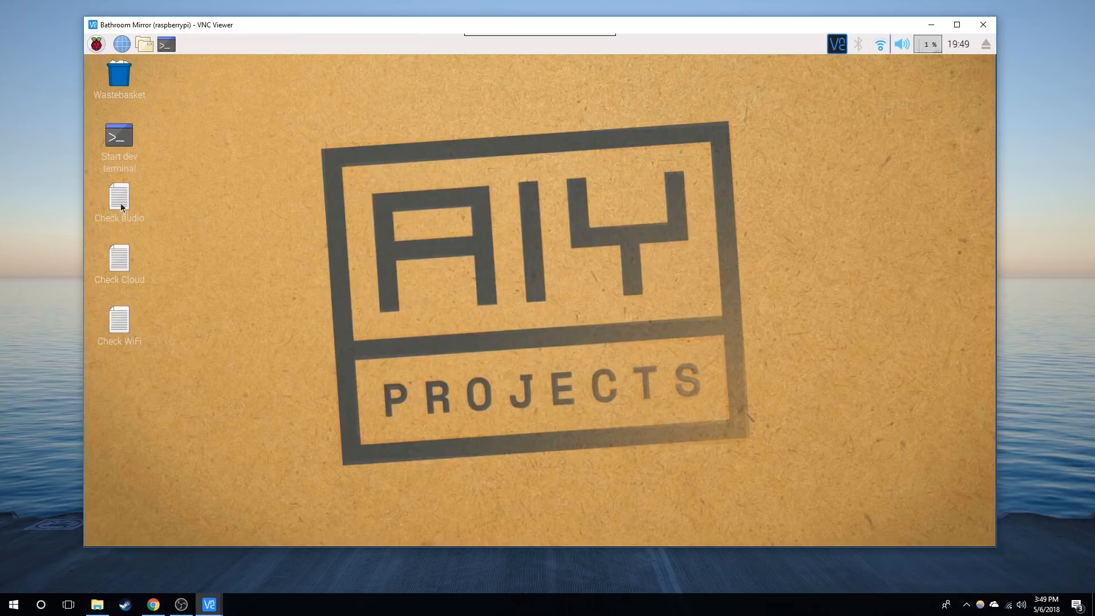
{"action": "double_click", "coordinate": [118, 202]}
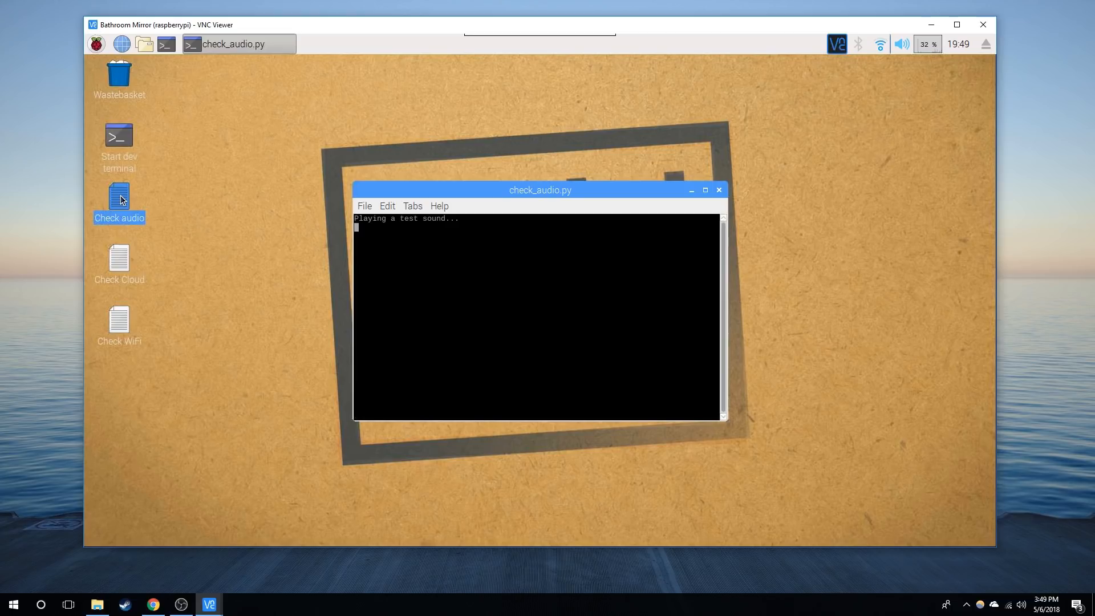
{"action": "type", "text": "y"}
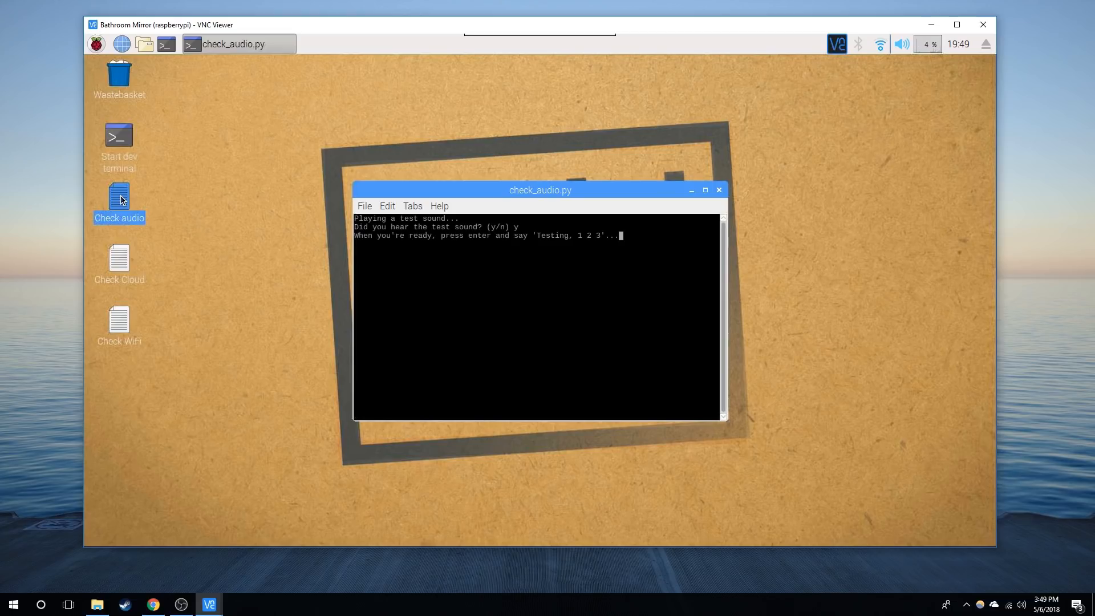
{"action": "key", "text": "enter"}
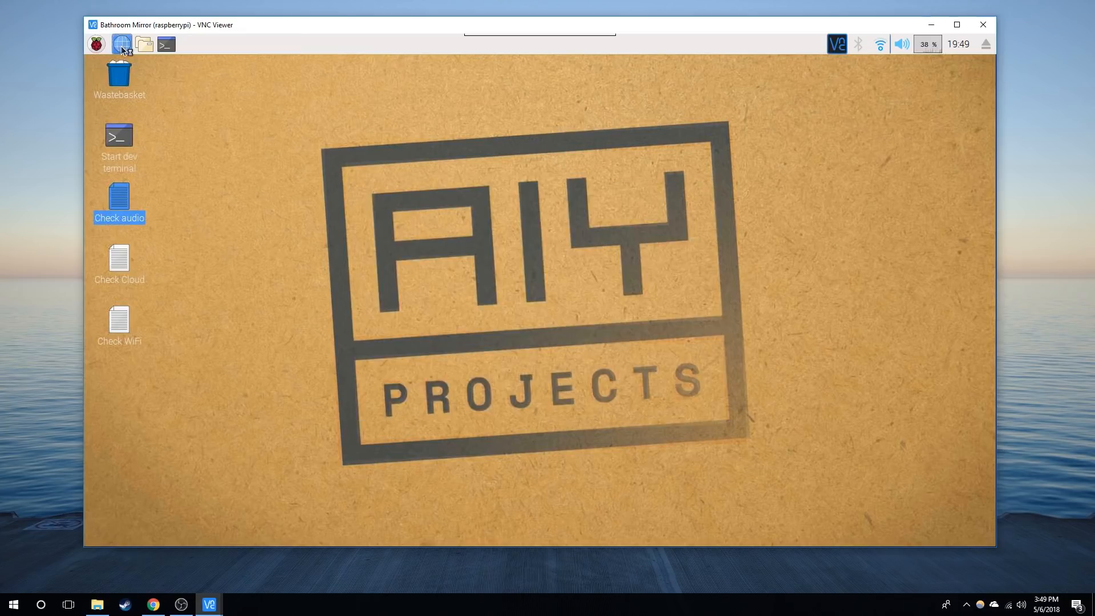
- In Chromium on the Pi, sign in to the Google API Console with email and password
{"action": "left_click", "coordinate": [122, 44]}
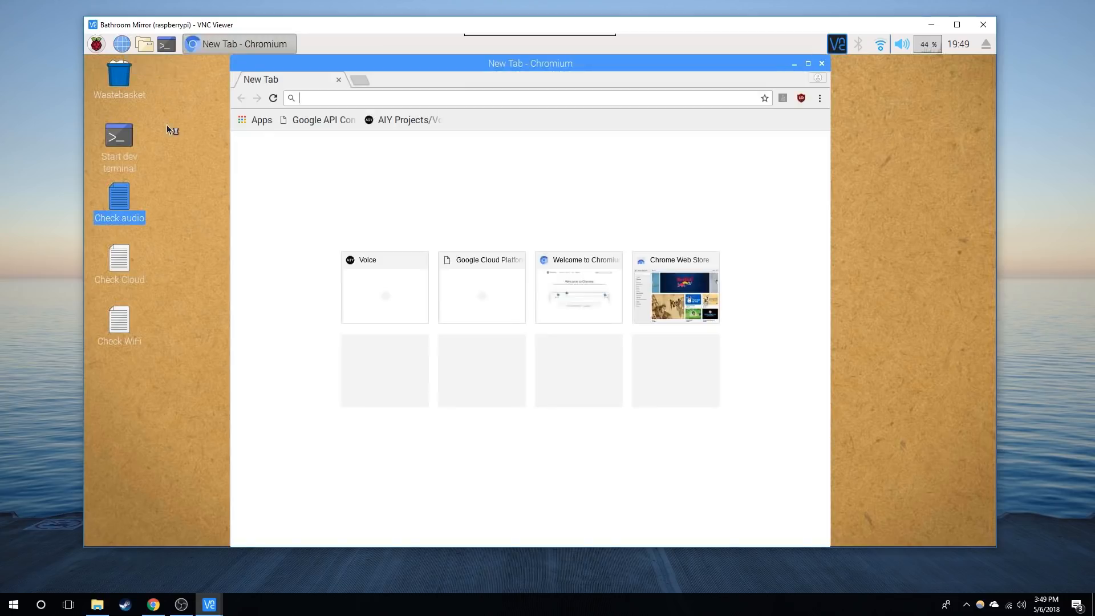
{"action": "left_click", "coordinate": [323, 119]}
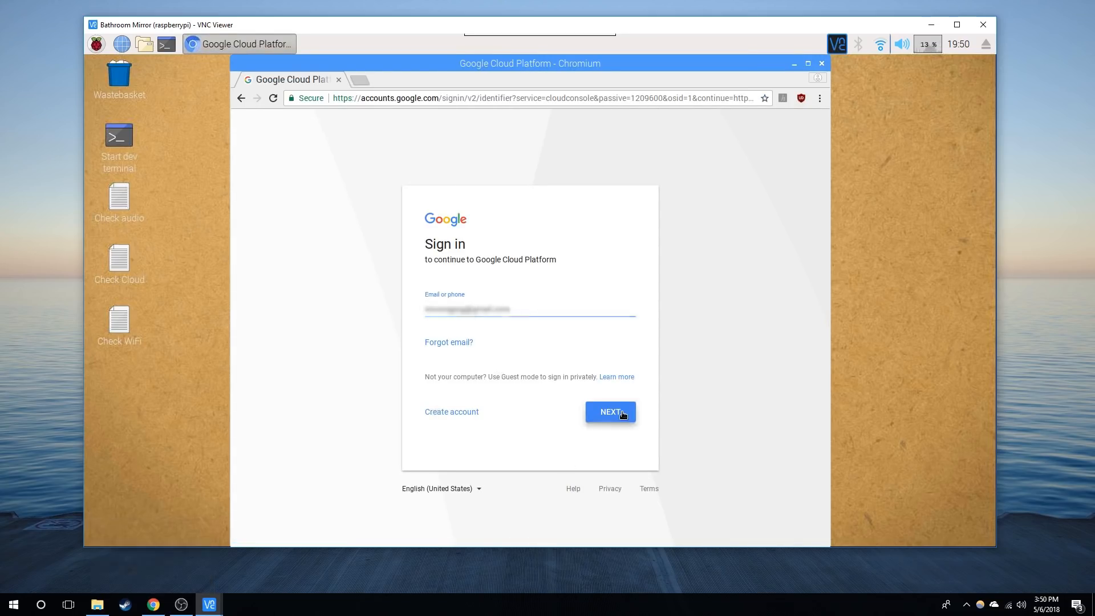
{"action": "left_click", "coordinate": [608, 411]}
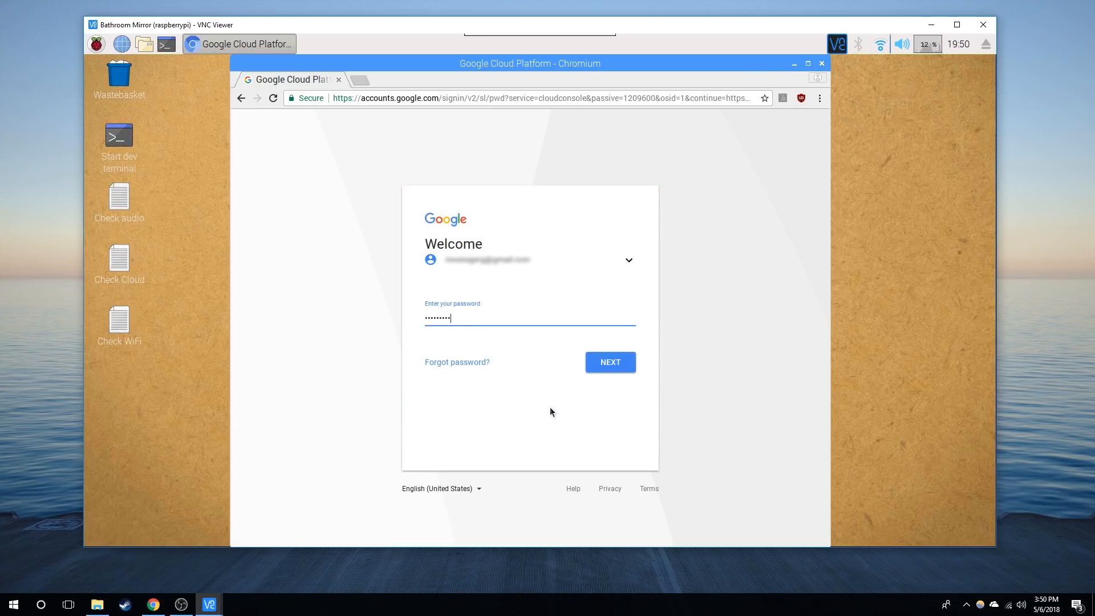
{"action": "left_click", "coordinate": [609, 362]}
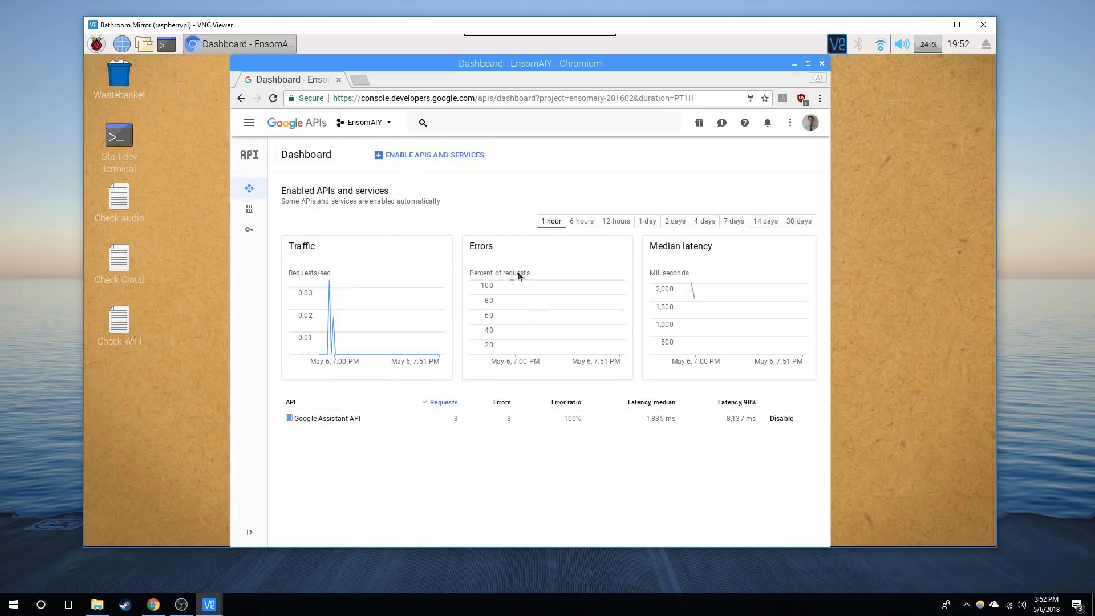
- From the project selector, create a new project named GrensomMirror
{"action": "left_click", "coordinate": [364, 122]}
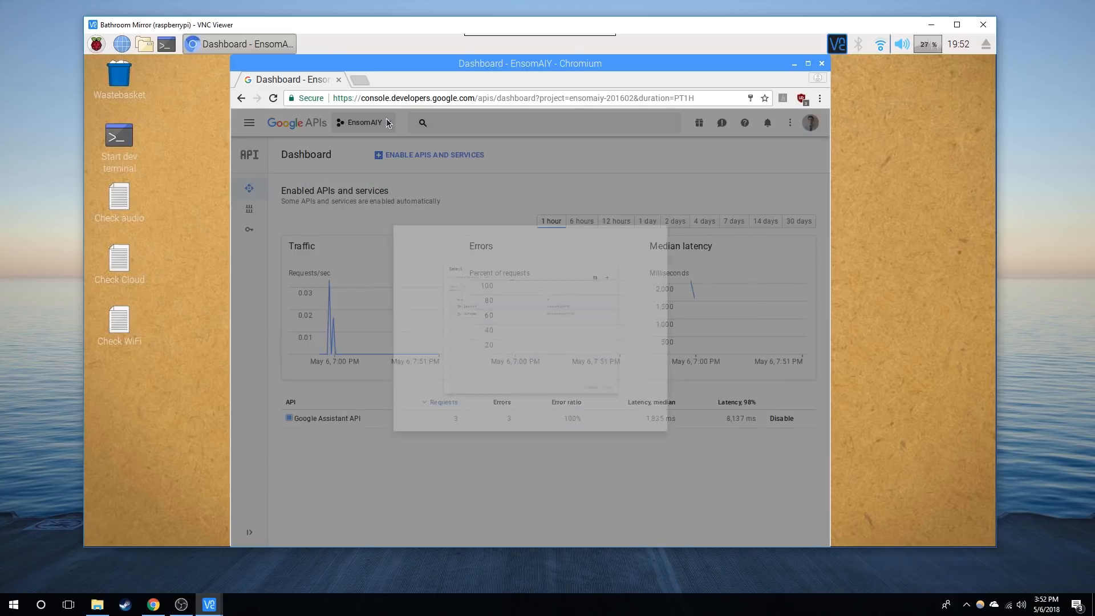
{"action": "left_click", "coordinate": [361, 122]}
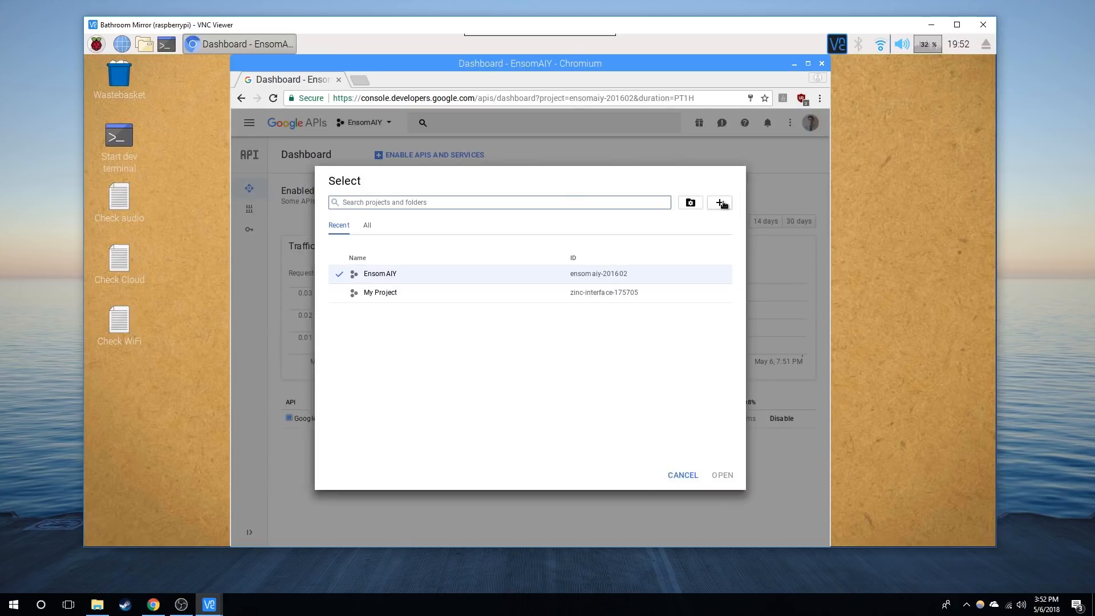
{"action": "left_click", "coordinate": [719, 203]}
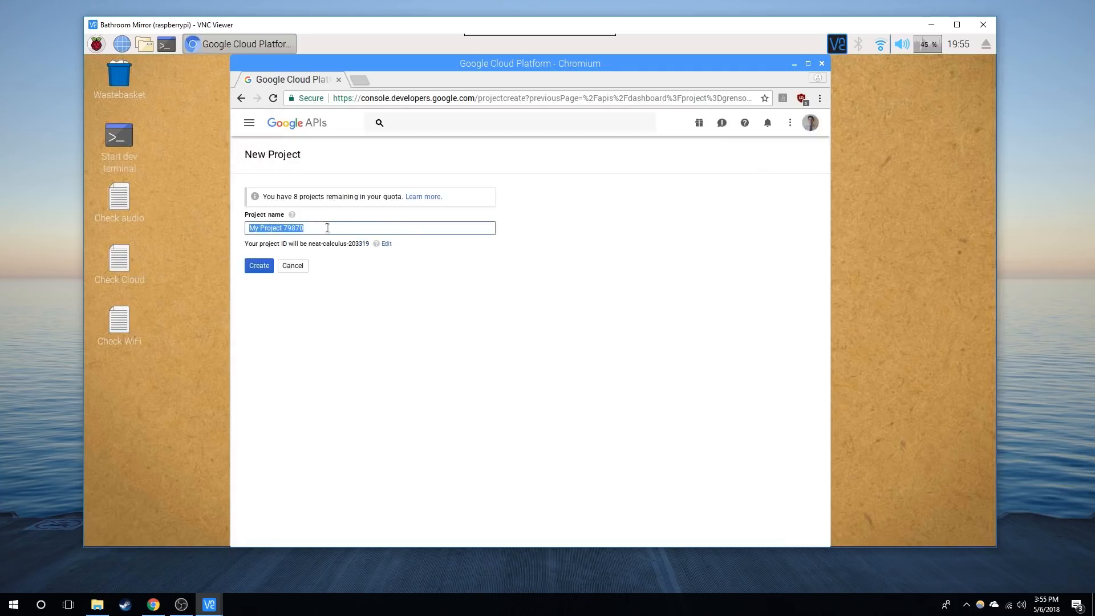
{"action": "type", "text": "GrensomMirror"}
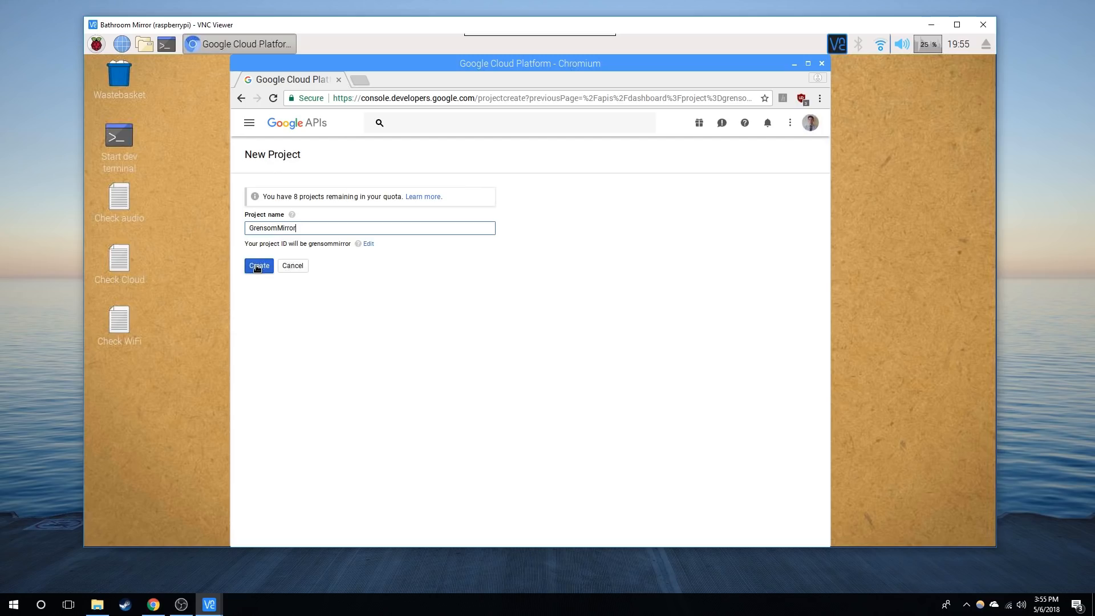
{"action": "left_click", "coordinate": [258, 265]}
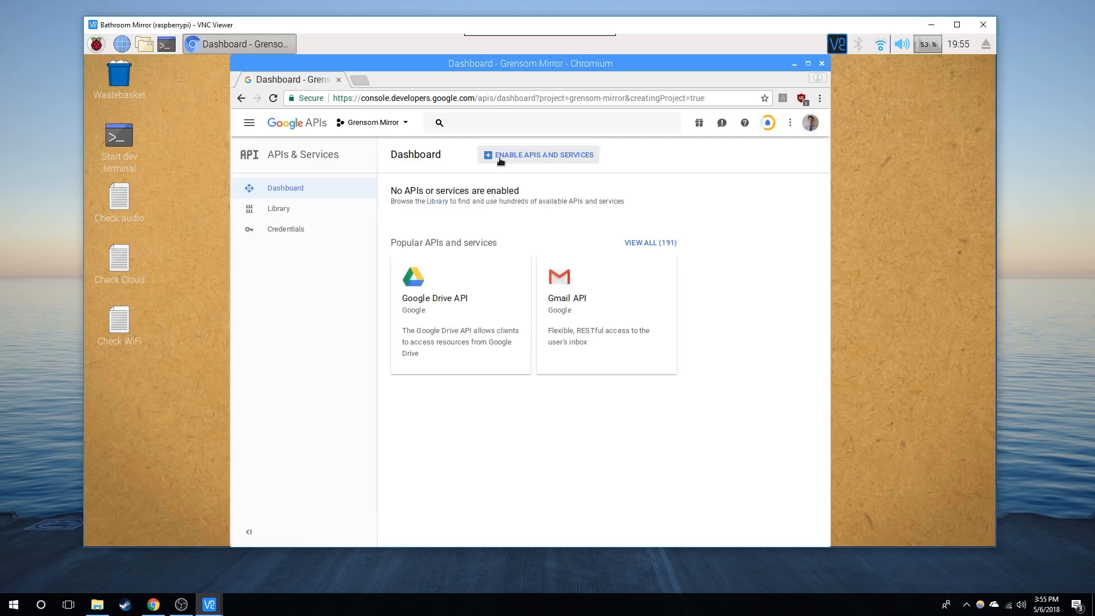
- Search the API library for google assistant and enable the Google Assistant API
{"action": "left_click", "coordinate": [538, 155]}
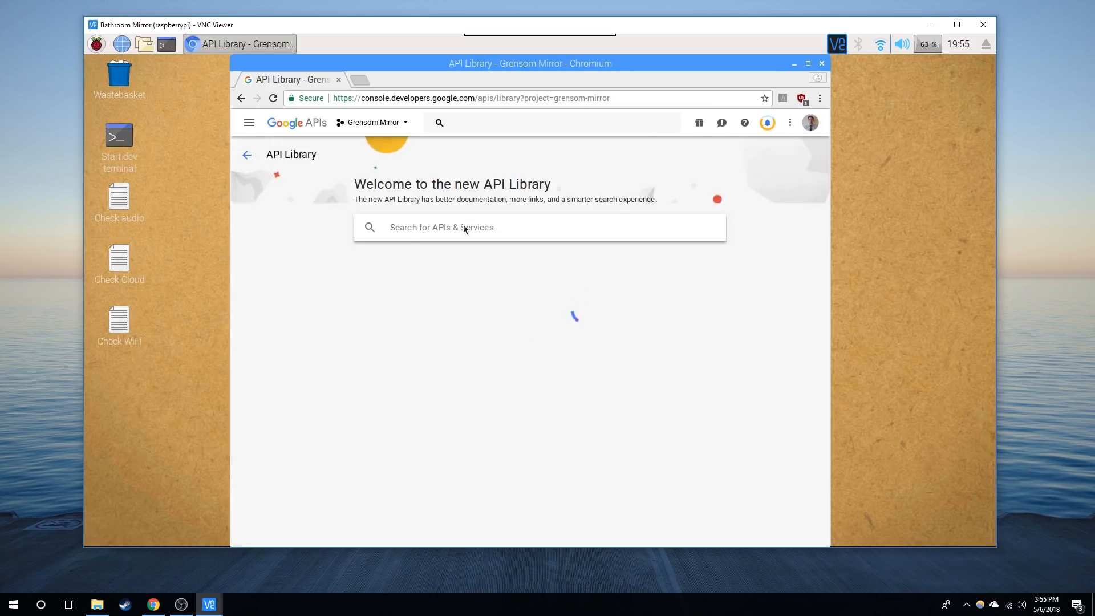
{"action": "type", "text": "google assistant"}
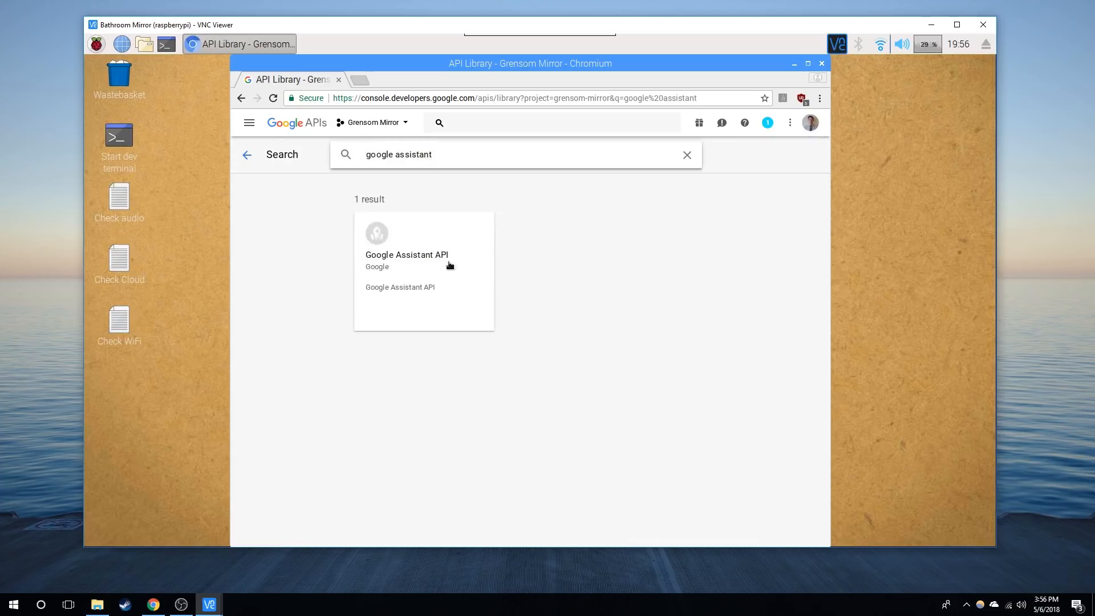
{"action": "left_click", "coordinate": [407, 254]}
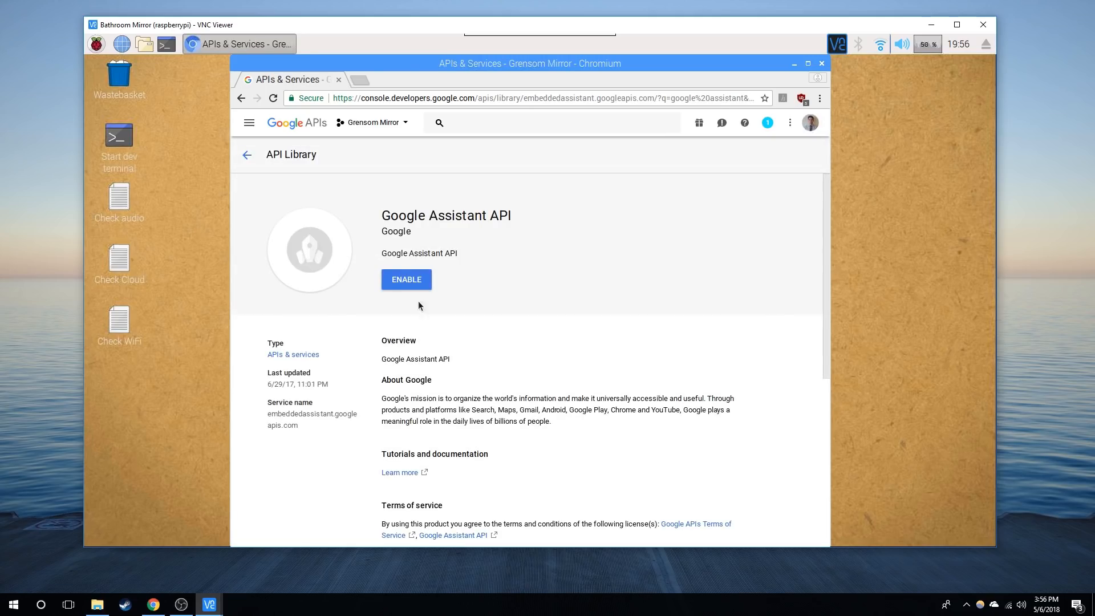
{"action": "left_click", "coordinate": [405, 279]}
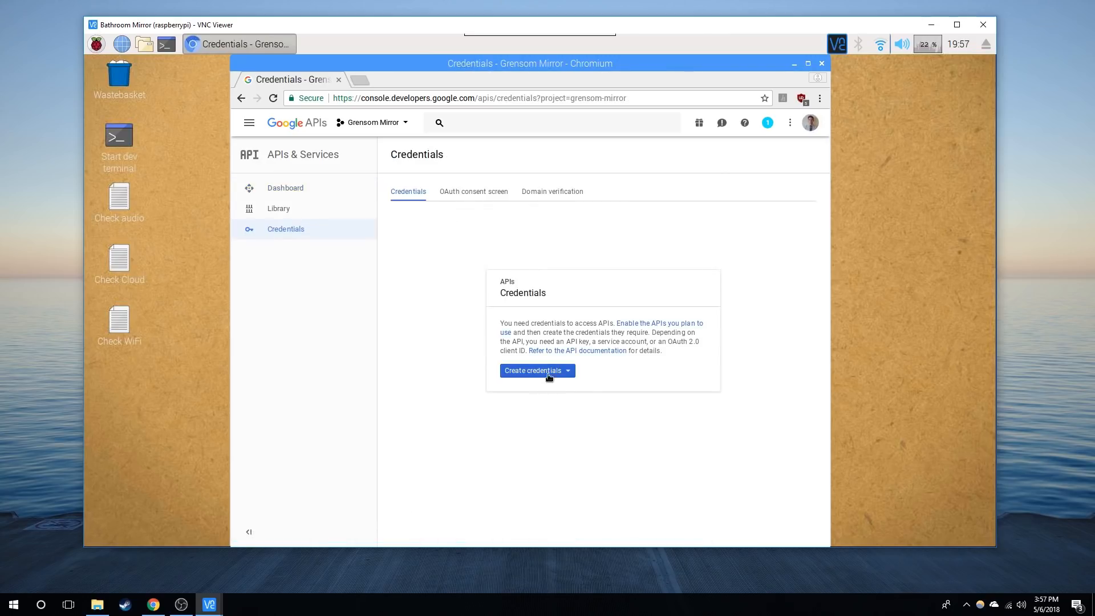
- Start creating an OAuth client ID credential and go to configure the consent screen first
{"action": "left_click", "coordinate": [537, 370]}
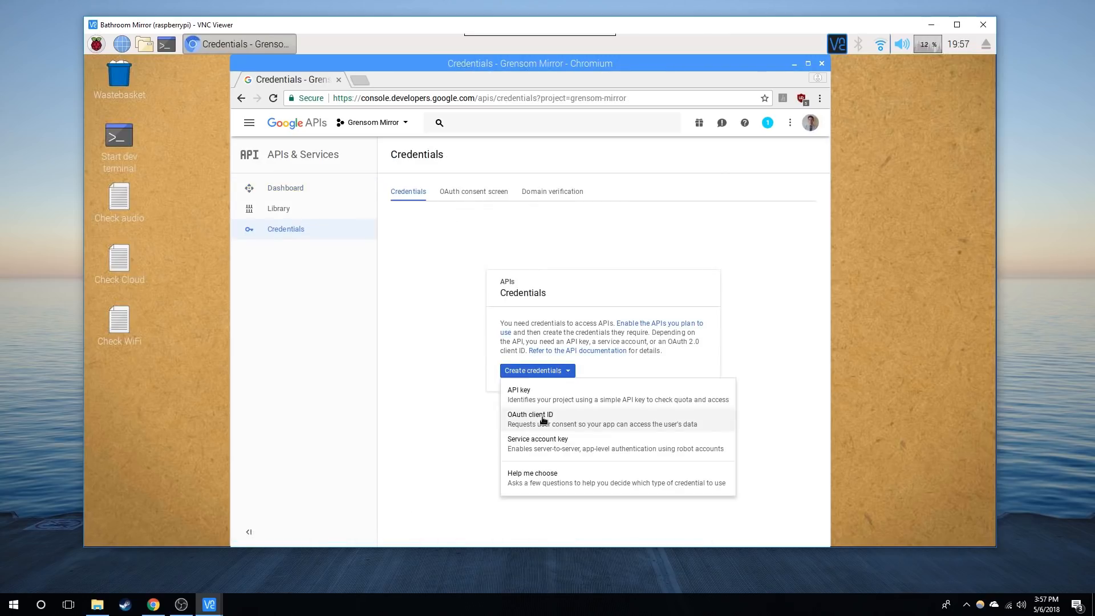
{"action": "left_click", "coordinate": [530, 419]}
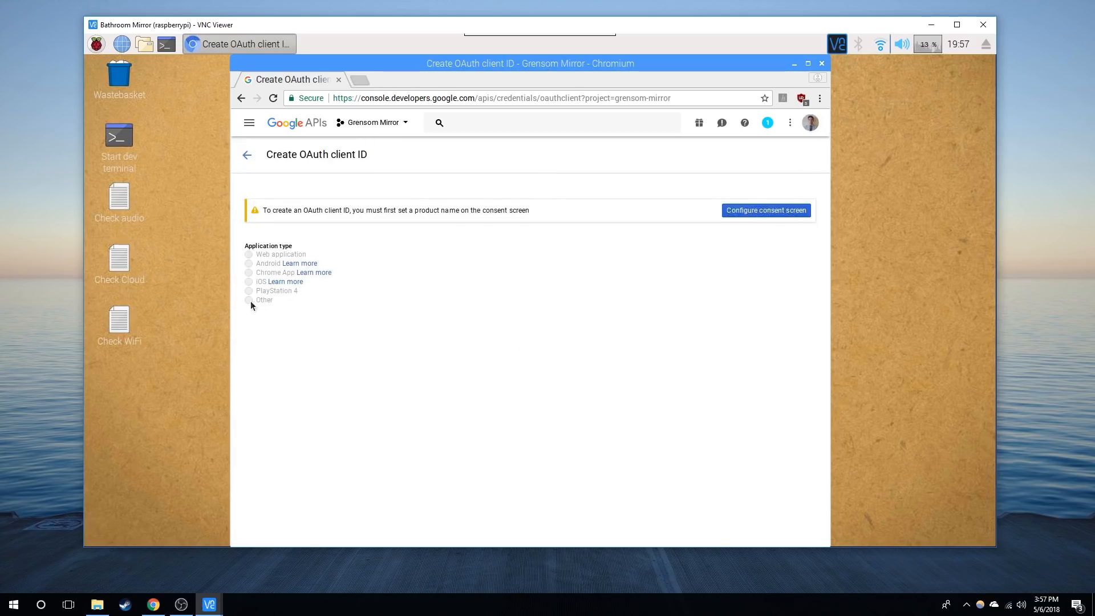
{"action": "left_click", "coordinate": [765, 210]}
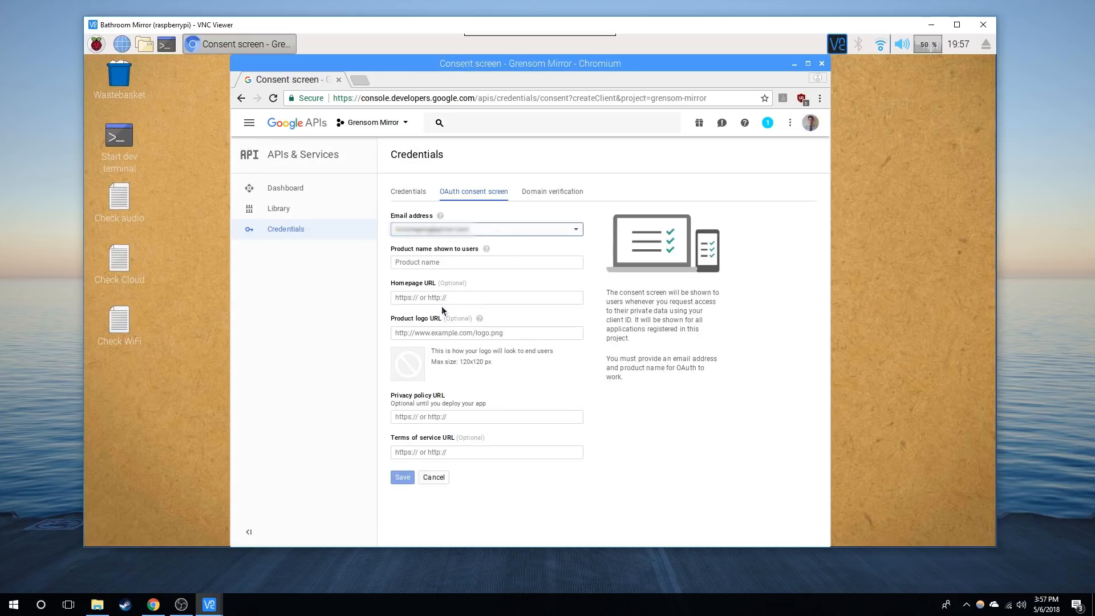
- Save the OAuth consent screen with product name GrensomMirror
{"action": "type", "text": "GrensomMirror"}
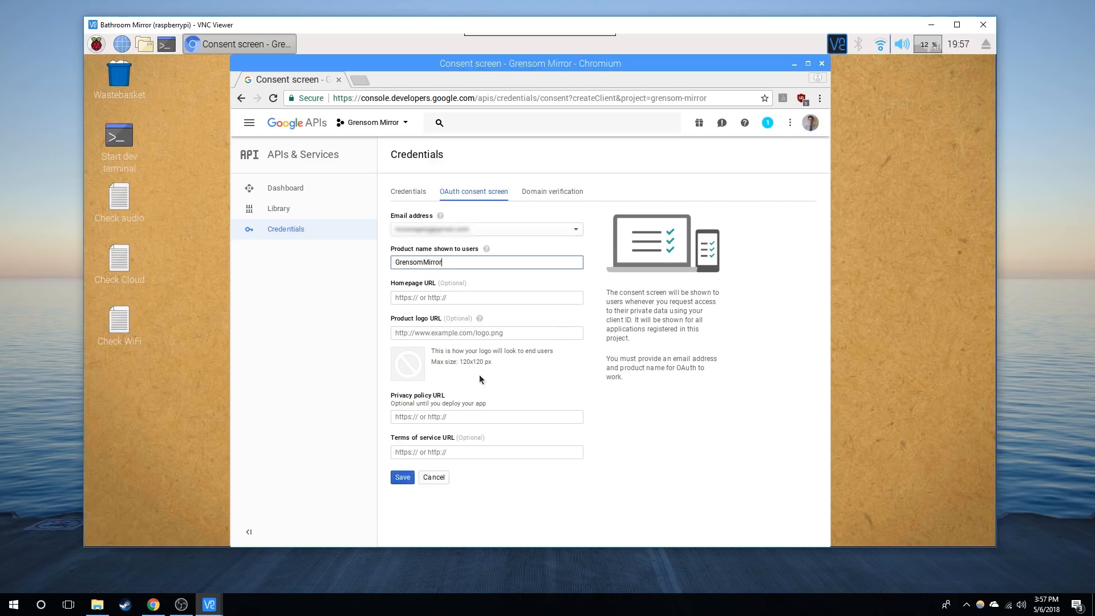
{"action": "left_click", "coordinate": [402, 477]}
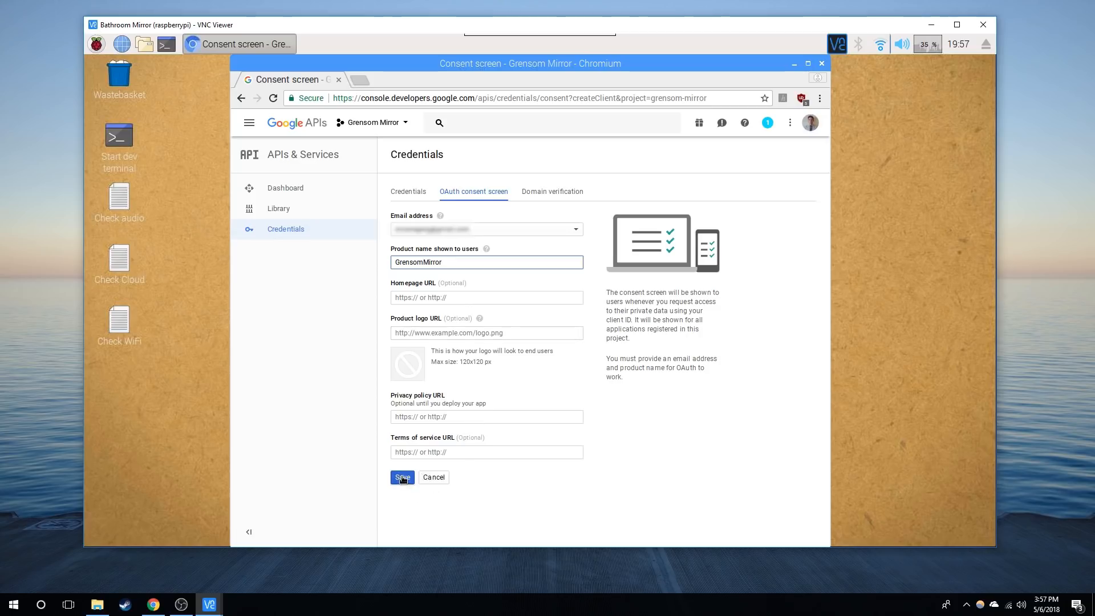
{"action": "left_click", "coordinate": [402, 476]}
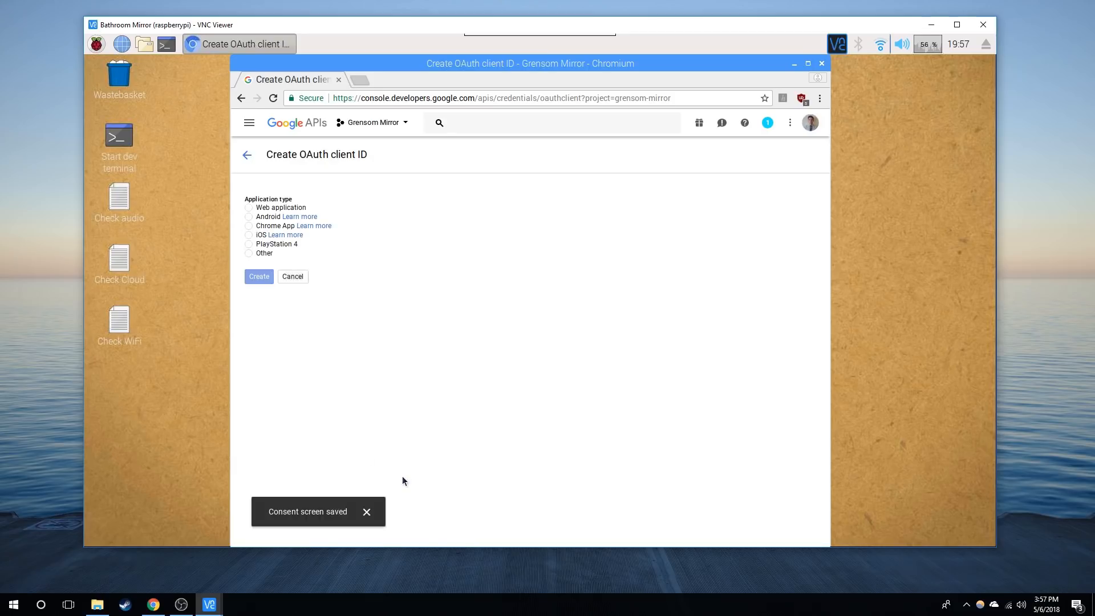
- Create an OAuth client ID of type Other named GrensomMirror and dismiss its ID and secret
{"action": "left_click", "coordinate": [249, 252]}
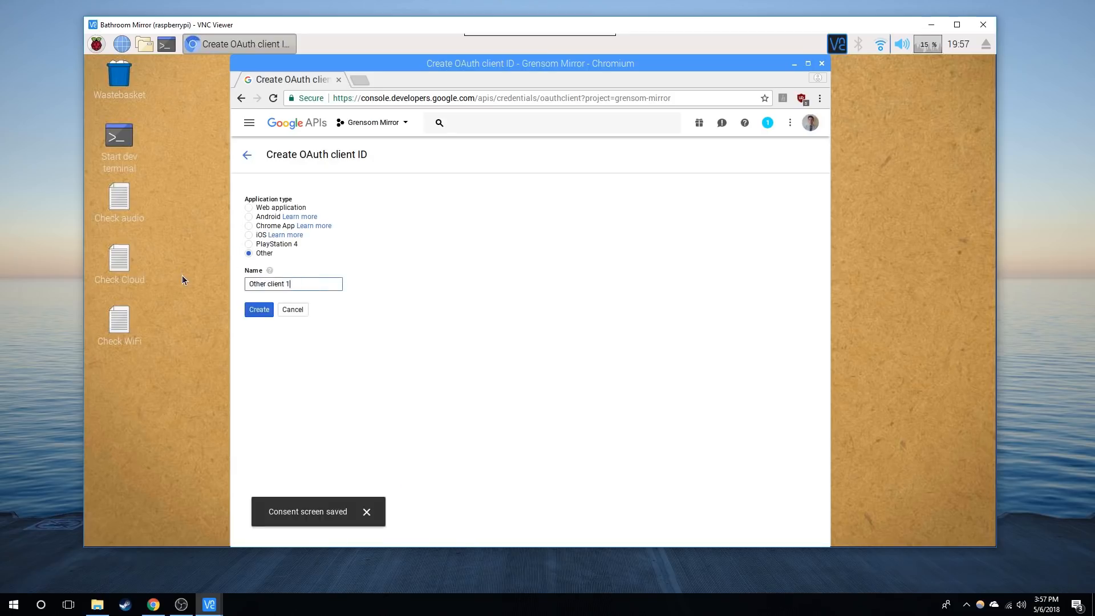
{"action": "type", "text": "GrensomMirror"}
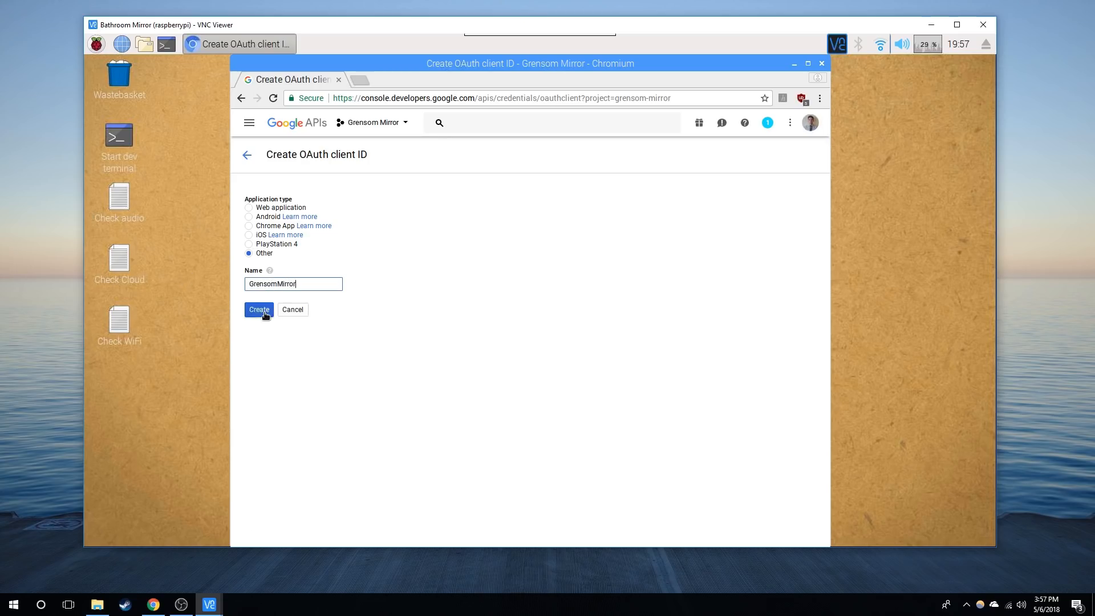
{"action": "left_click", "coordinate": [259, 309]}
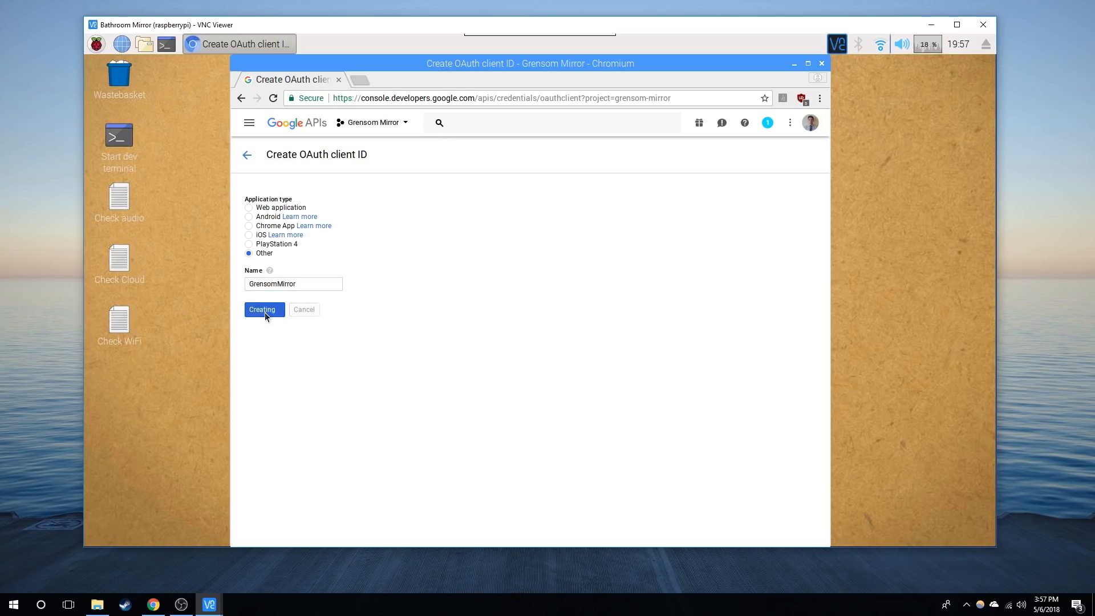
{"action": "left_click", "coordinate": [264, 309]}
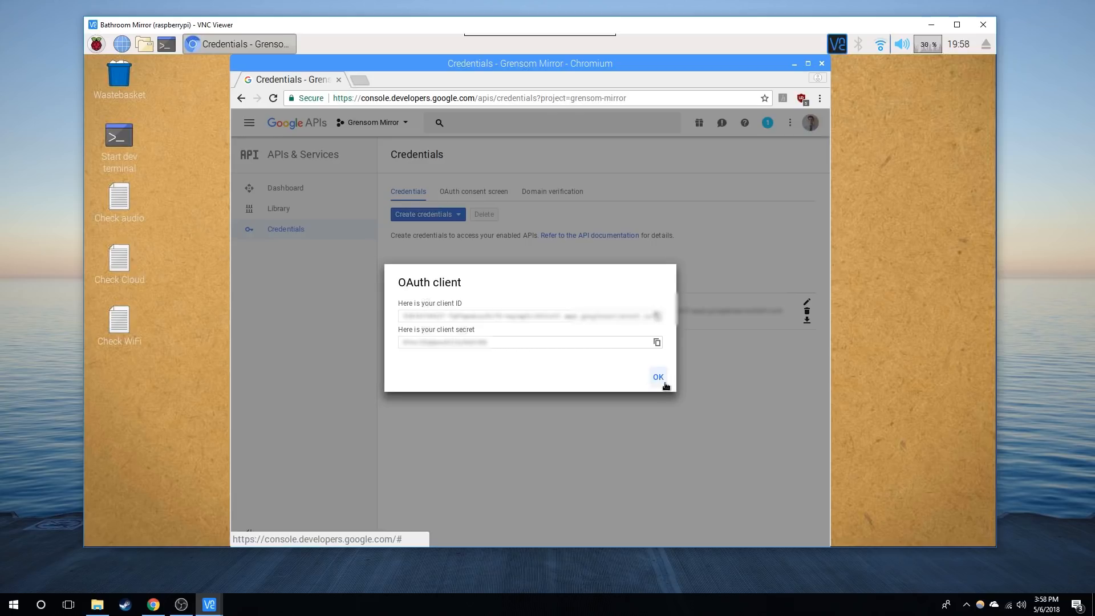
{"action": "left_click", "coordinate": [656, 377]}
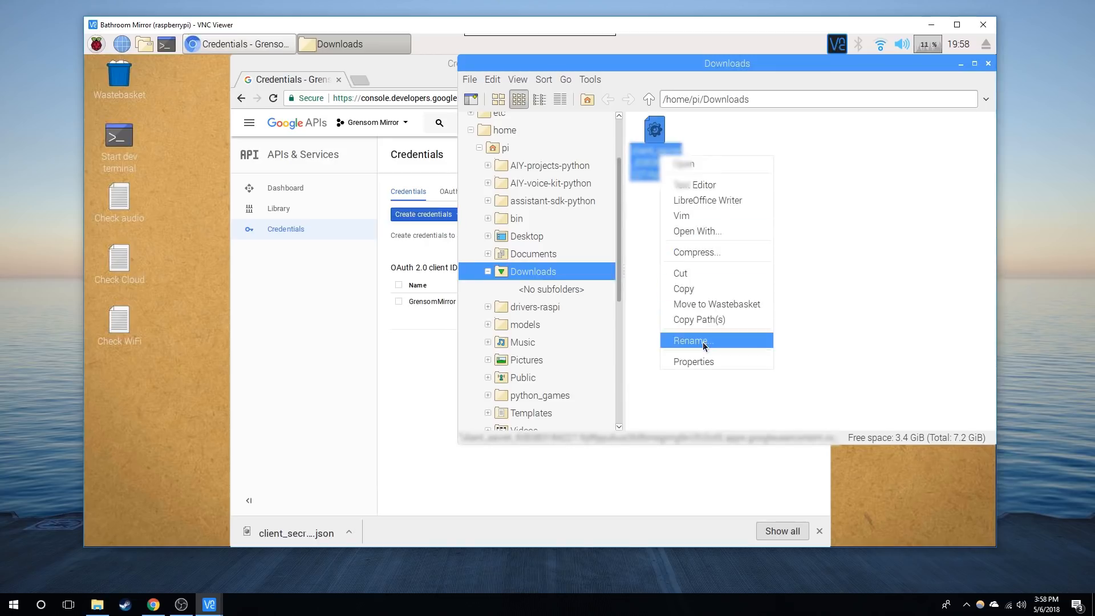
- Rename the downloaded client_secret file to assistant.json, then move to the pi home folder
{"action": "left_click", "coordinate": [690, 341]}
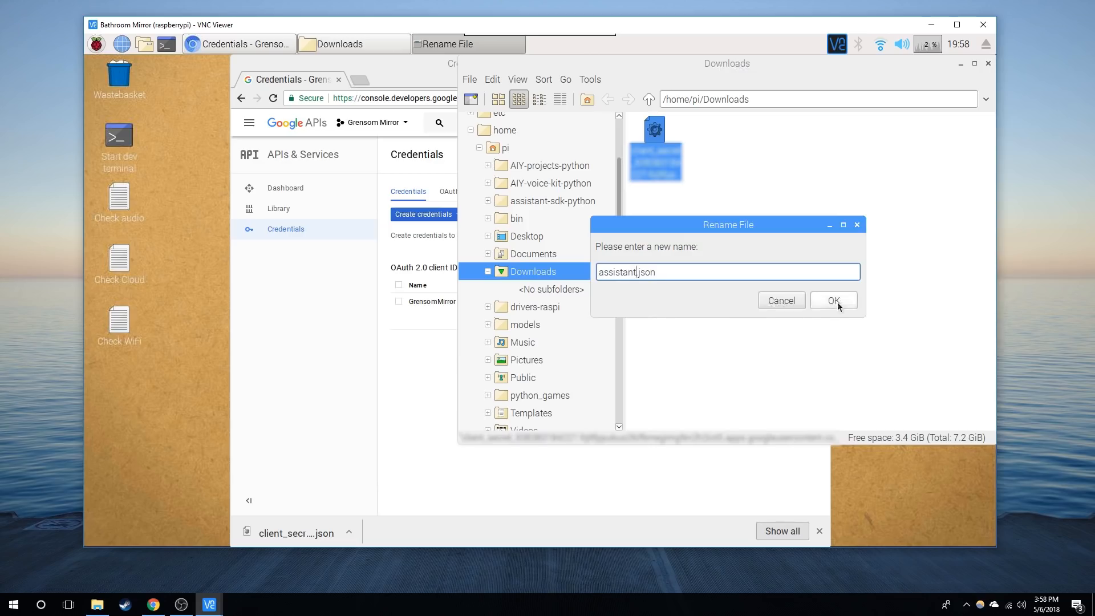
{"action": "left_click", "coordinate": [832, 301]}
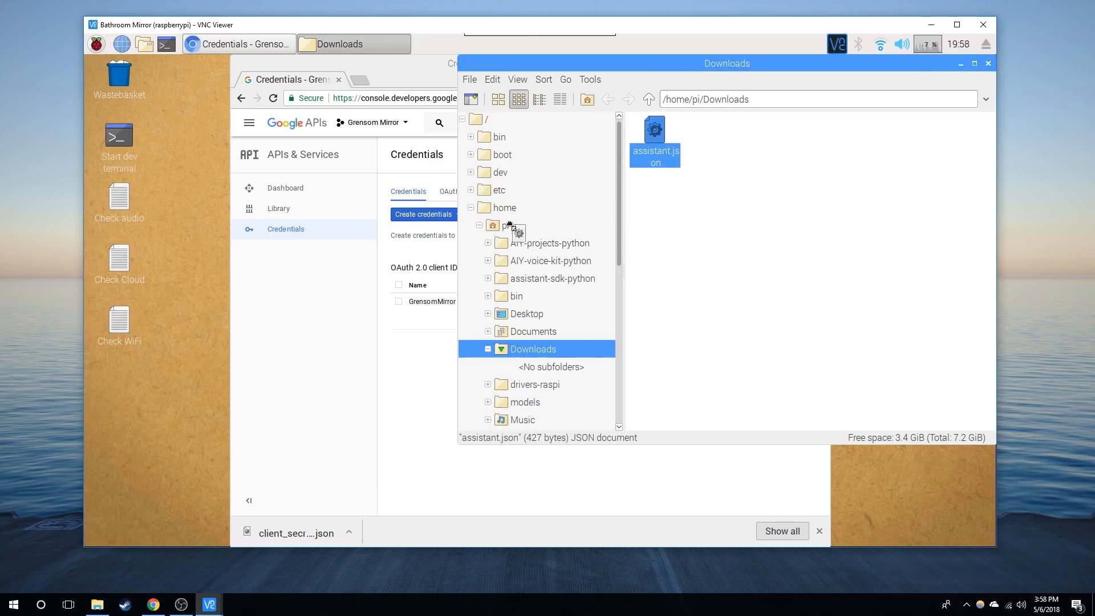
{"action": "left_click", "coordinate": [506, 225]}
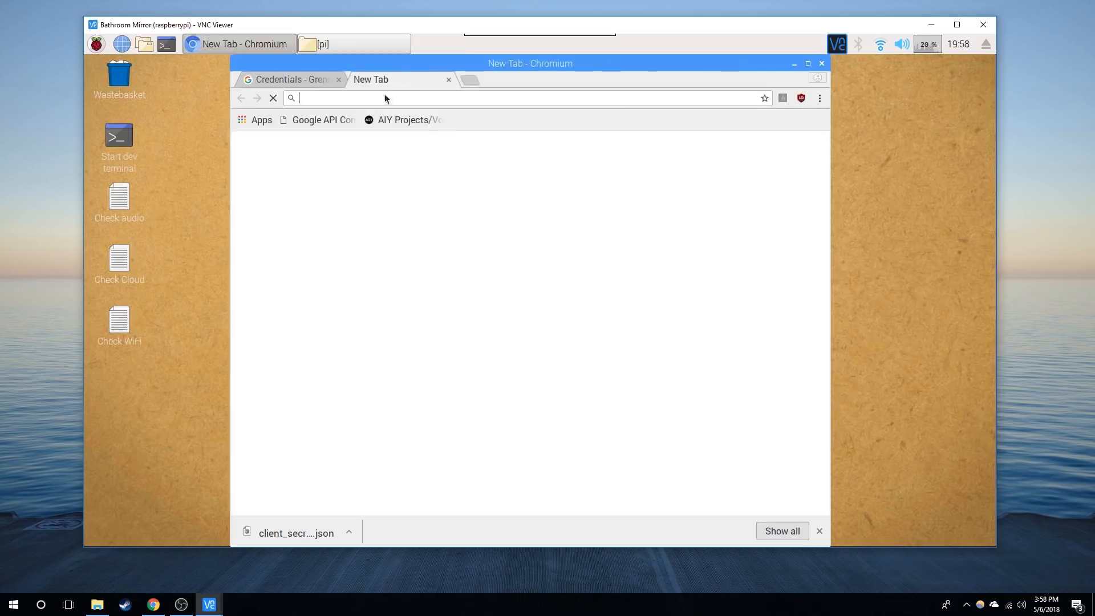
- From the AIY Voice Kit page, review Google Activity controls toggles, then close Chromium
{"action": "left_click", "coordinate": [409, 119]}
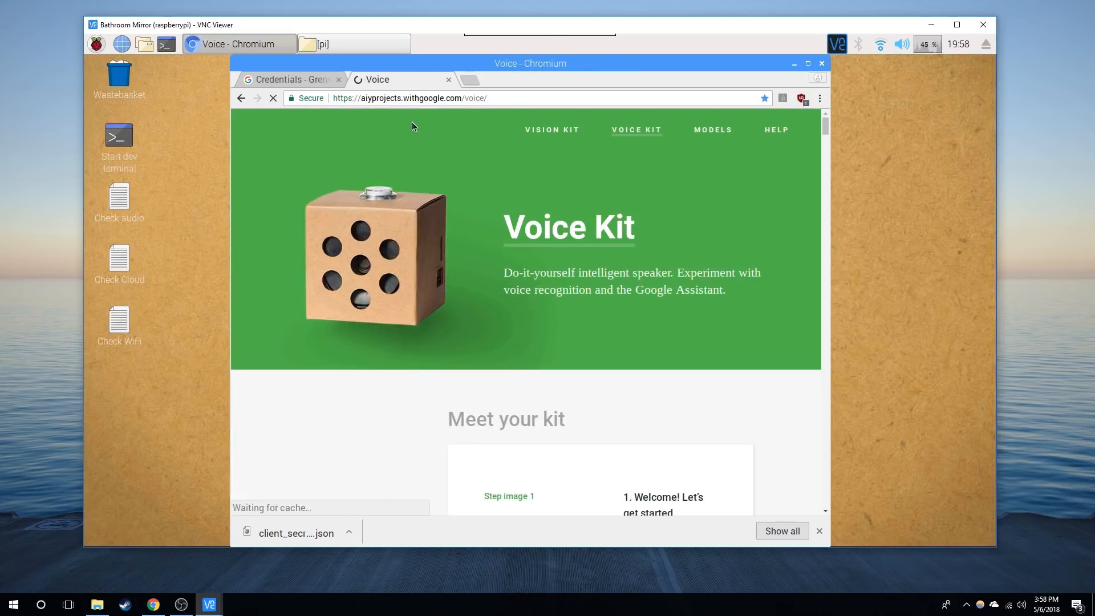
{"action": "scroll", "scroll_direction": "down", "scroll_amount": 3}
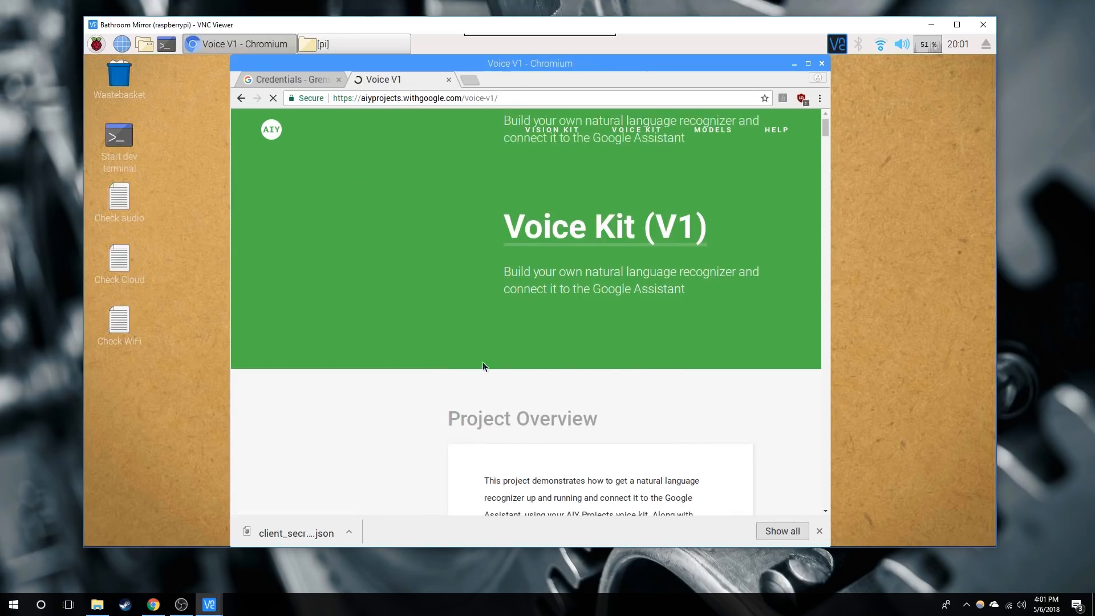
{"action": "scroll", "scroll_direction": "down", "scroll_amount": 3}
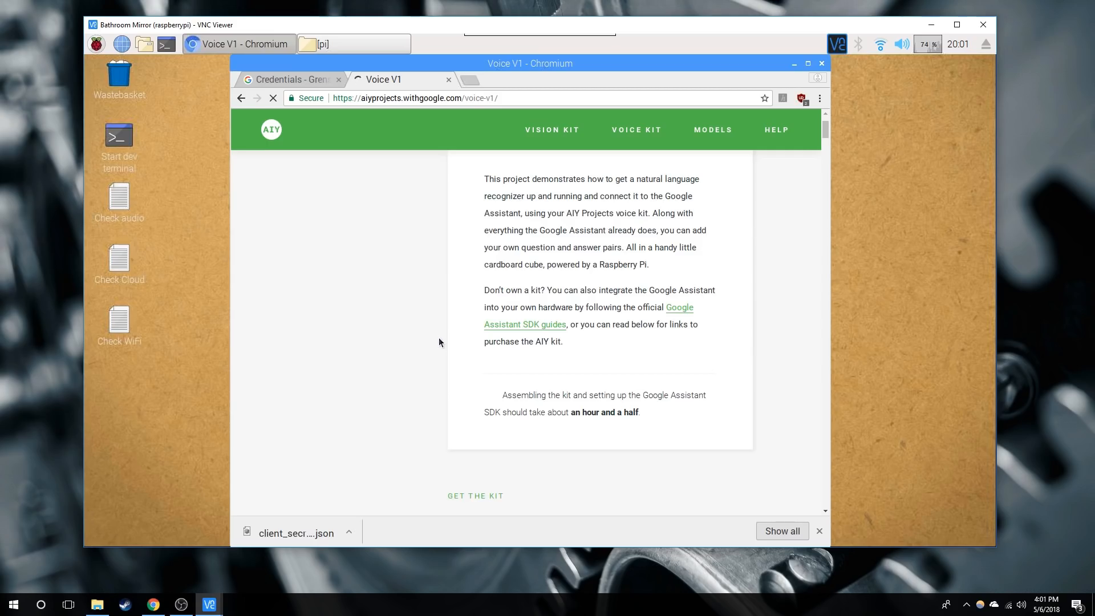
{"action": "type", "text": "ctivitycontrols?pli=1"}
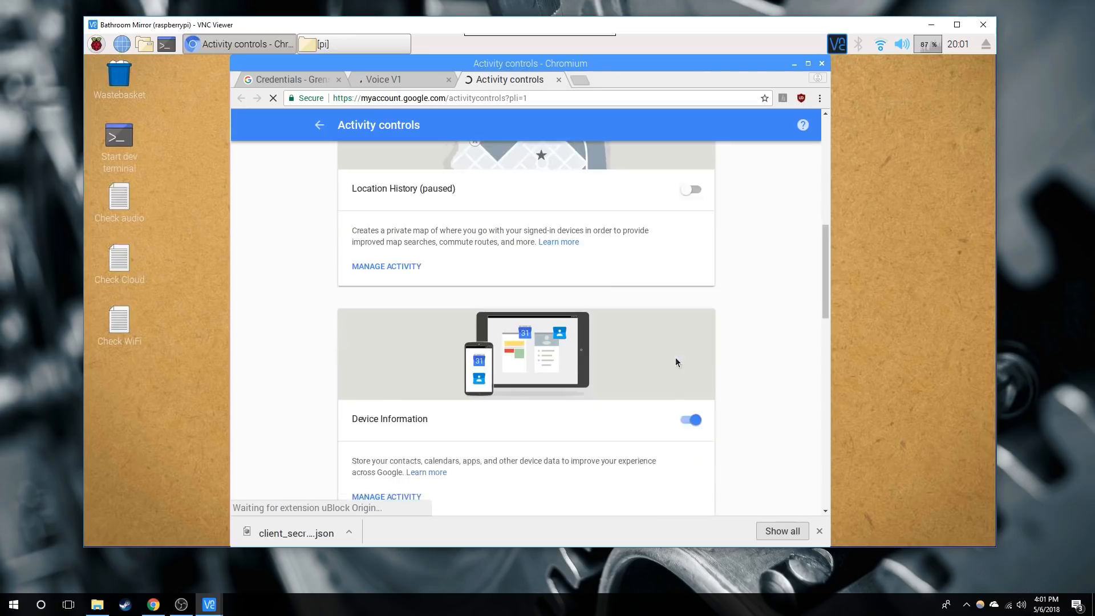
{"action": "scroll", "scroll_direction": "down", "scroll_amount": 3}
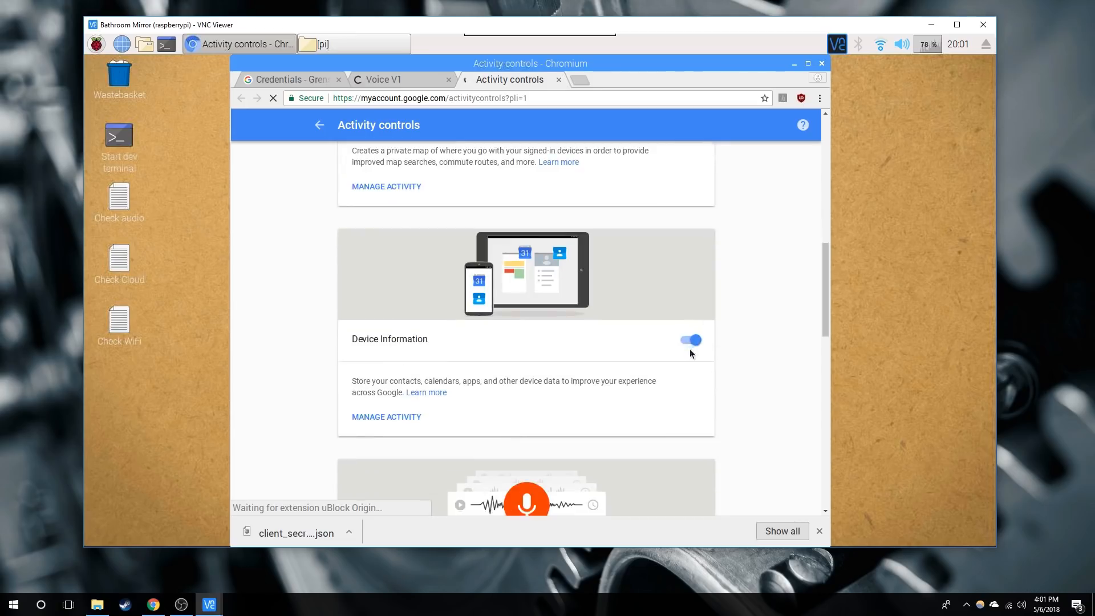
{"action": "scroll", "scroll_direction": "down", "scroll_amount": 3}
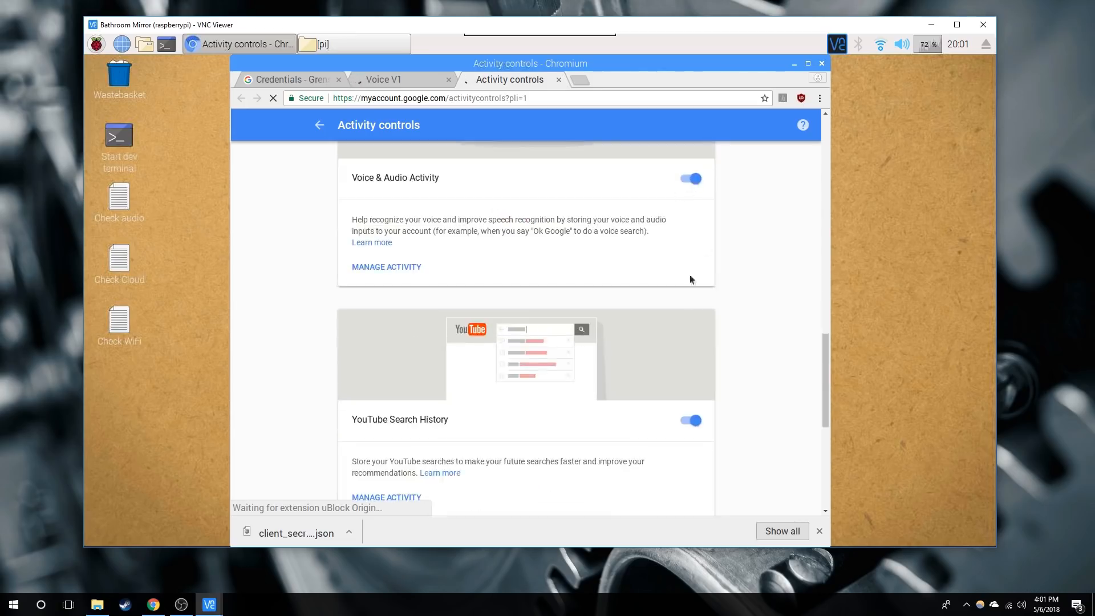
{"action": "scroll", "scroll_direction": "down", "scroll_amount": 3}
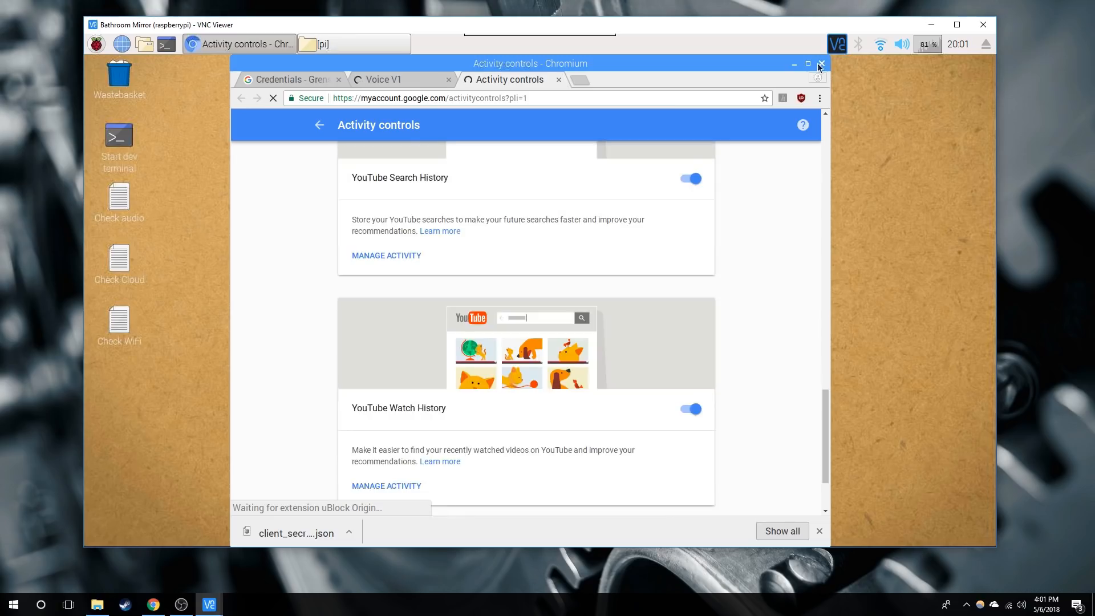
{"action": "left_click", "coordinate": [821, 63]}
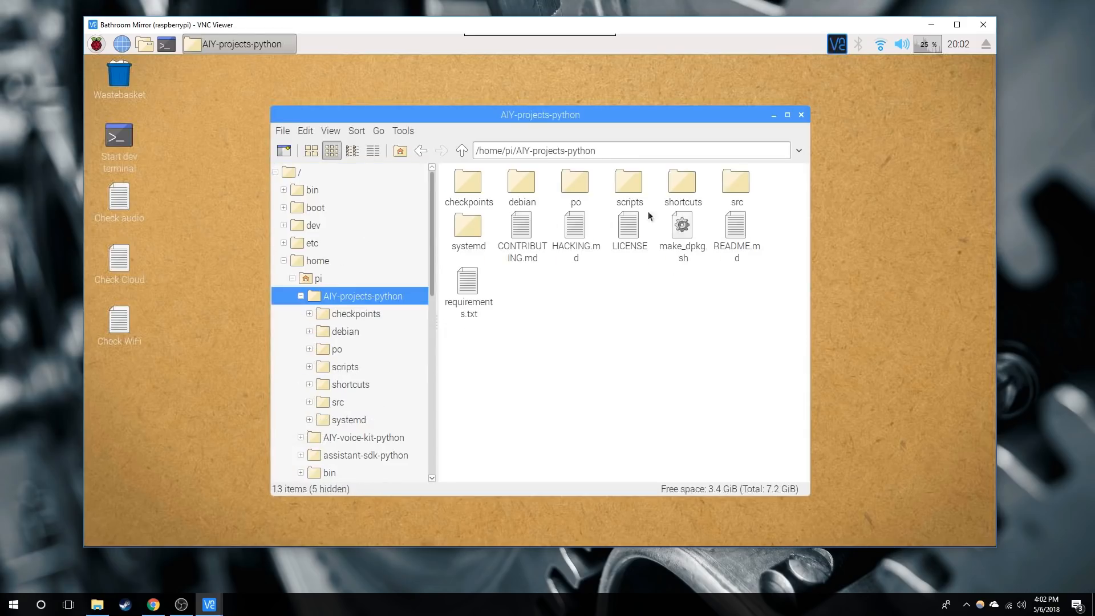
- In AIY-projects-python/src/examples/voice, run assistant_library_demo.py, prompting Google sign-in
{"action": "double_click", "coordinate": [734, 183]}
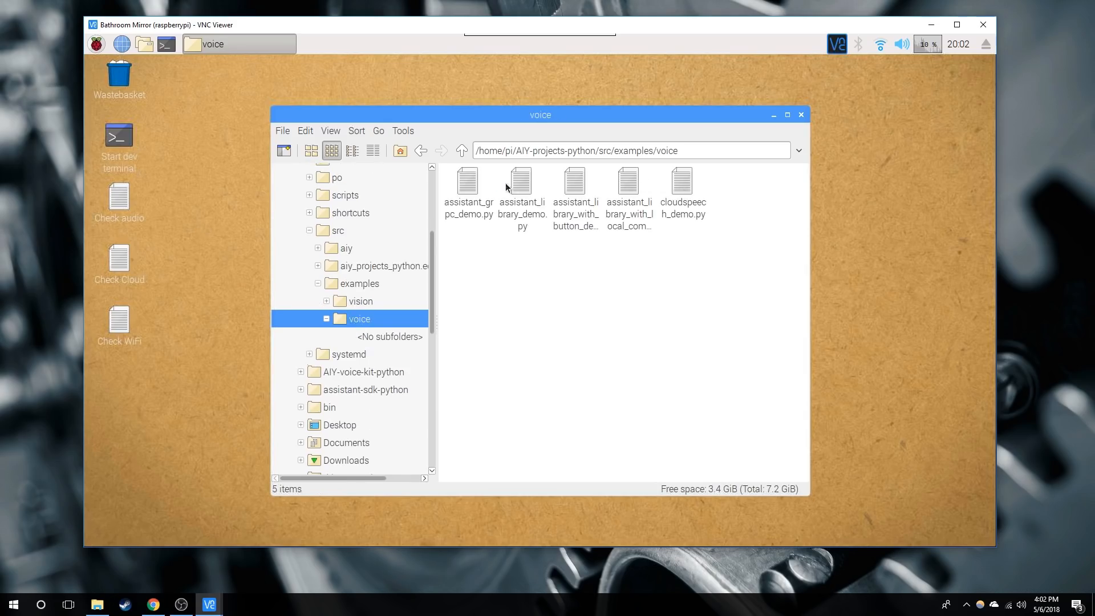
{"action": "double_click", "coordinate": [520, 182]}
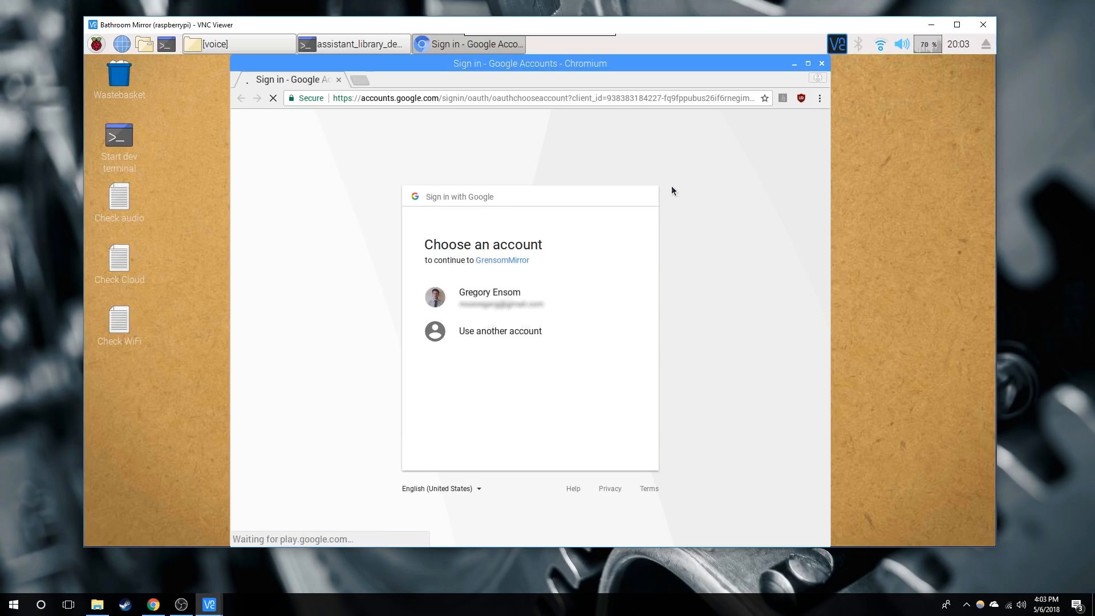
- Choose the Google account, allow GrensomMirror access, and close the finished authentication page
{"action": "left_click", "coordinate": [489, 297]}
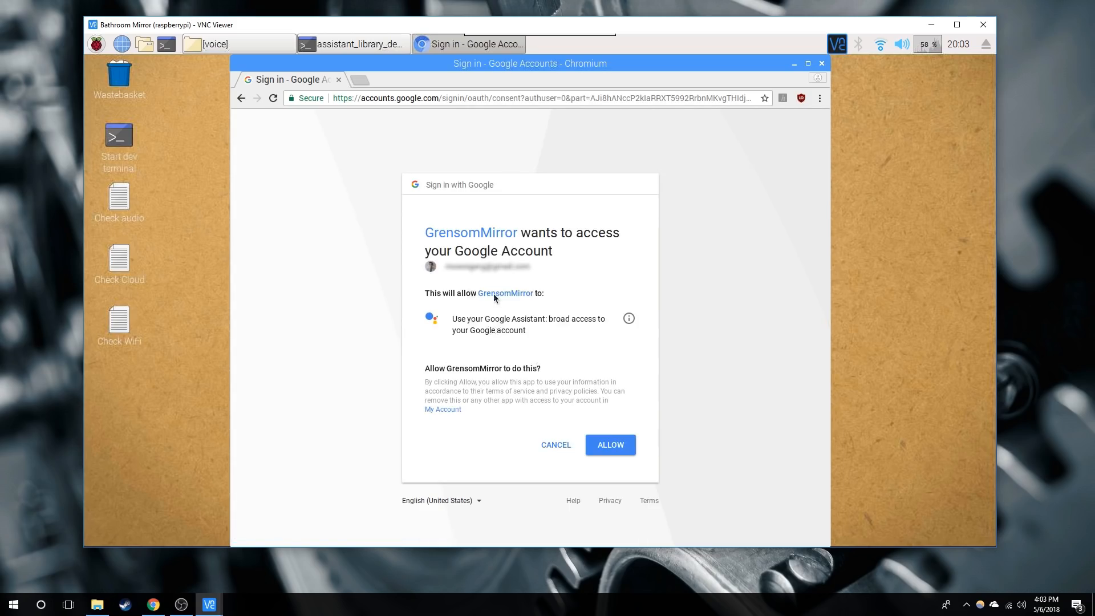
{"action": "left_click", "coordinate": [609, 444]}
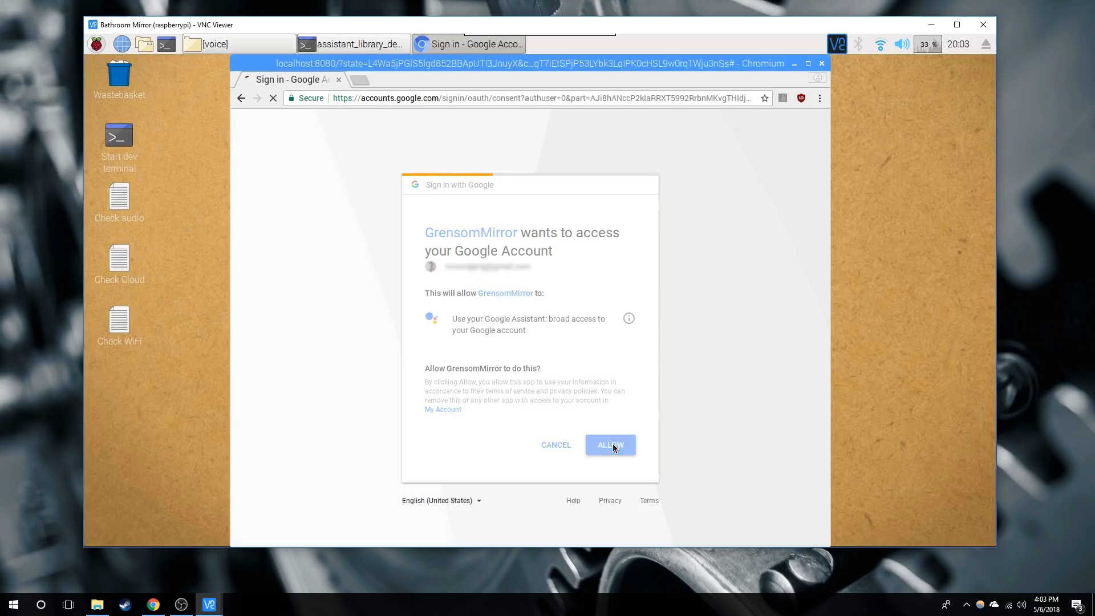
{"action": "left_click", "coordinate": [608, 445]}
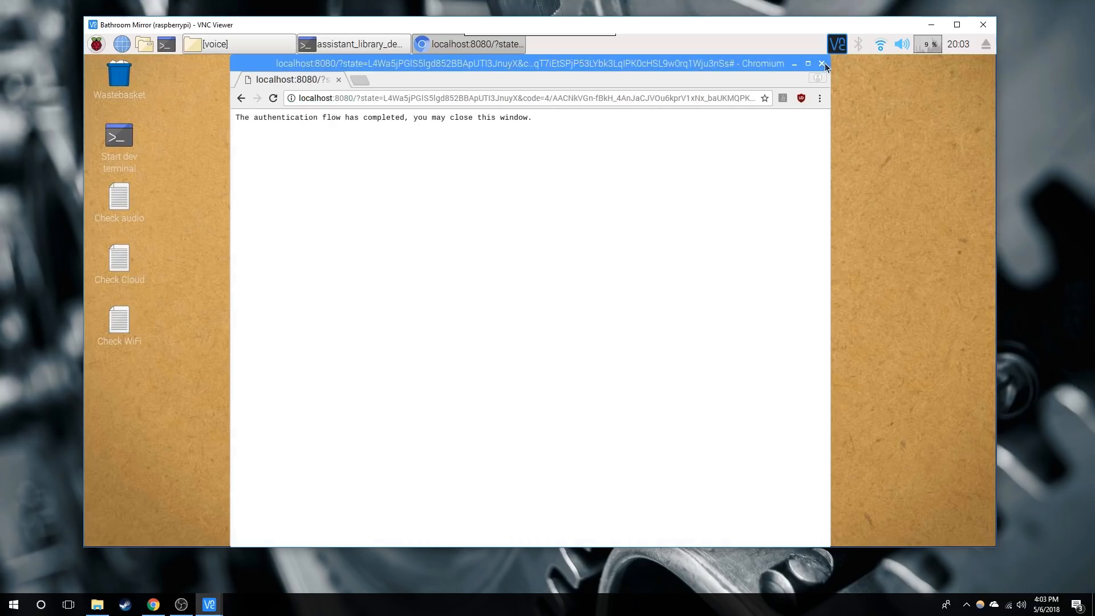
{"action": "left_click", "coordinate": [822, 64]}
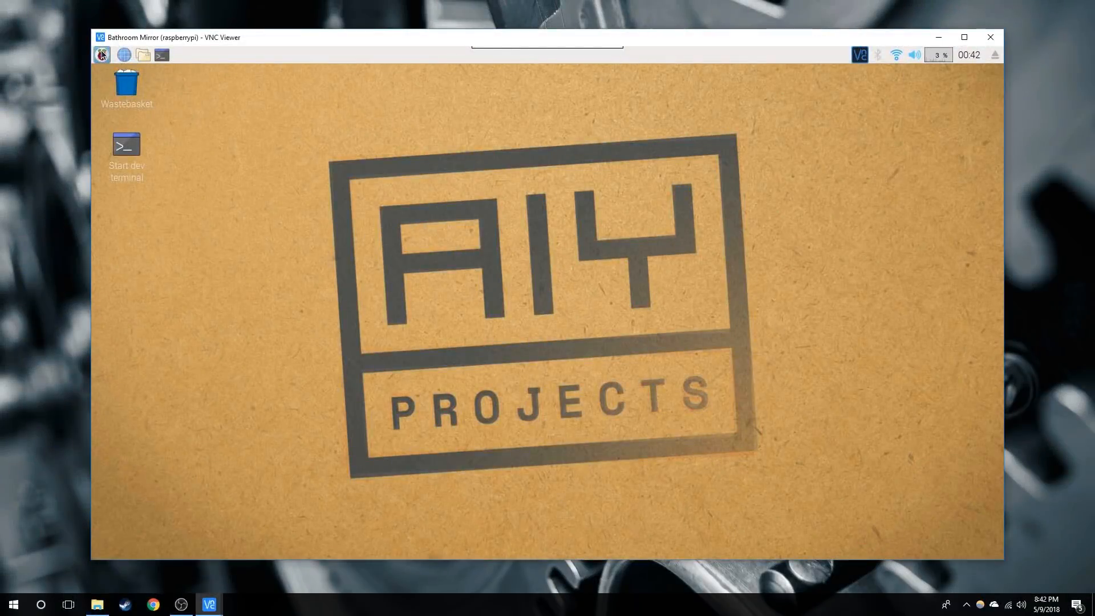
- Bring up Raspberry Pi Configuration's Localisation settings from the applications menu
{"action": "left_click", "coordinate": [102, 55]}
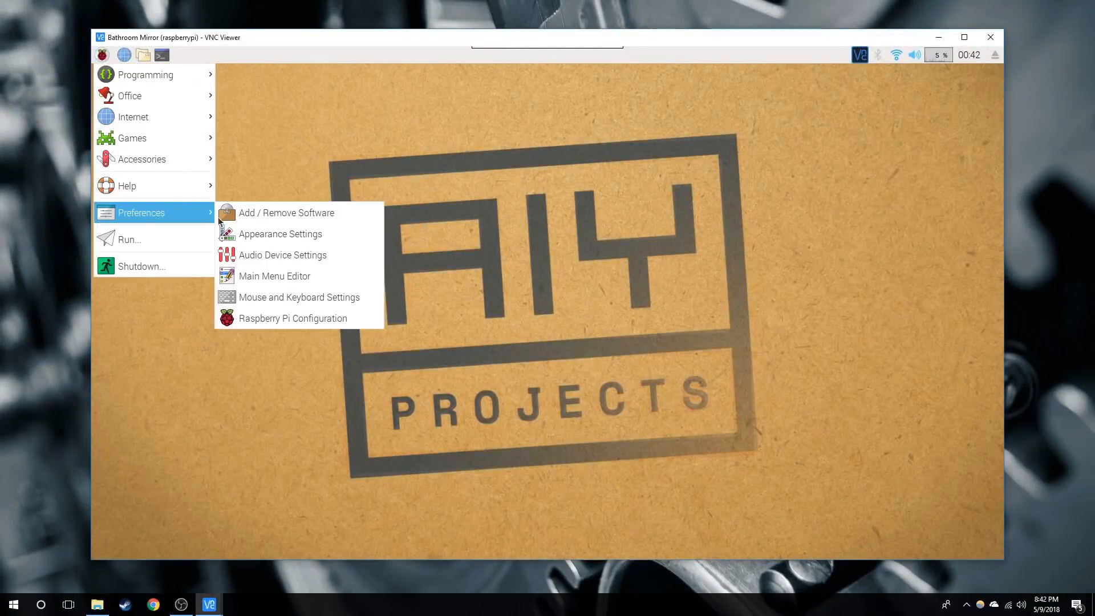
{"action": "left_click", "coordinate": [293, 317]}
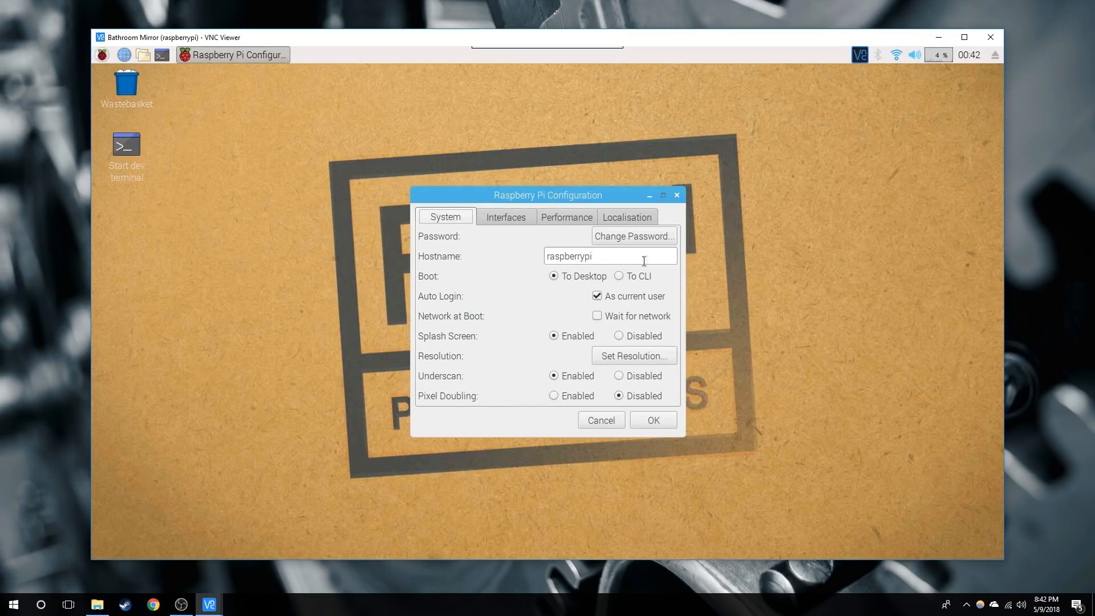
{"action": "left_click", "coordinate": [565, 217]}
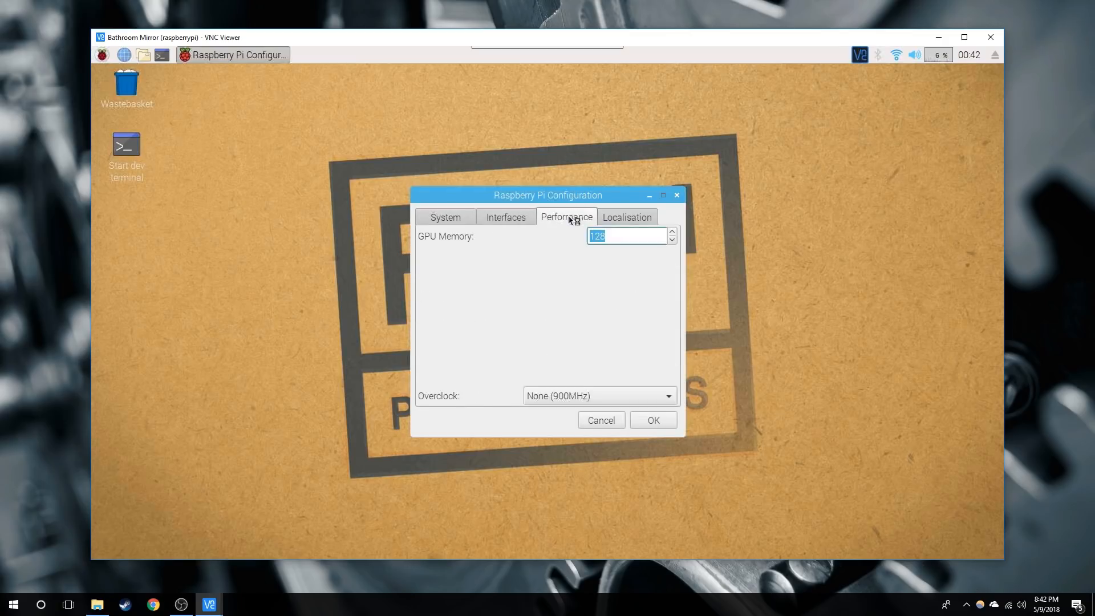
{"action": "left_click", "coordinate": [626, 217]}
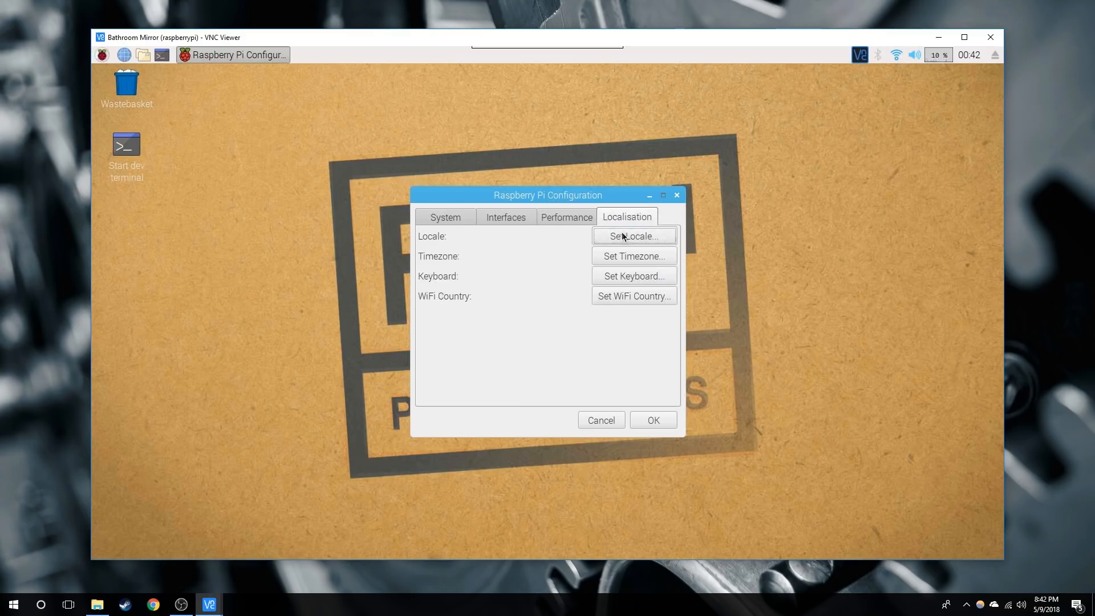
- Set the locale country to US (United States), keeping English and UTF-8
{"action": "left_click", "coordinate": [633, 236]}
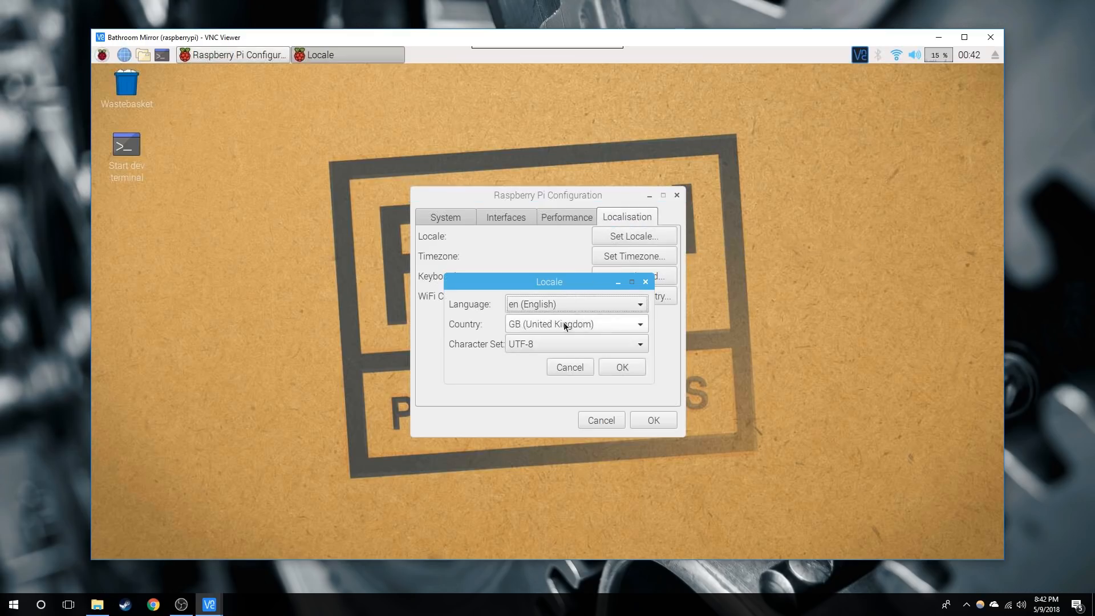
{"action": "left_click", "coordinate": [575, 323]}
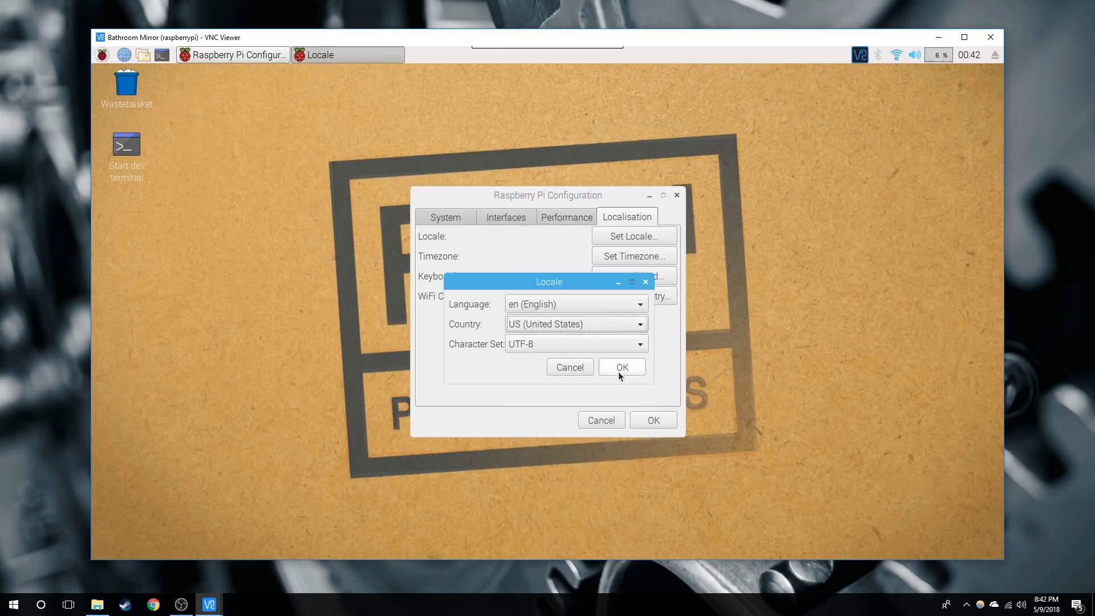
{"action": "left_click", "coordinate": [620, 366]}
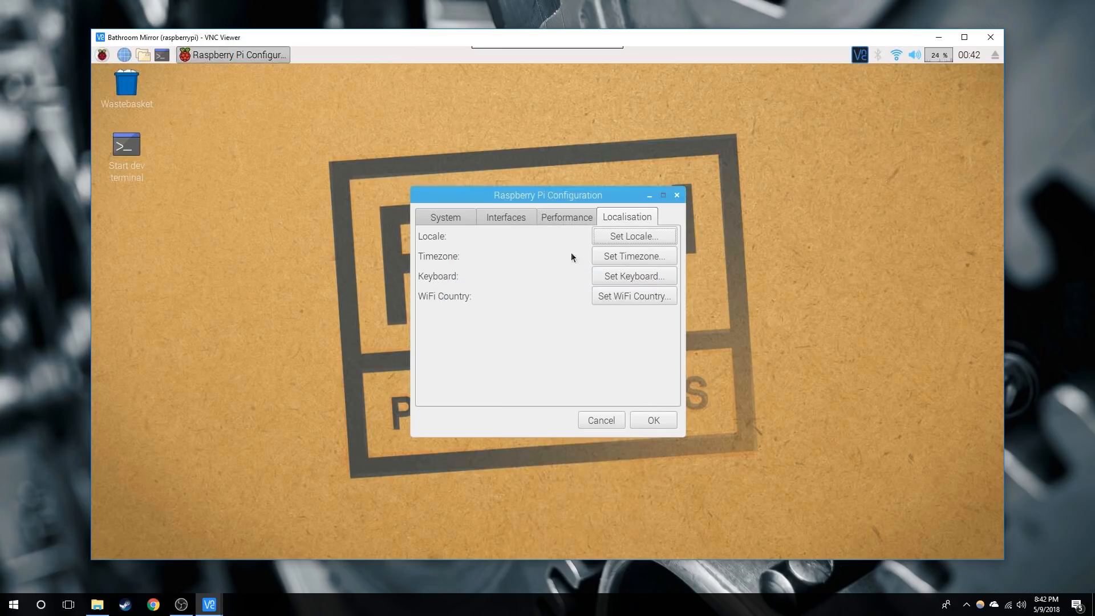
- Set the timezone to Area US, Location Eastern
{"action": "left_click", "coordinate": [632, 255]}
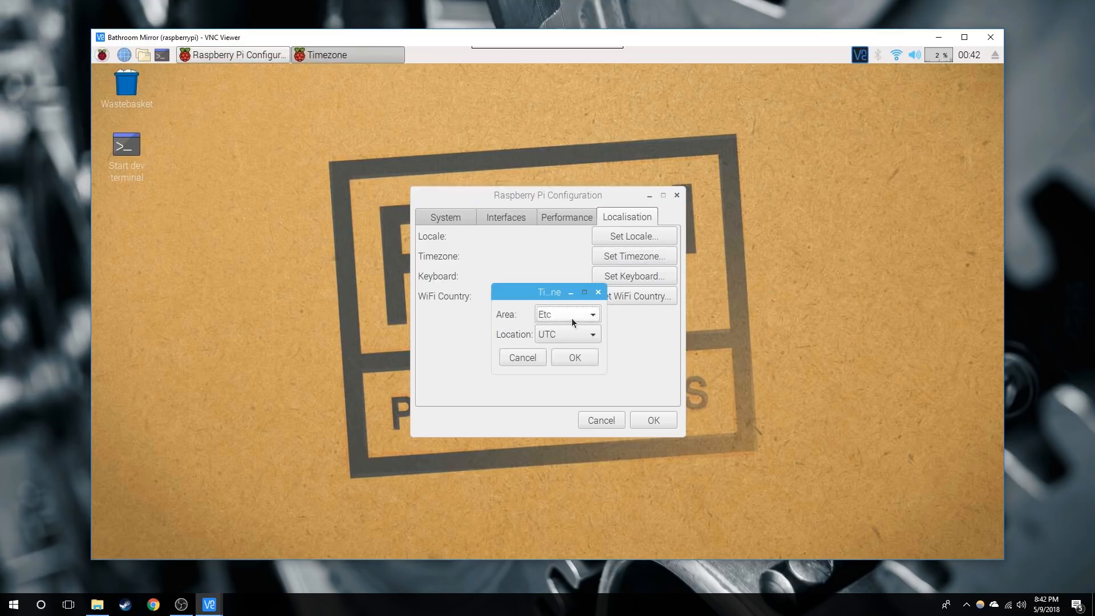
{"action": "left_click", "coordinate": [591, 314]}
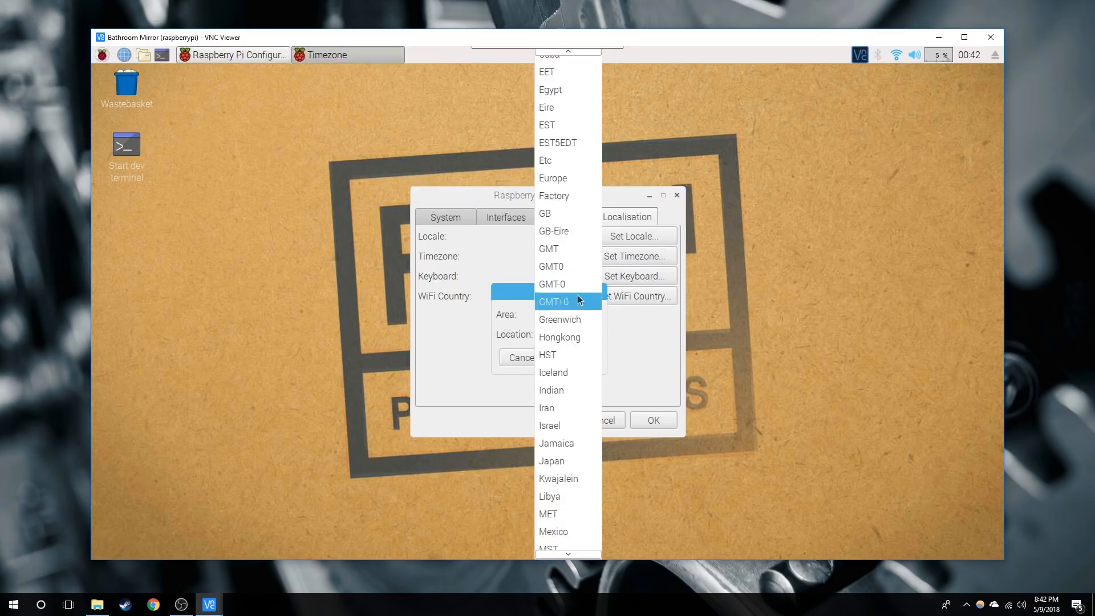
{"action": "scroll", "scroll_direction": "down", "scroll_amount": 3}
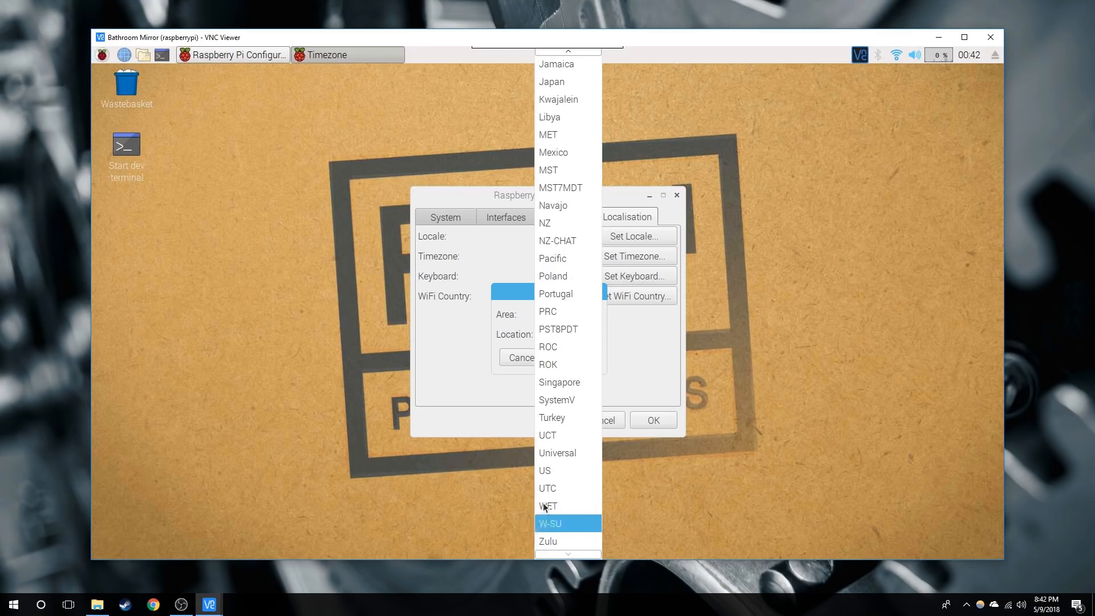
{"action": "left_click", "coordinate": [543, 469]}
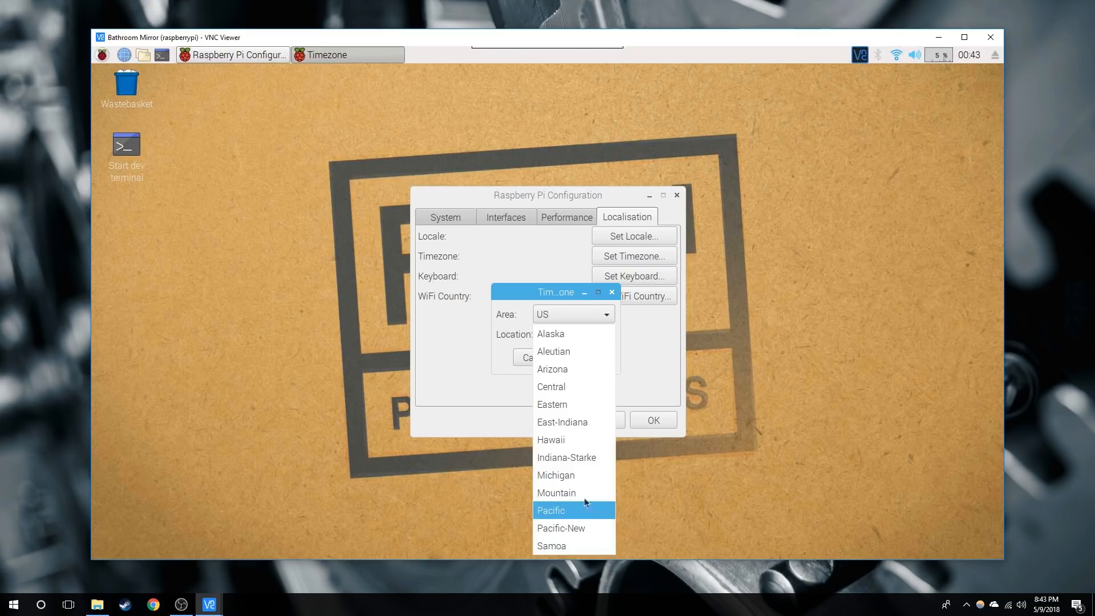
{"action": "left_click", "coordinate": [551, 404]}
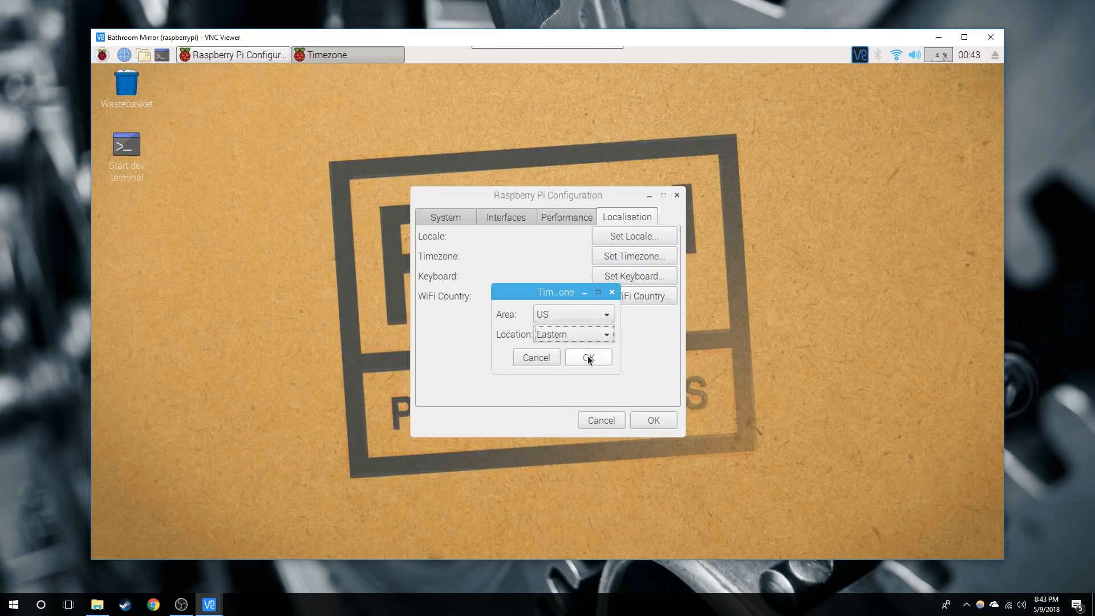
{"action": "left_click", "coordinate": [587, 357]}
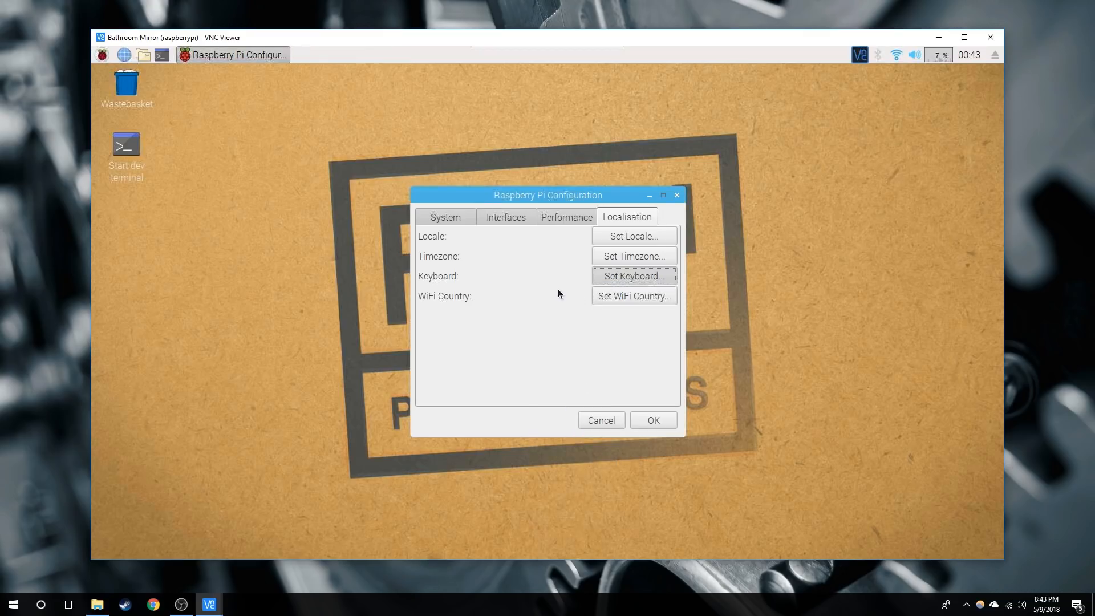
- Set the Wi-Fi country to US United States
{"action": "left_click", "coordinate": [632, 276]}
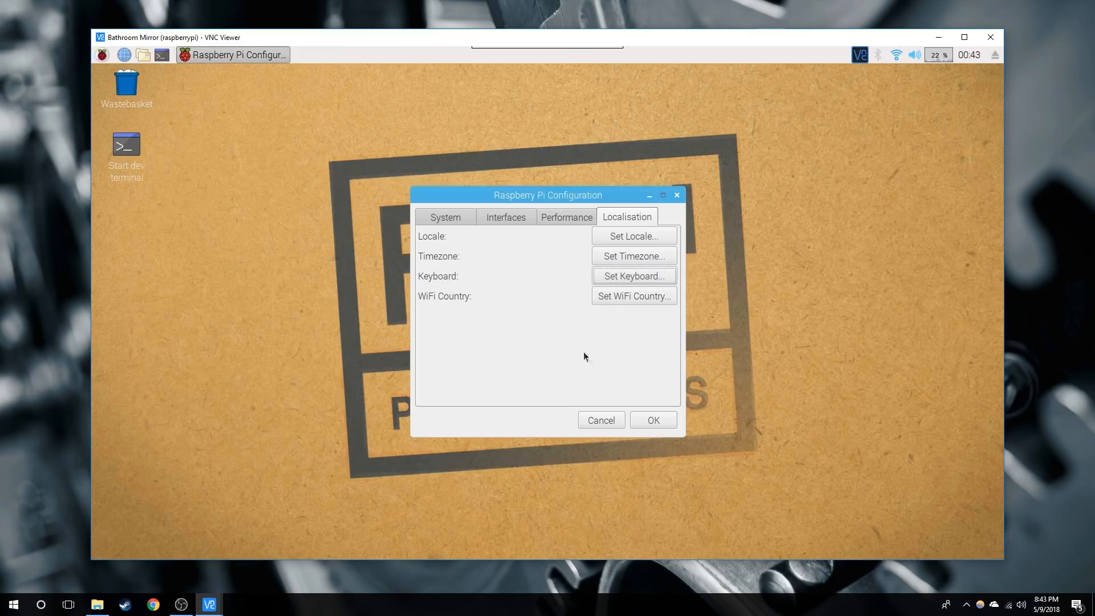
{"action": "left_click", "coordinate": [632, 296]}
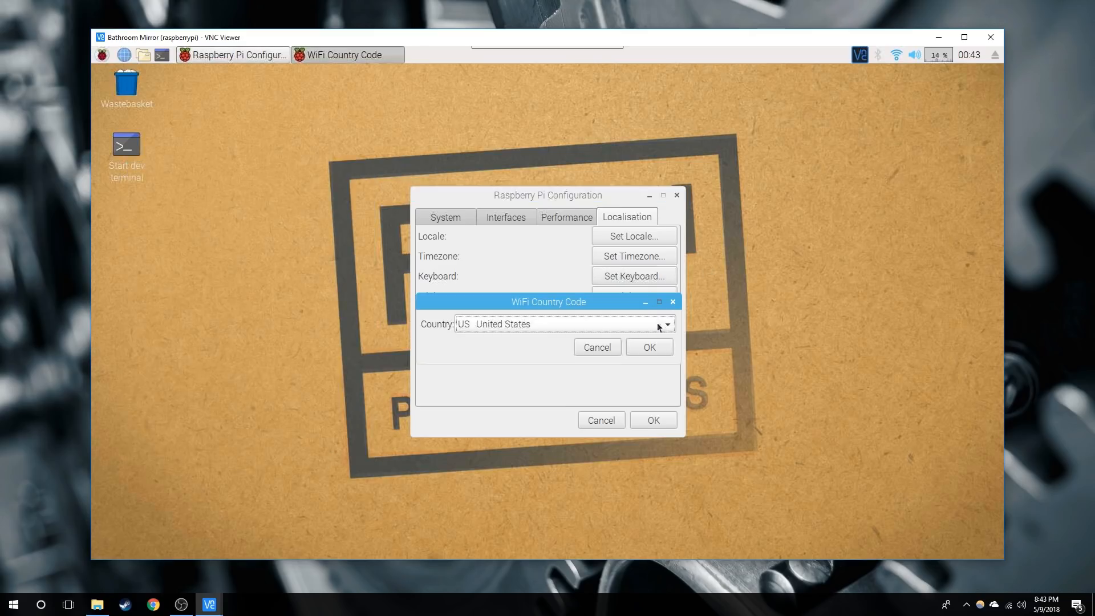
{"action": "left_click", "coordinate": [647, 347]}
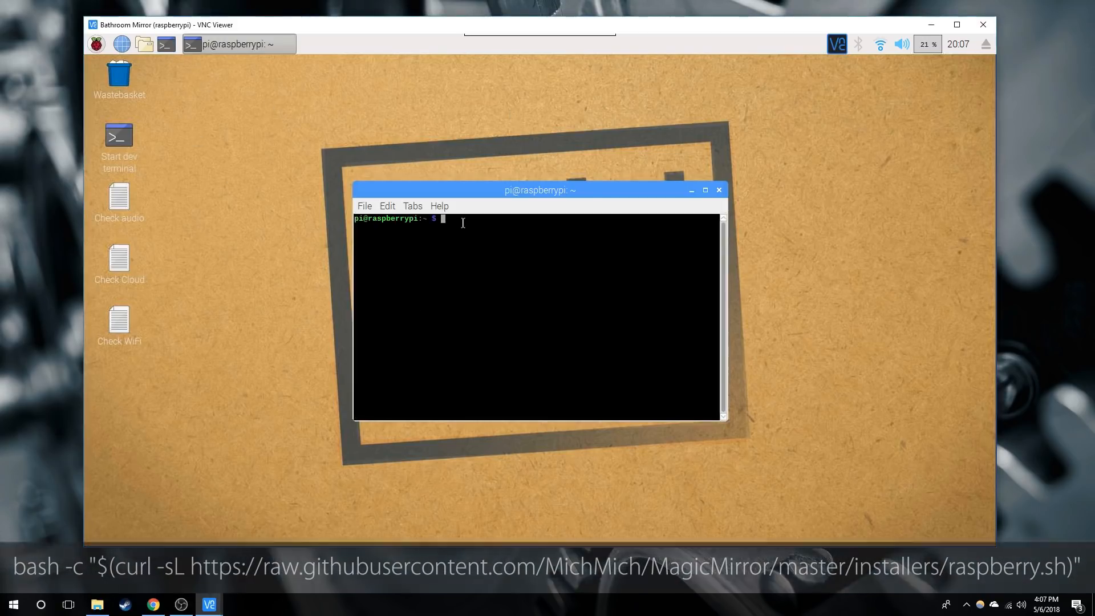
- Run the MagicMirror bash/curl installer command in the terminal
{"action": "type", "text": "bash -c \"$(curl -sL https://raw.githubusercontent.com/MichMich/MagicMirror/master/installers/raspberry.sh)\""}
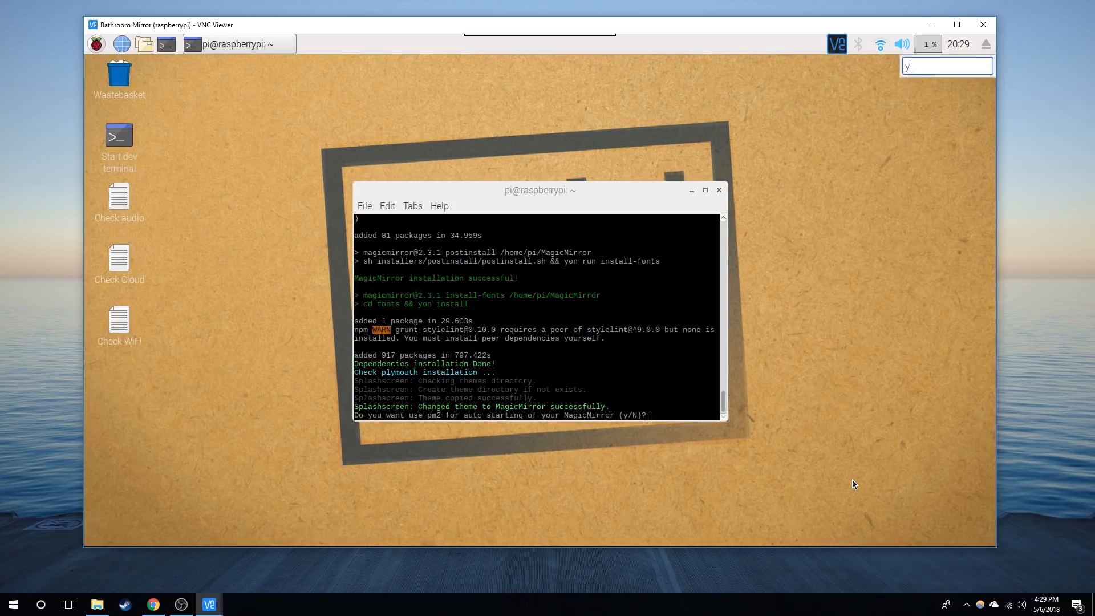
{"action": "mouse_move", "coordinate": [1069, 587]}
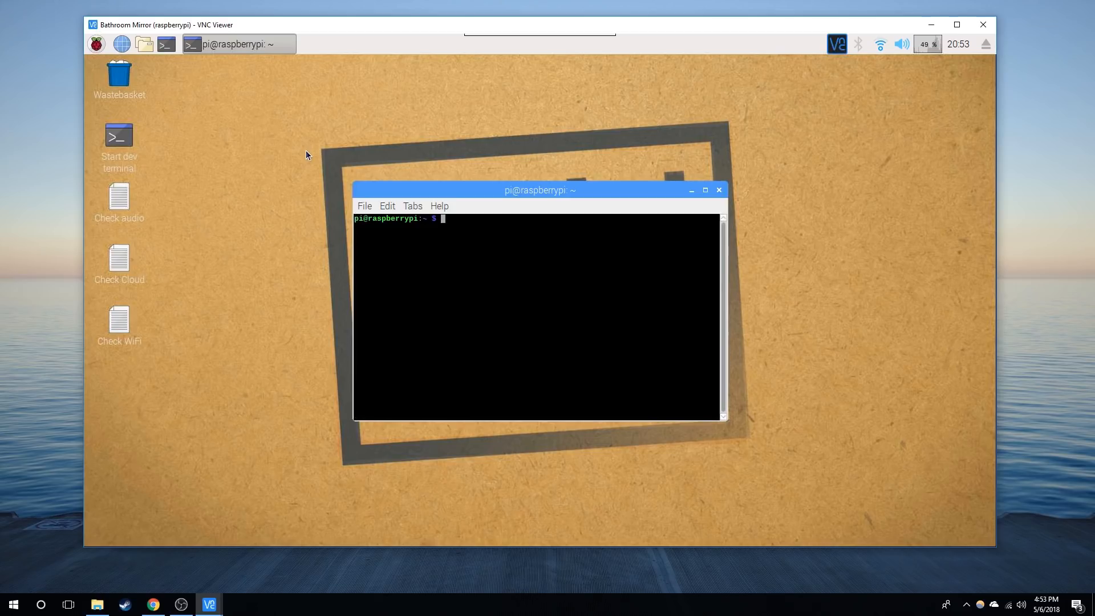
- Enter the pm2 command at the terminal prompt
{"action": "type", "text": "pm"}
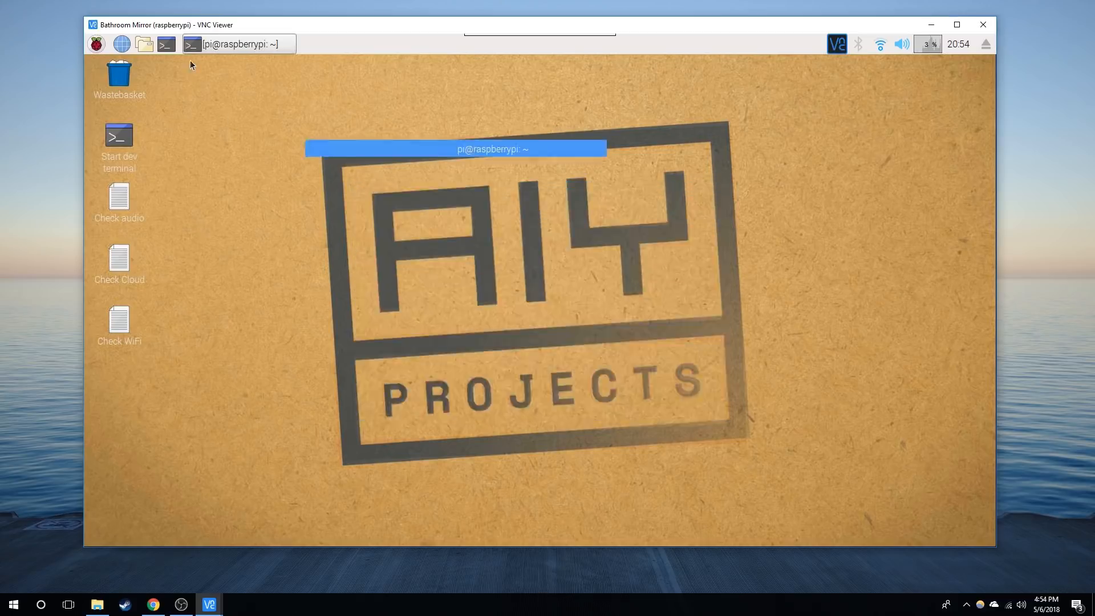
- Open /home/pi/MagicMirror/config/config.js in the text editor, maximized
{"action": "left_click", "coordinate": [143, 44]}
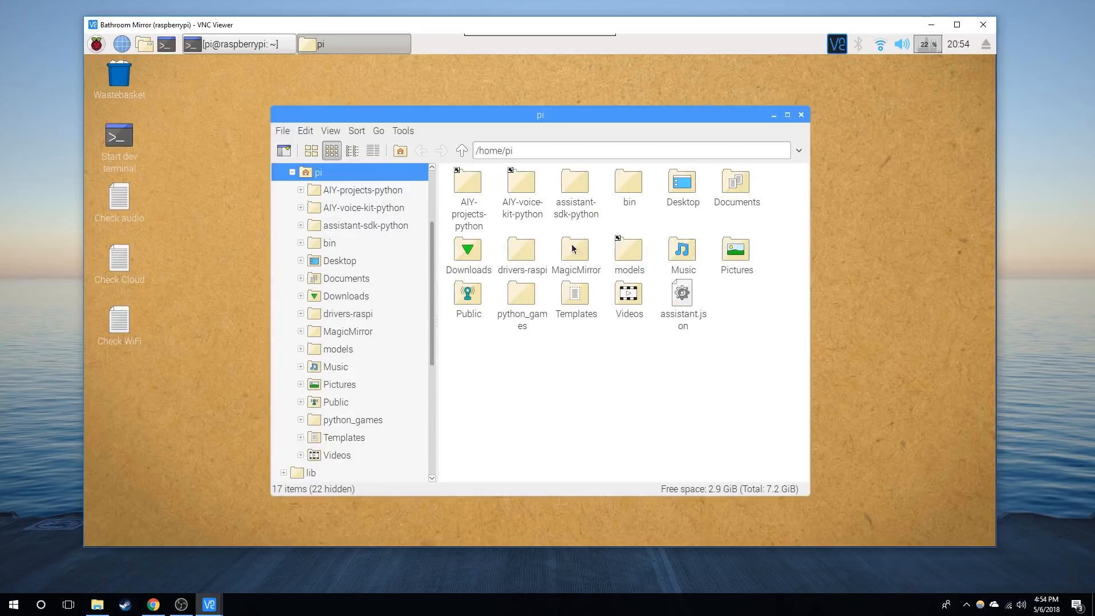
{"action": "left_click", "coordinate": [343, 322]}
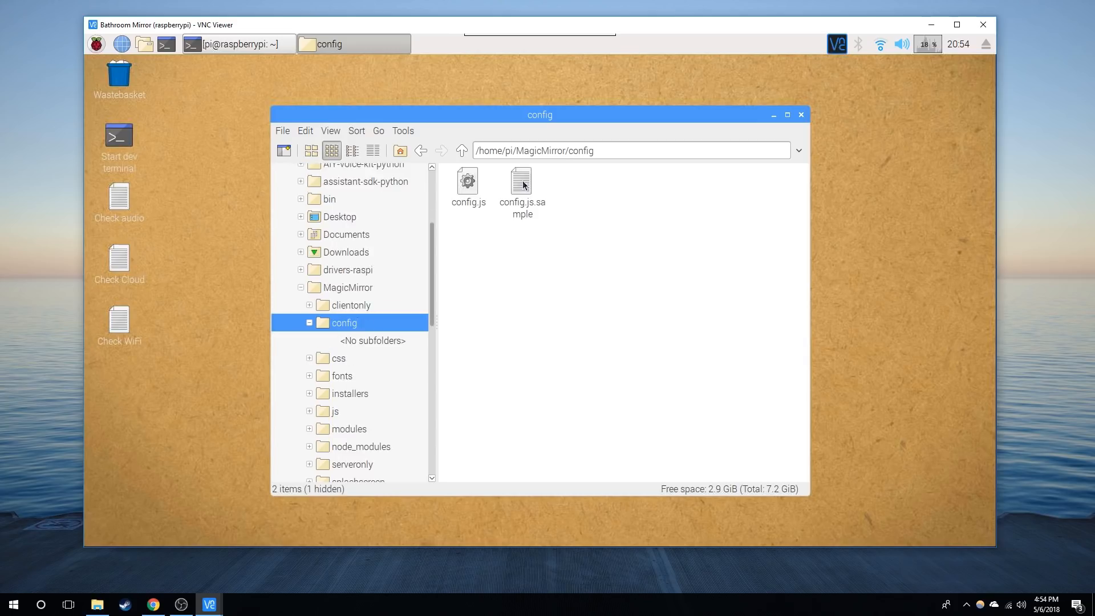
{"action": "double_click", "coordinate": [467, 181]}
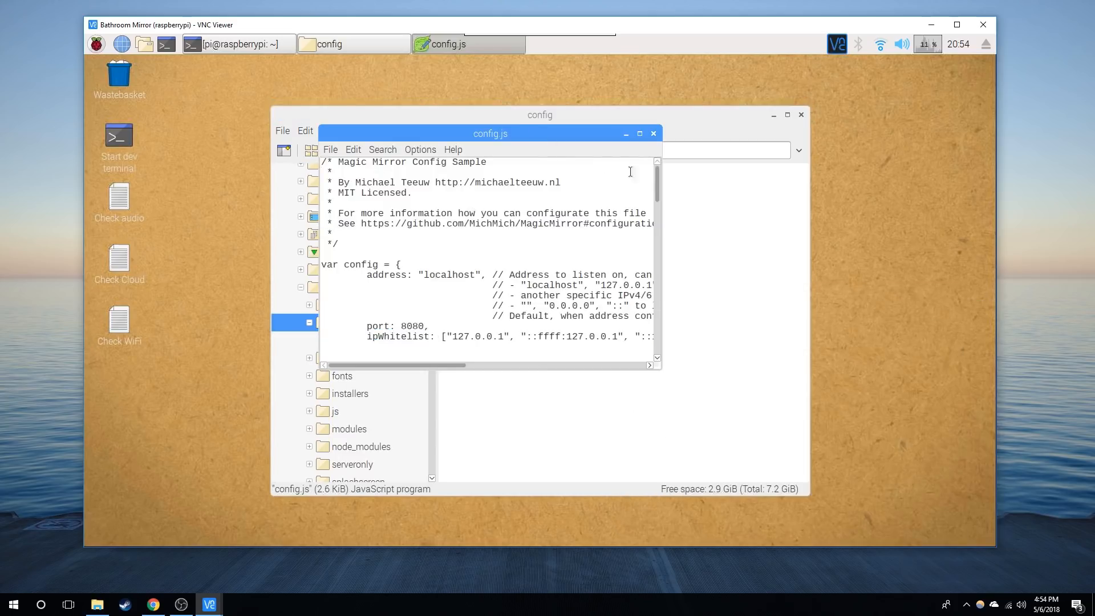
{"action": "left_click", "coordinate": [638, 133]}
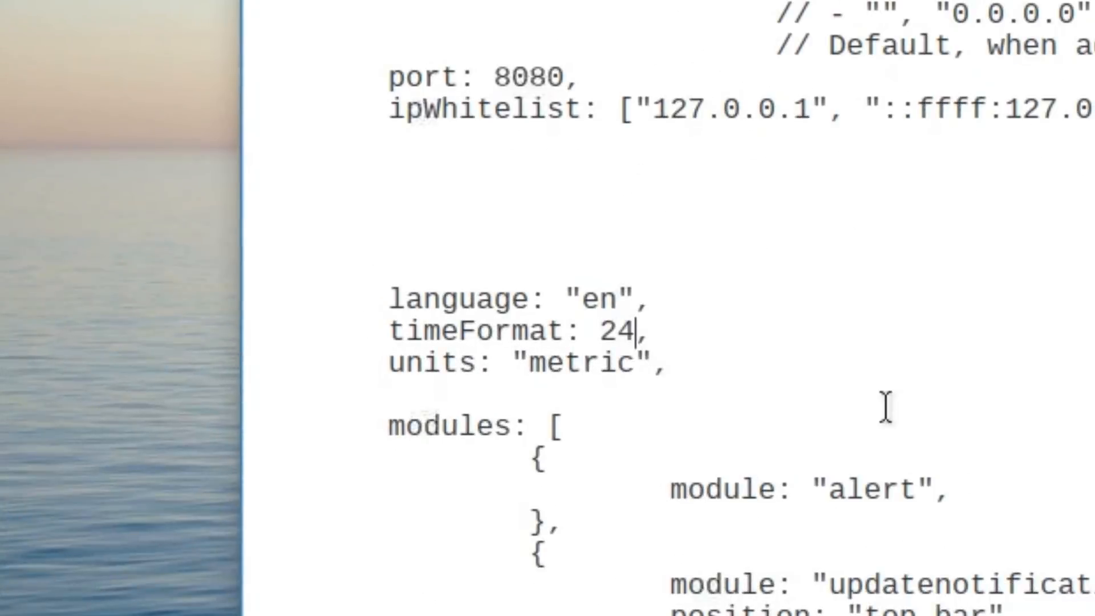
- Change timeFormat to 12 and units to "imperial"
{"action": "type", "text": "12"}
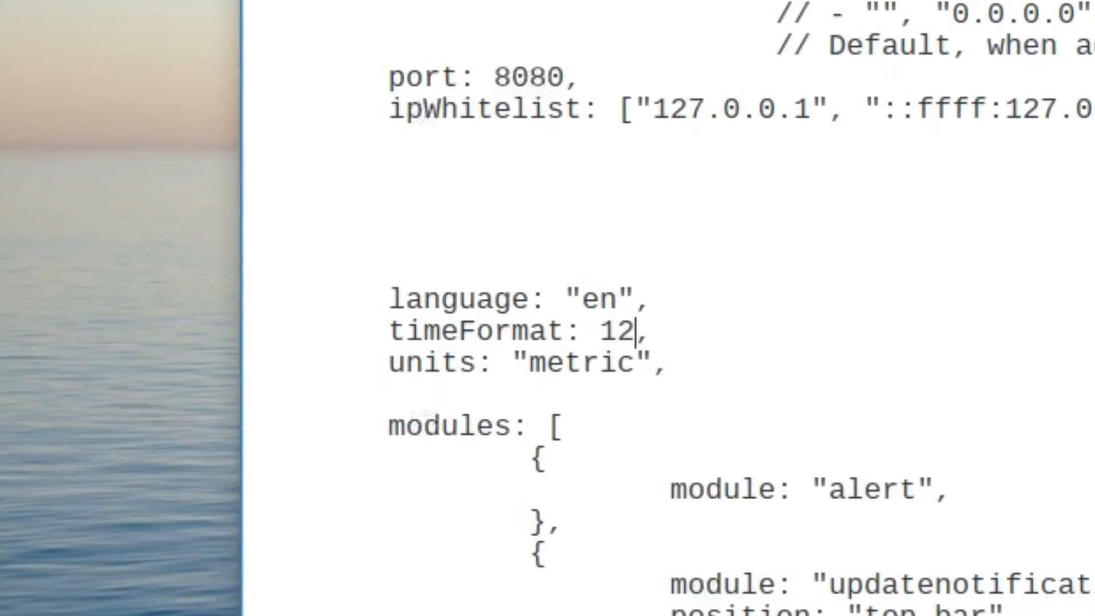
{"action": "key", "text": "BackSpace"}
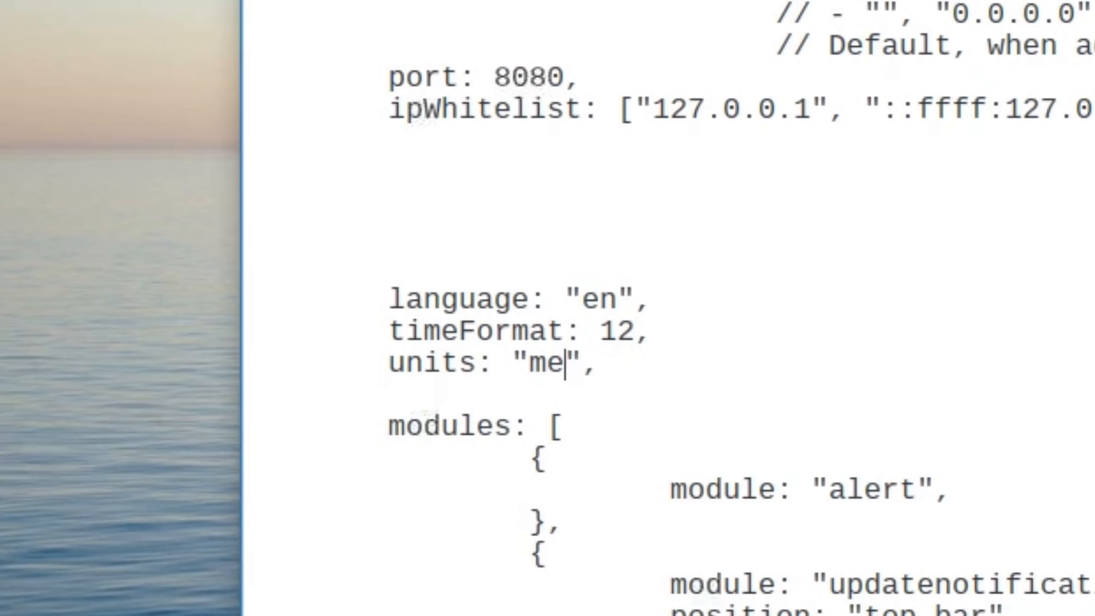
{"action": "type", "text": "imperial"}
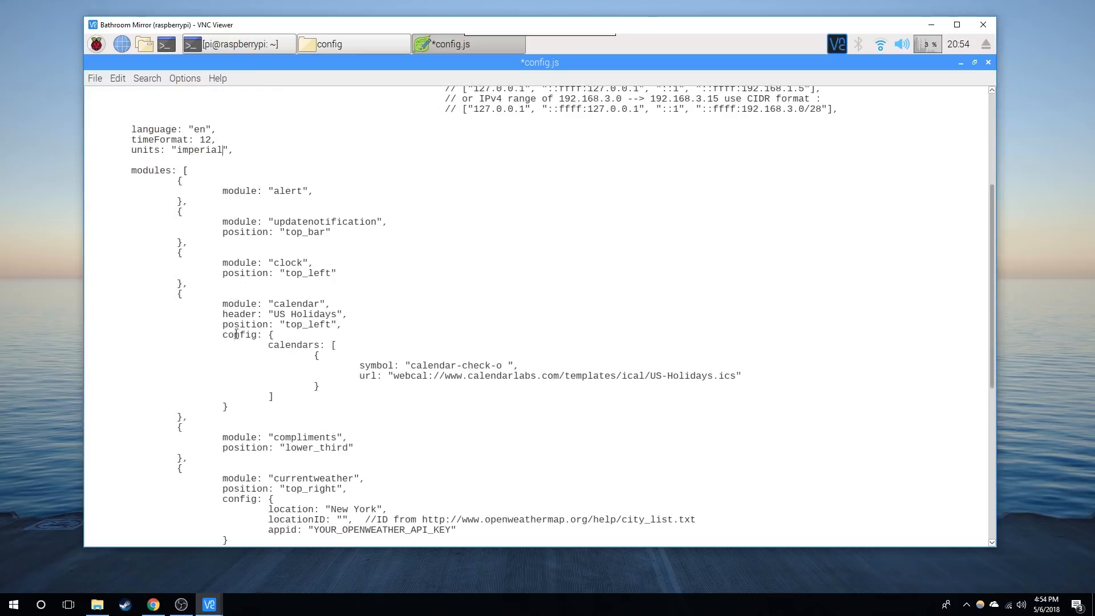
- Scroll down config.js to the alert, updatenotification and compliments module blocks
{"action": "scroll", "scroll_direction": "down", "scroll_amount": 3}
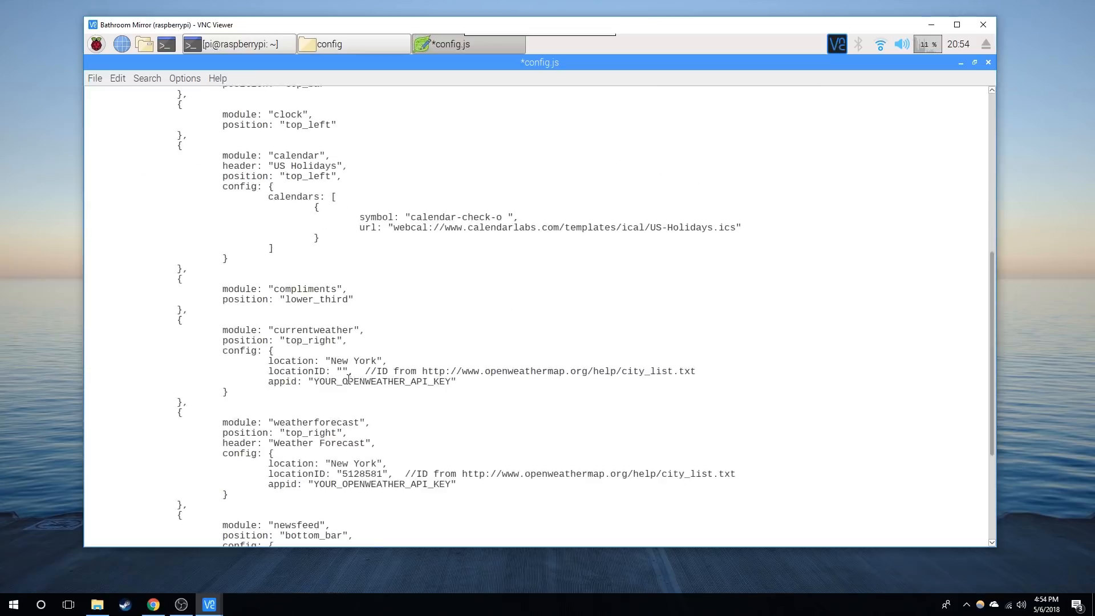
{"action": "scroll", "scroll_direction": "down", "scroll_amount": 3}
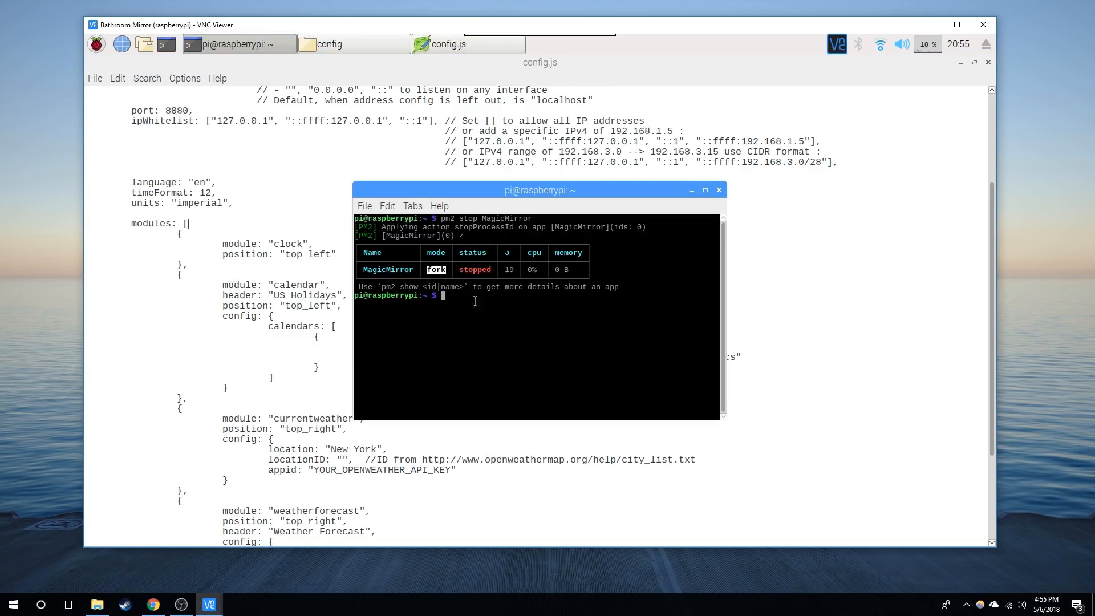
- Stop MagicMirror via pm2, minimize the editor and terminal, and launch Chromium
{"action": "type", "text": "pm2 stop MagicMirror"}
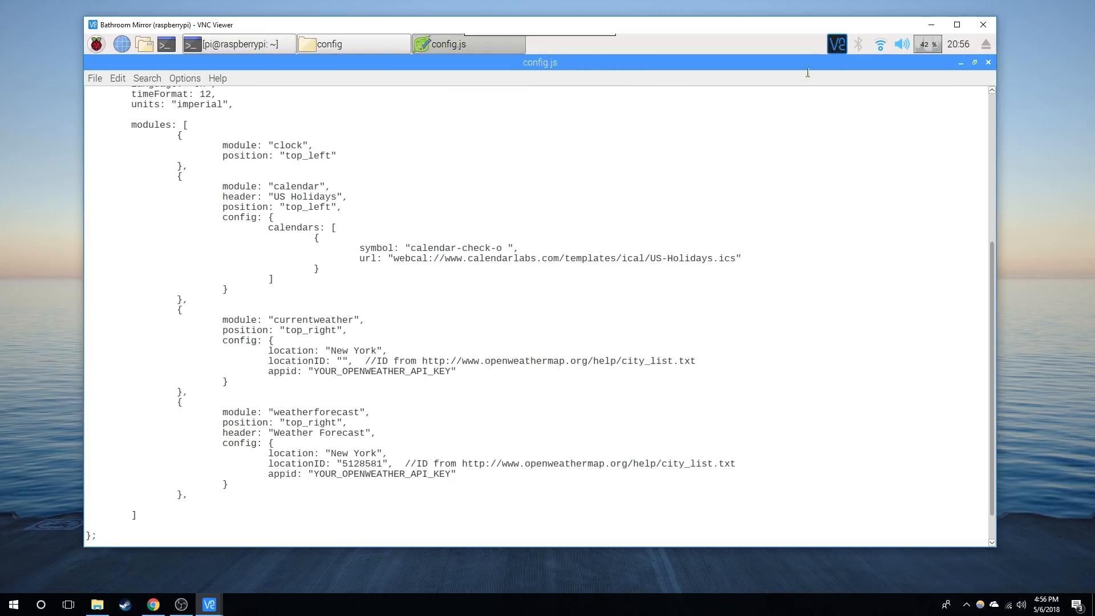
{"action": "left_click", "coordinate": [327, 44]}
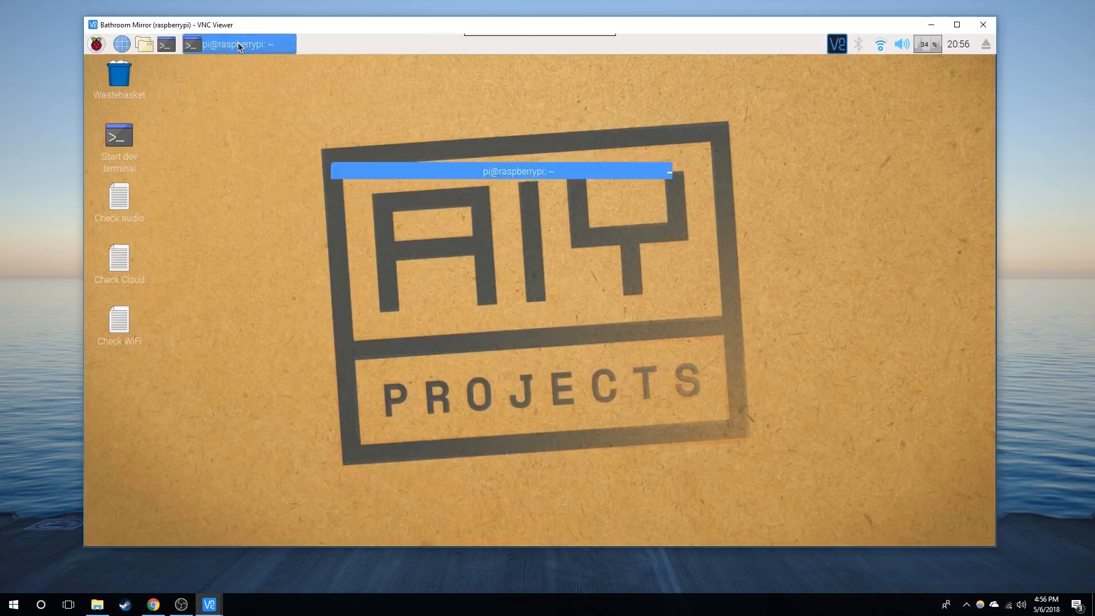
{"action": "left_click", "coordinate": [238, 44]}
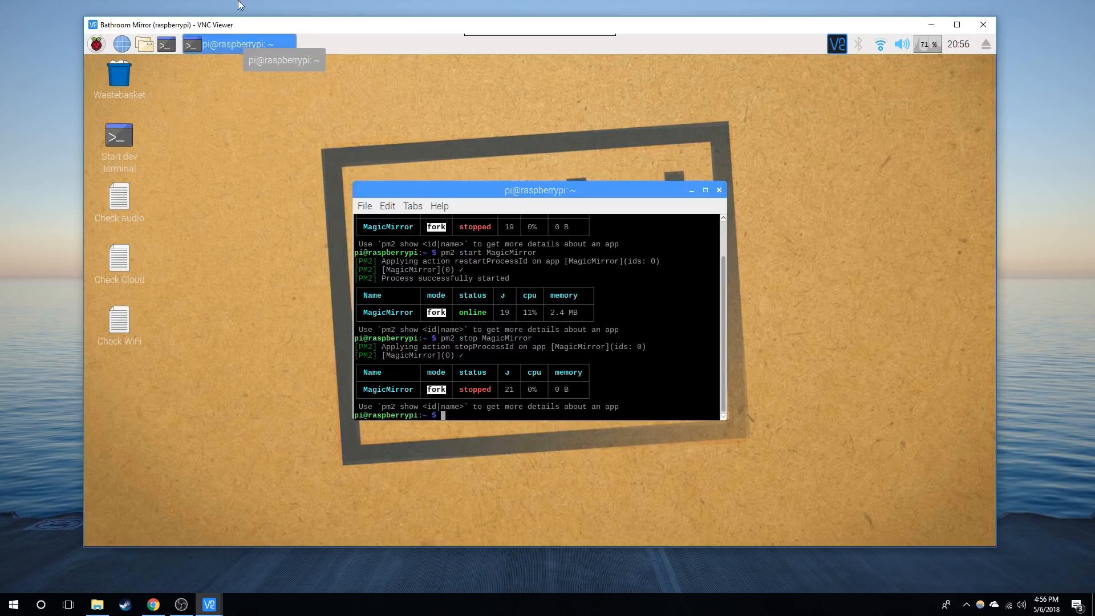
{"action": "left_click", "coordinate": [690, 189]}
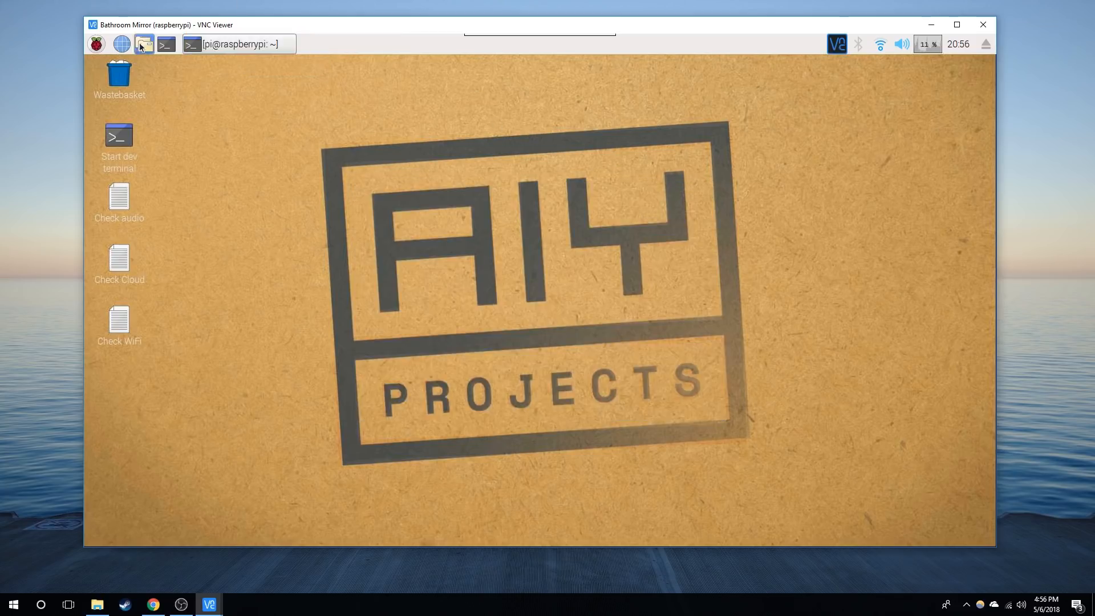
{"action": "left_click", "coordinate": [121, 43]}
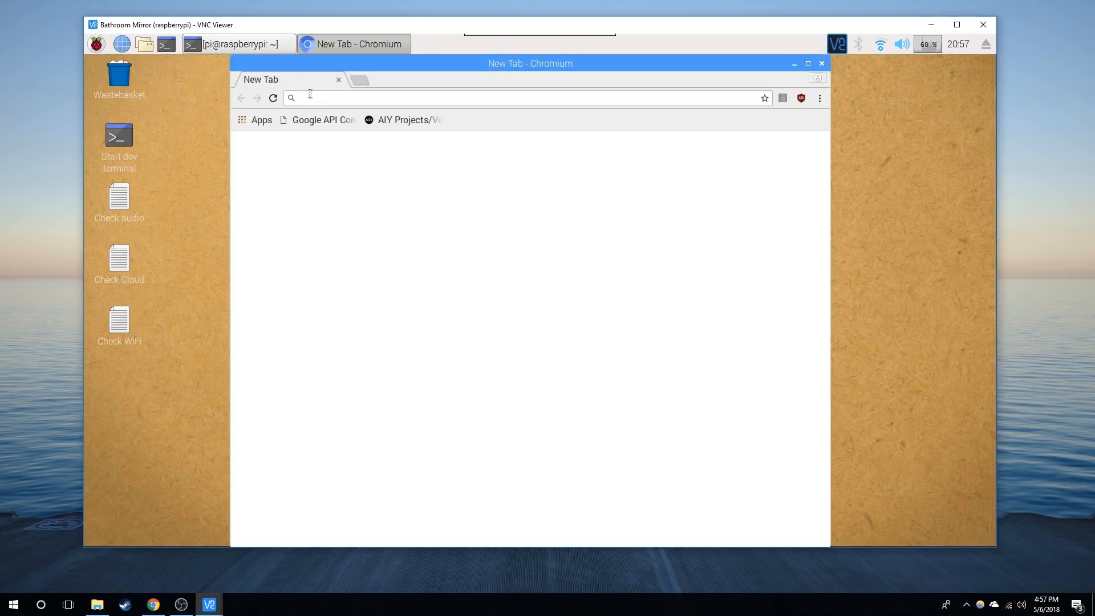
- Search openweather and open the OpenWeatherMap Members sign-in page
{"action": "type", "text": "openweathermap&t=raspberrypi&ia=web"}
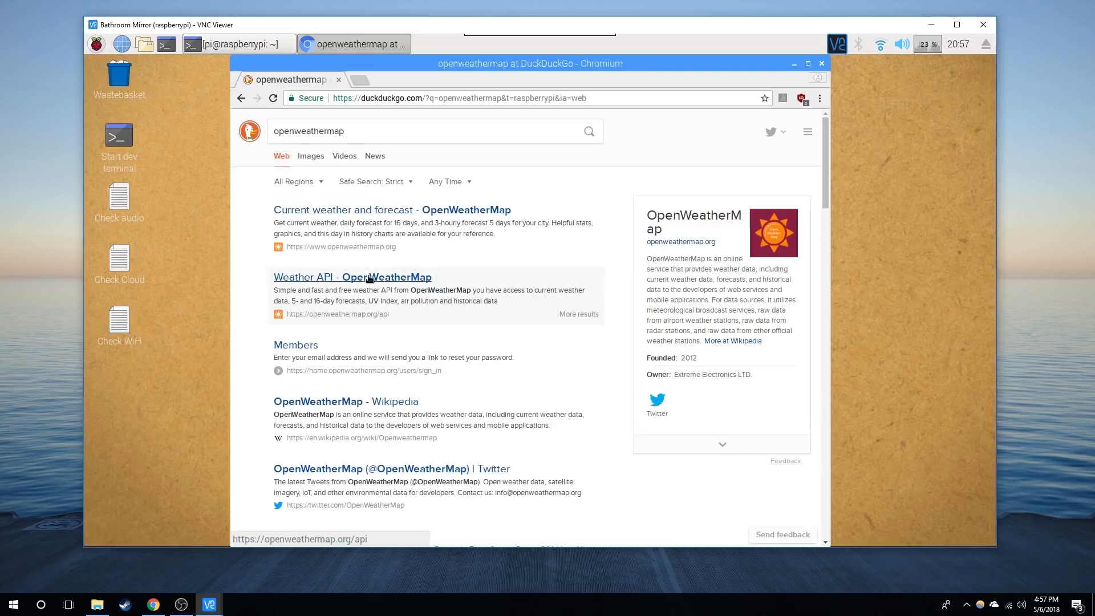
{"action": "left_click", "coordinate": [352, 277]}
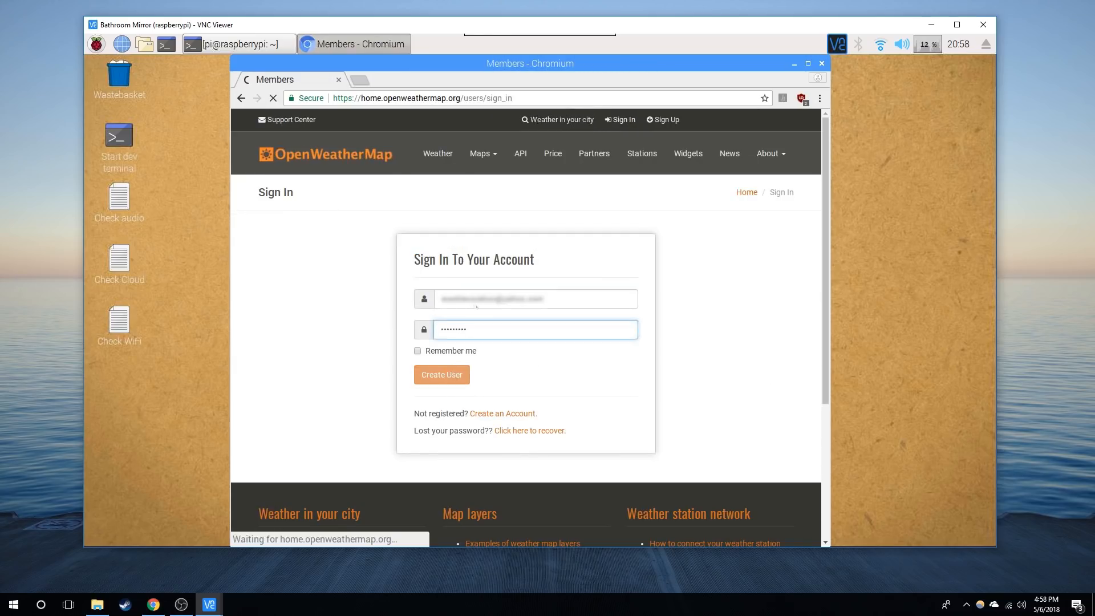
- Sign in to OpenWeatherMap, save the password, and view the account's API keys
{"action": "left_click", "coordinate": [441, 374]}
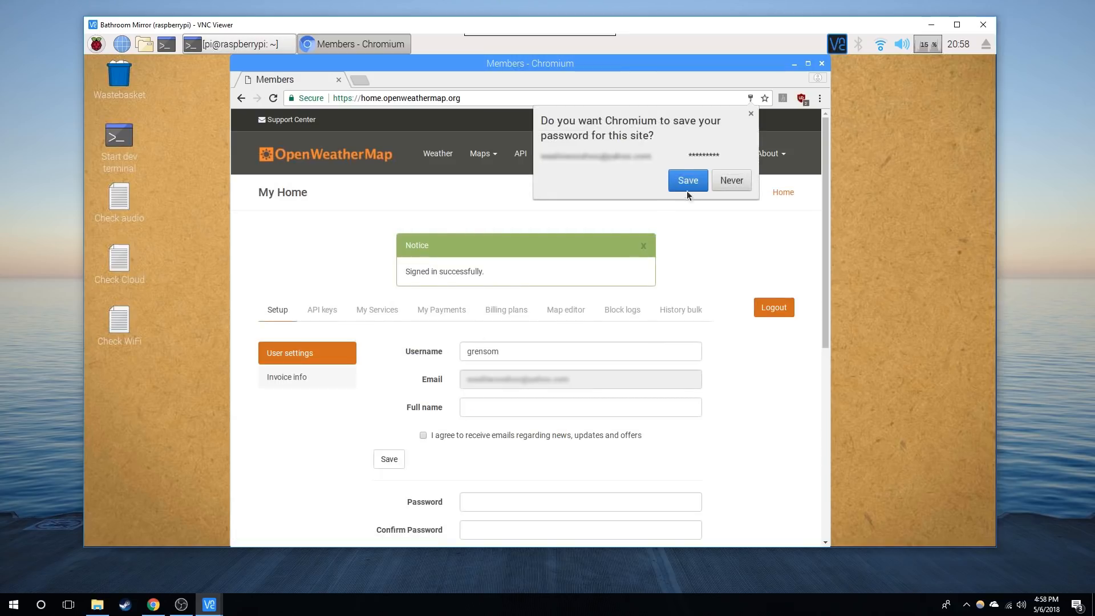
{"action": "left_click", "coordinate": [687, 180]}
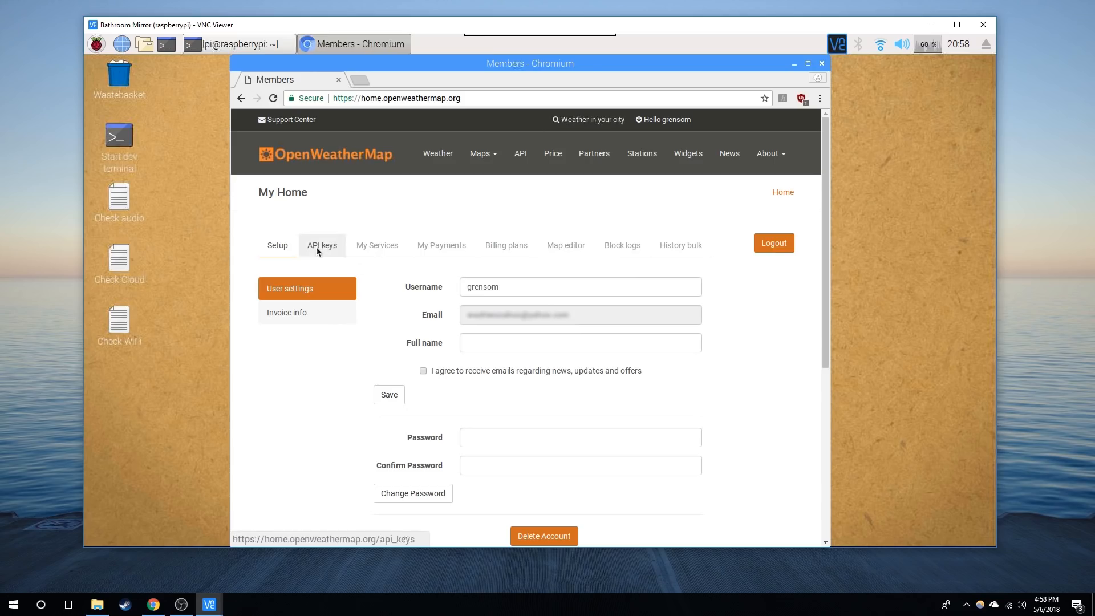
{"action": "left_click", "coordinate": [321, 245]}
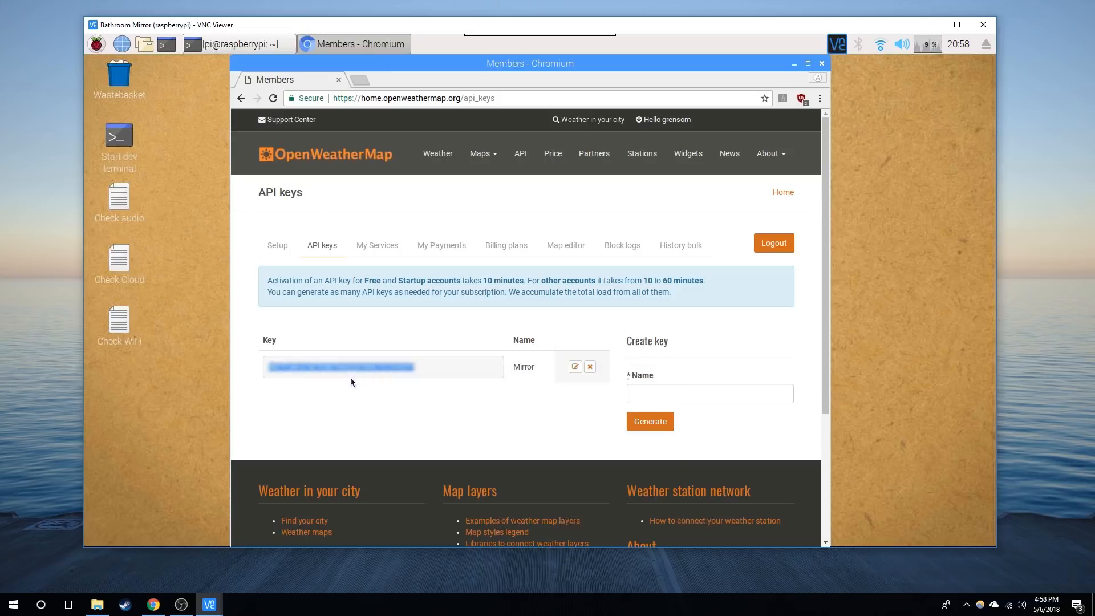
{"action": "mouse_move", "coordinate": [739, 113]}
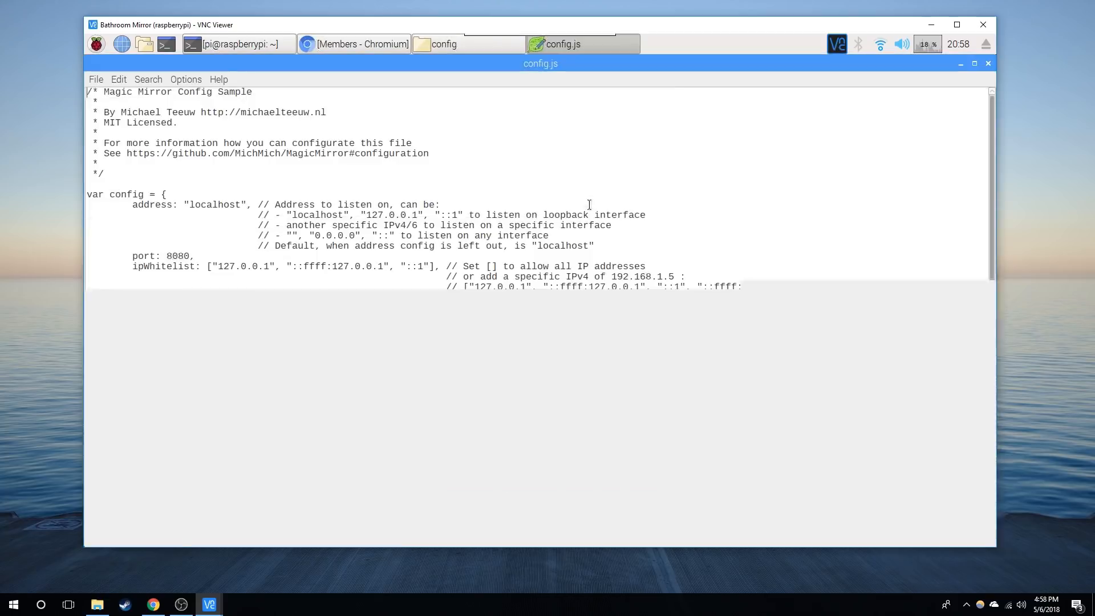
- Paste the OpenWeatherMap API key over the weatherforecast appid placeholder and bring up a Pi terminal
{"action": "scroll", "scroll_direction": "down", "scroll_amount": 3}
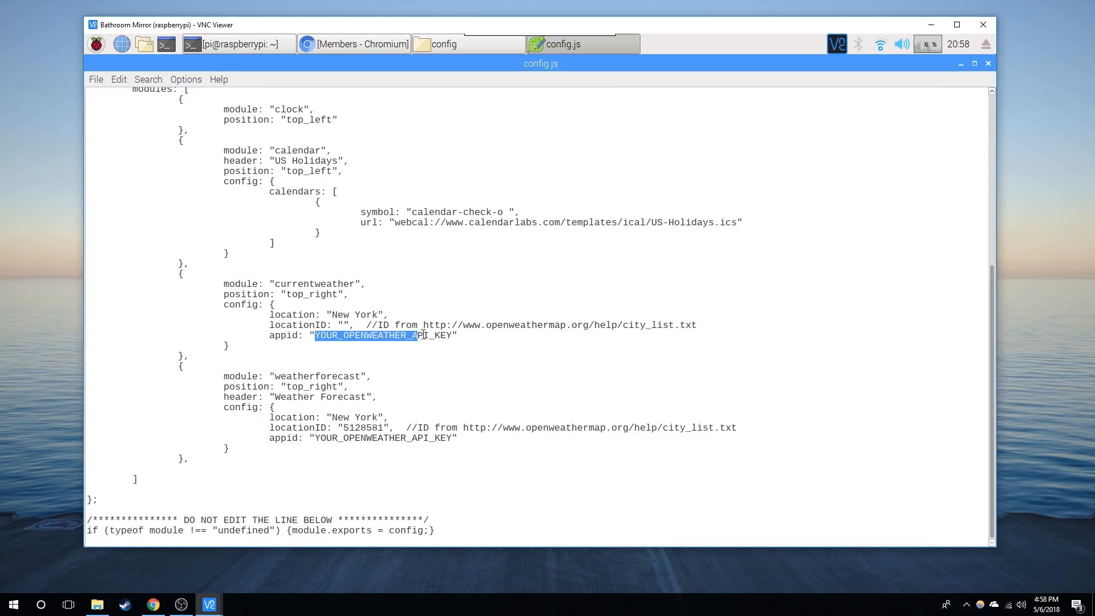
{"action": "right_click", "coordinate": [383, 335]}
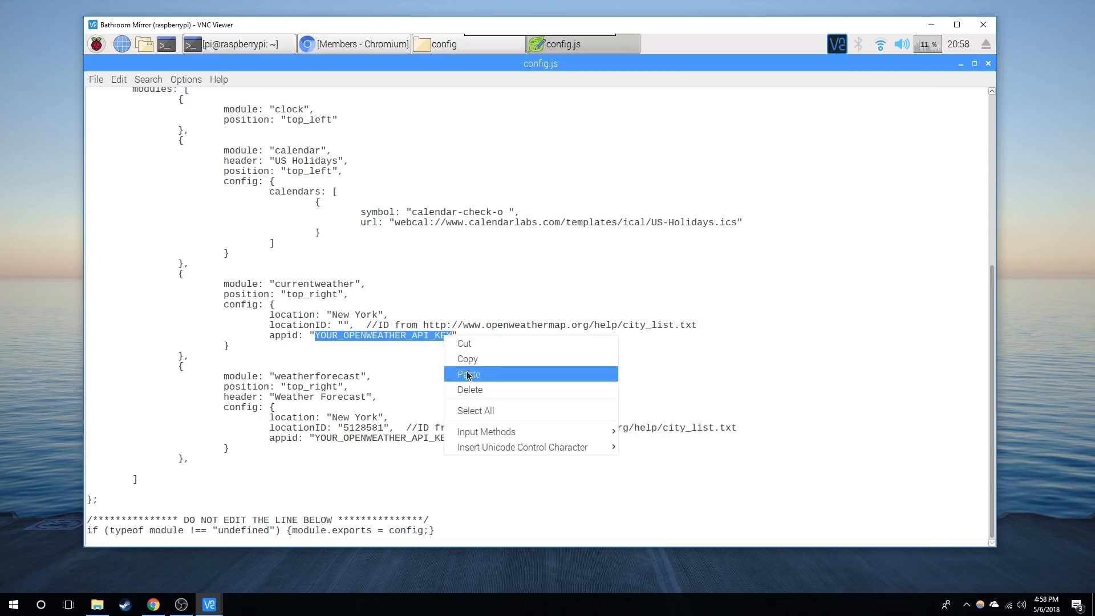
{"action": "left_click", "coordinate": [469, 373]}
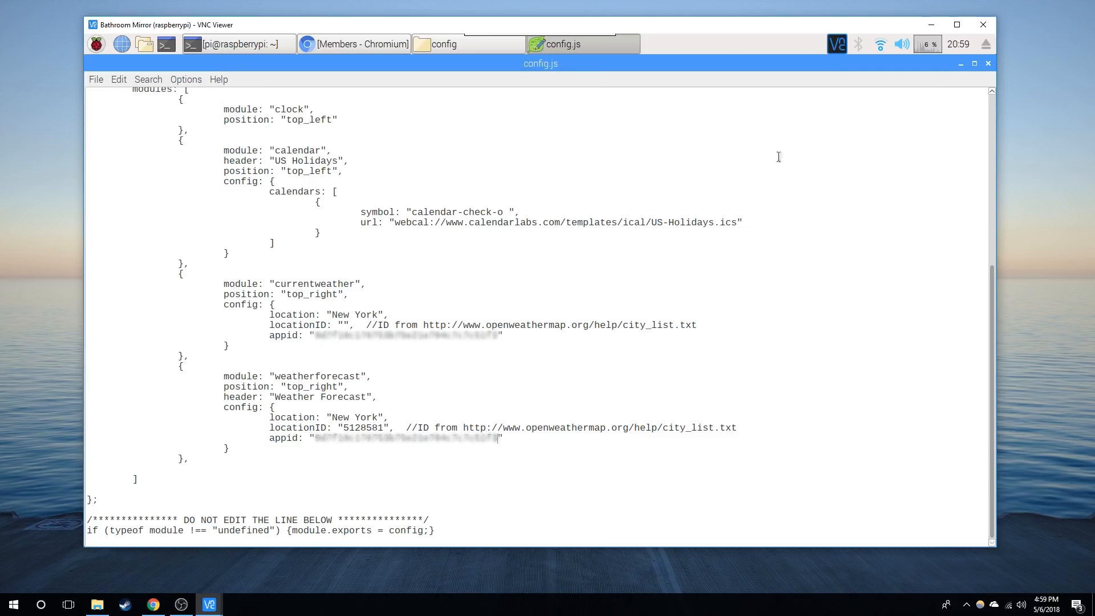
{"action": "left_click", "coordinate": [166, 44]}
{"action": "type", "text": "n"}
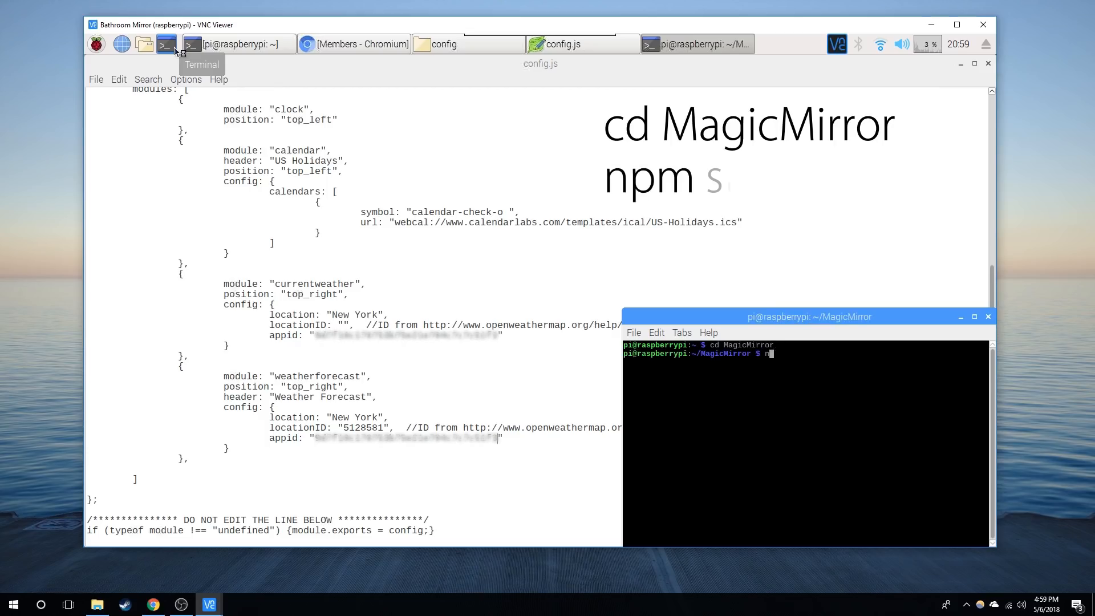
- Run npm start in the MagicMirror folder to launch the mirror
{"action": "type", "text": "start"}
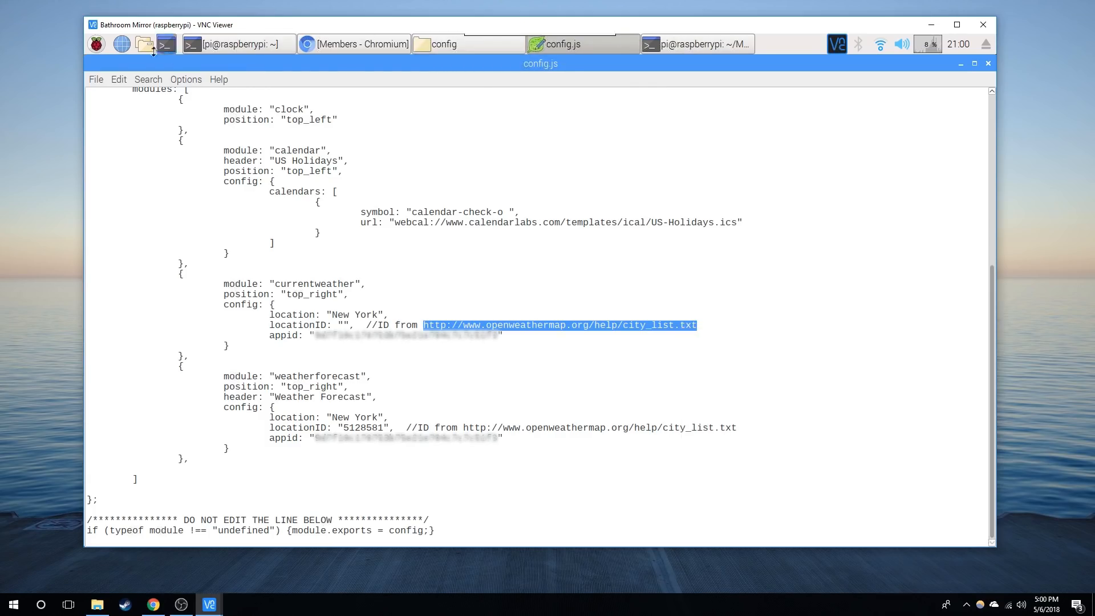
- Load openweathermap.org/help/city_list.txt in a new Chromium tab, search 'bos' and copy Boston's ID 2655138
{"action": "left_click", "coordinate": [354, 43]}
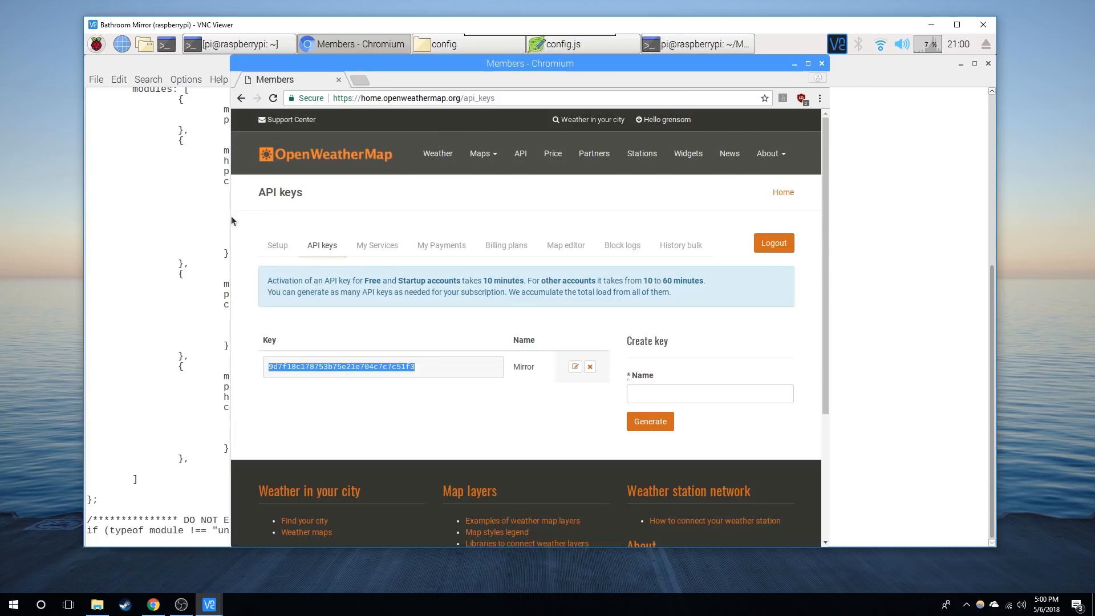
{"action": "left_click", "coordinate": [457, 79]}
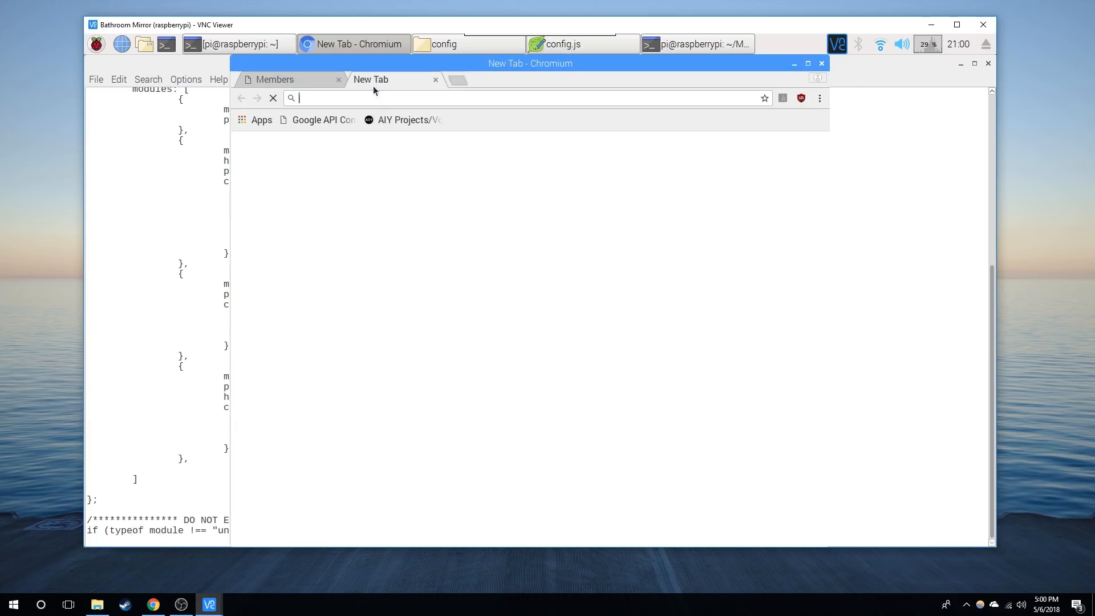
{"action": "type", "text": "http://www.openweathermap.org/help/city_list.txt"}
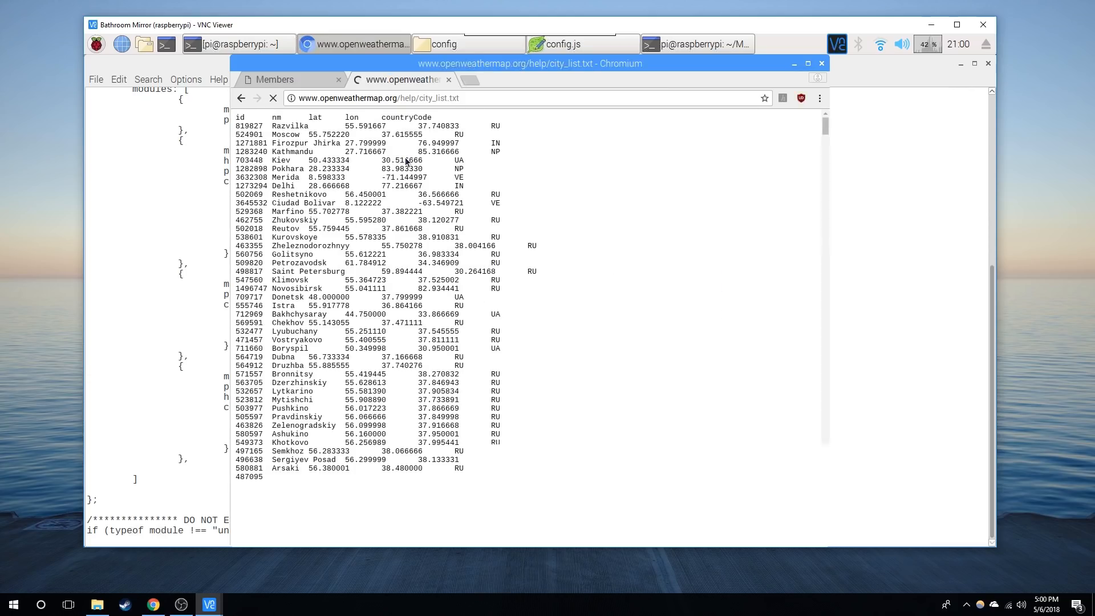
{"action": "type", "text": "boston"}
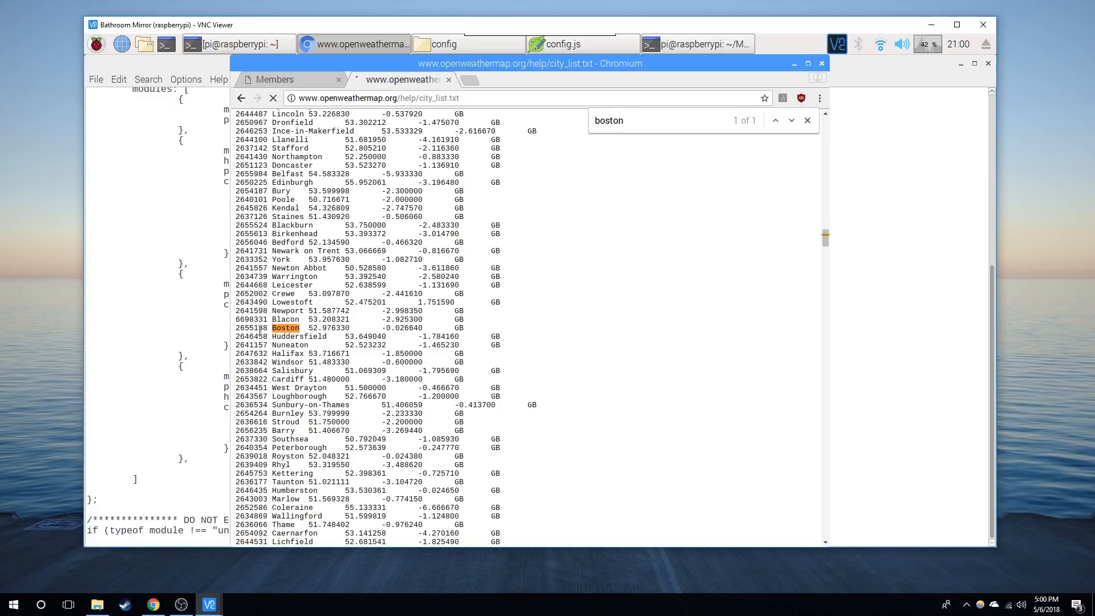
{"action": "right_click", "coordinate": [249, 328]}
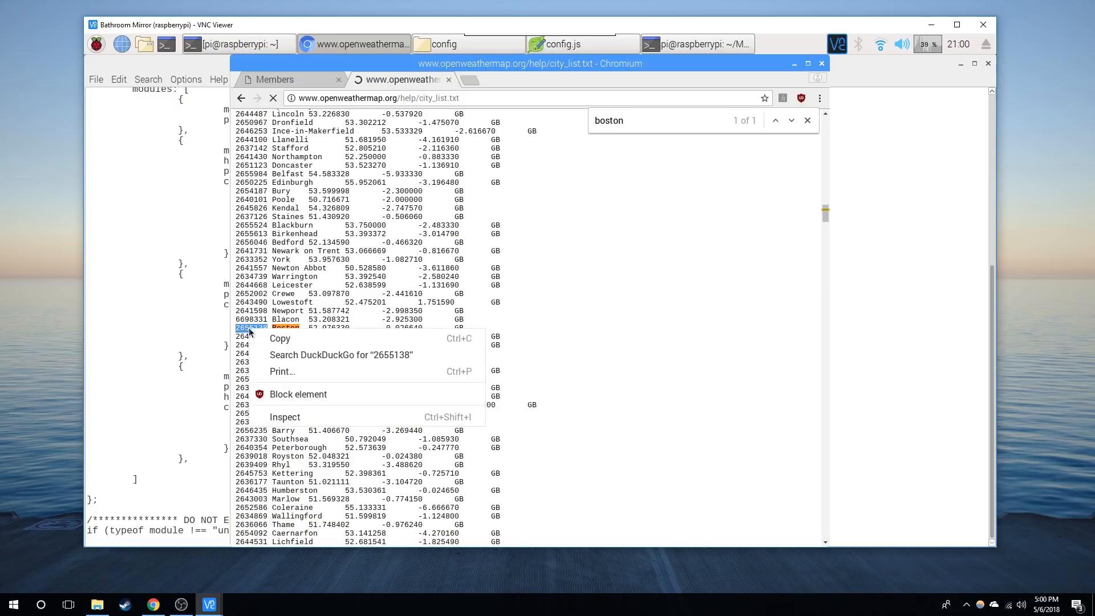
{"action": "left_click", "coordinate": [199, 328]}
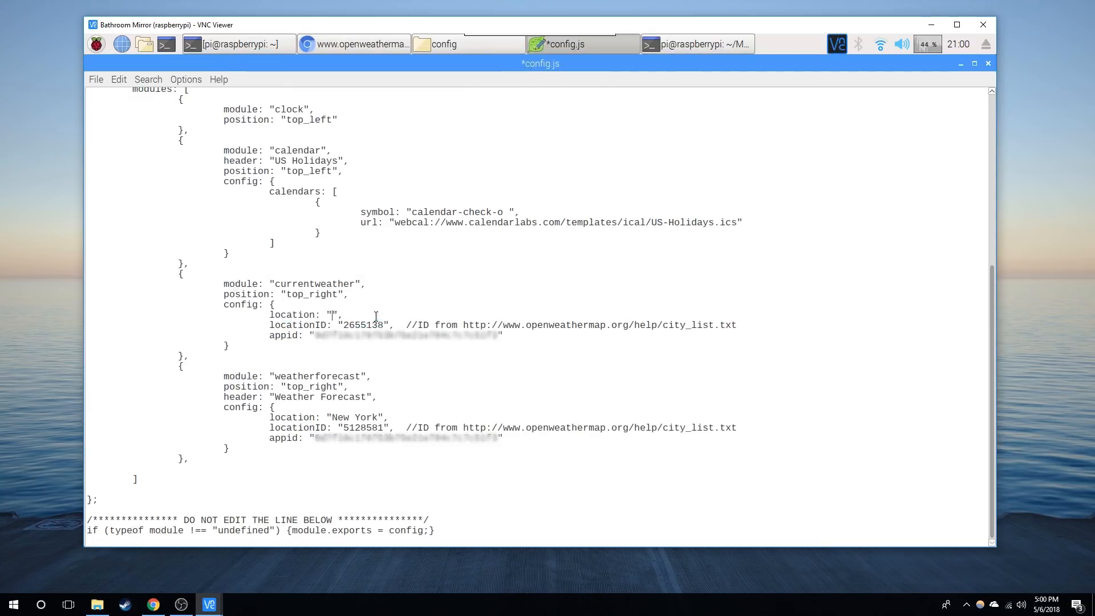
- Enter Boston as the weather location and paste 2655138 as the weatherforecast locationID
{"action": "type", "text": "Boston"}
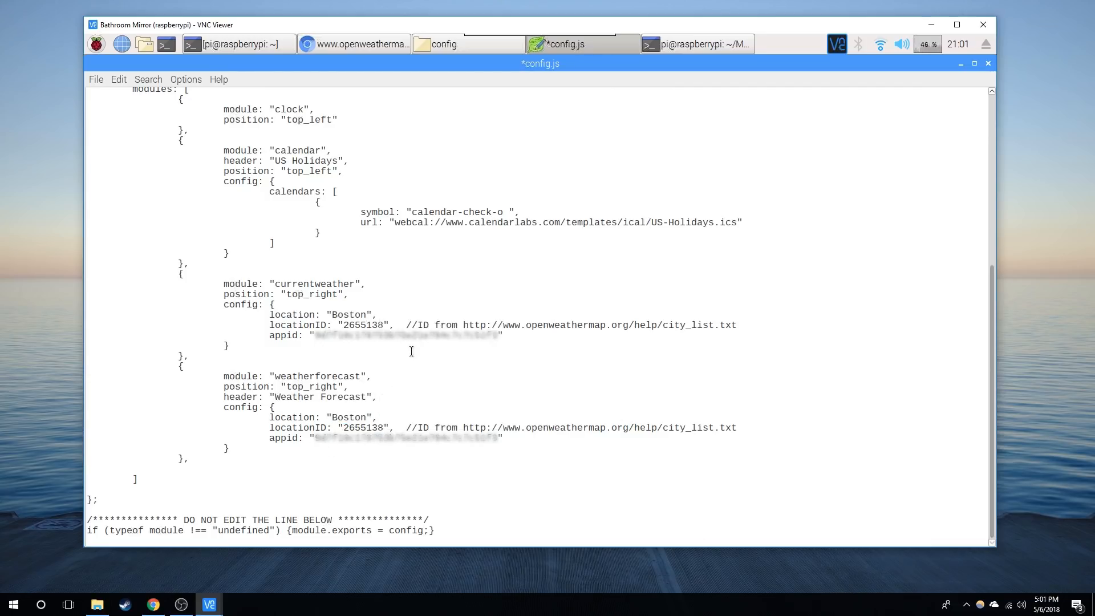
{"action": "left_click", "coordinate": [96, 79]}
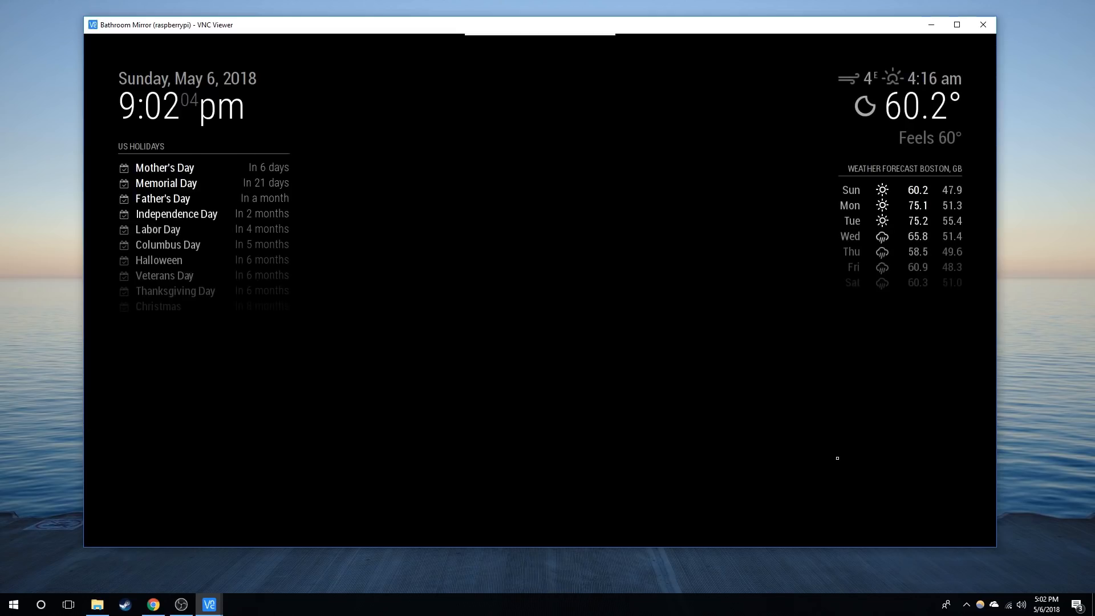
{"action": "mouse_move", "coordinate": [644, 368]}
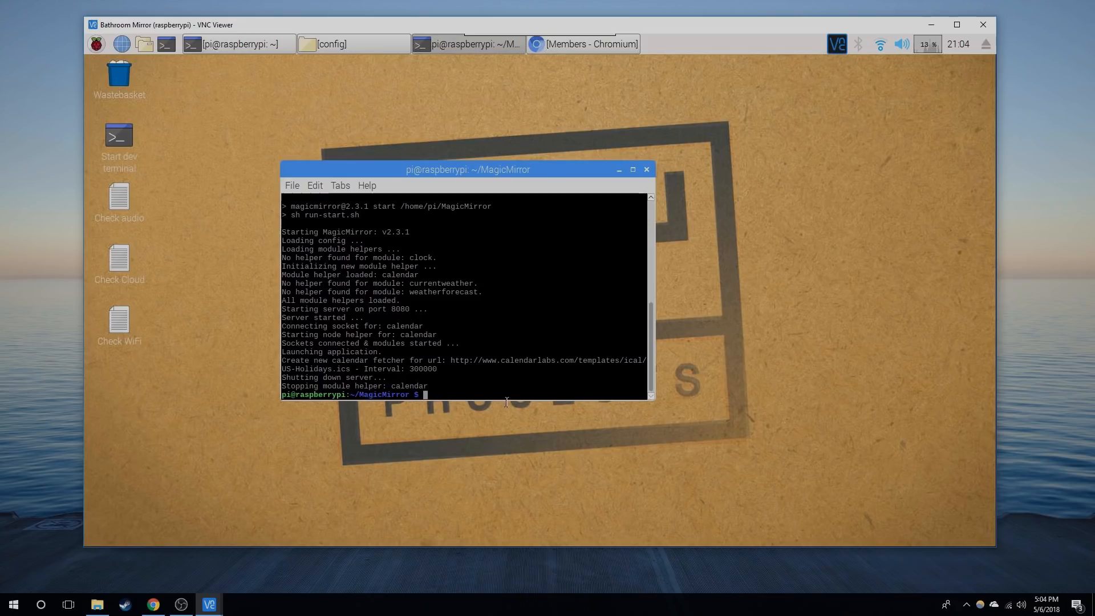
- Return to the home folder and open /boot/config.txt in nano with sudo
{"action": "type", "text": "cd"}
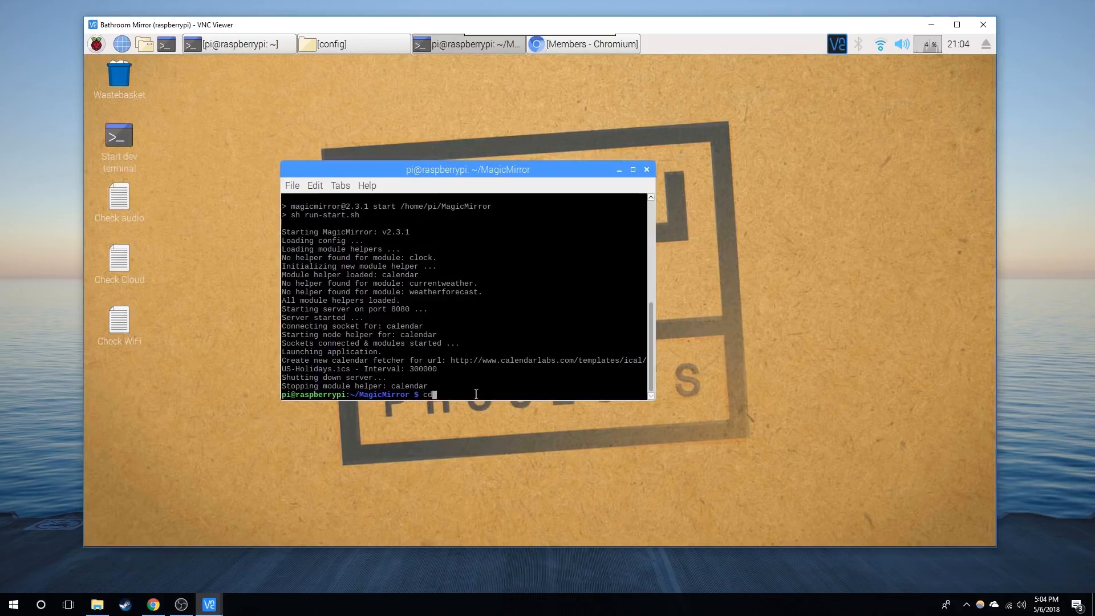
{"action": "type", "text": "sudo nano /boot/config.txt"}
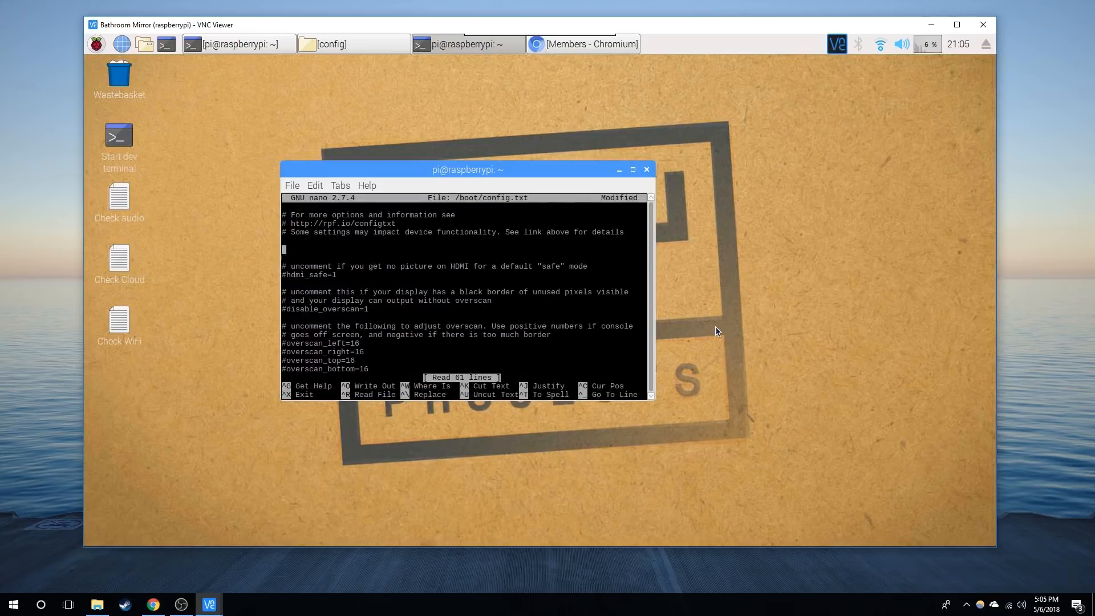
- Add display_rotate=1 to /boot/config.txt, save it from nano and begin a sudo reboot
{"action": "type", "text": "display_r"}
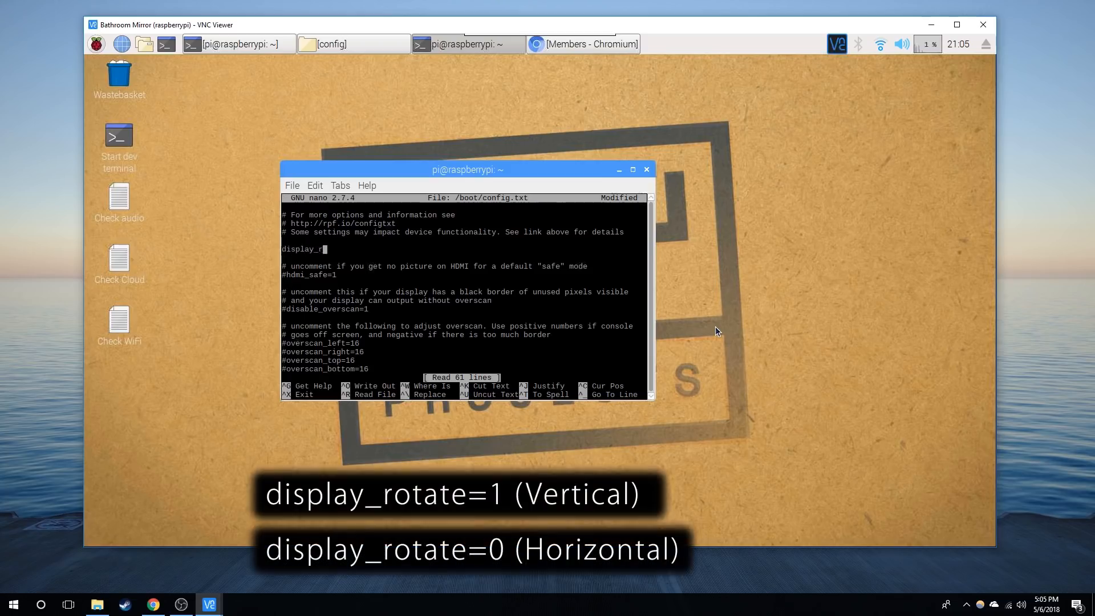
{"action": "type", "text": "otate"}
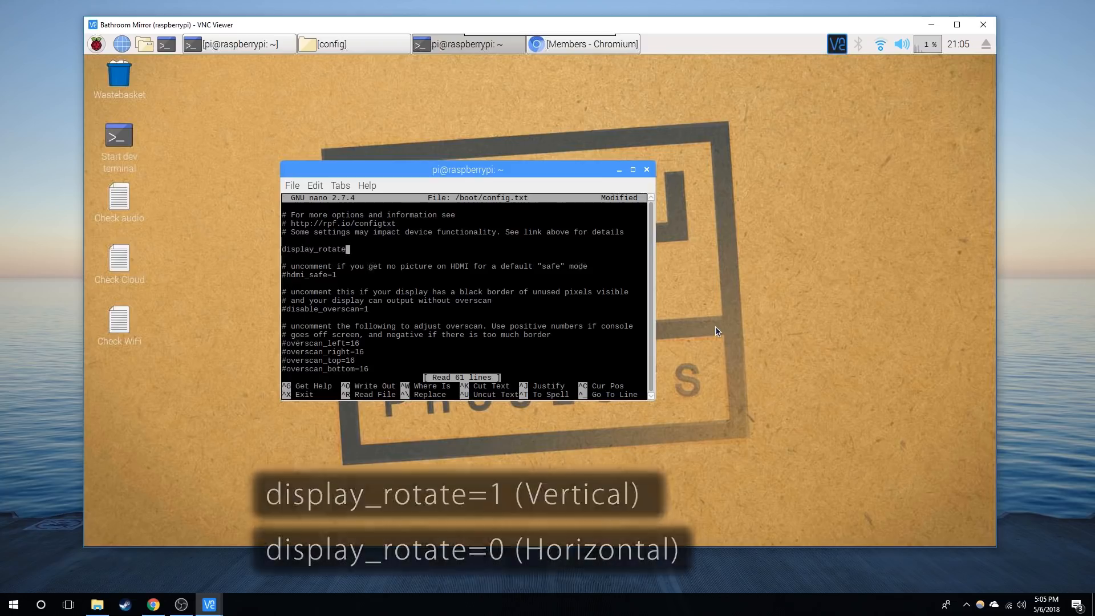
{"action": "type", "text": "=1"}
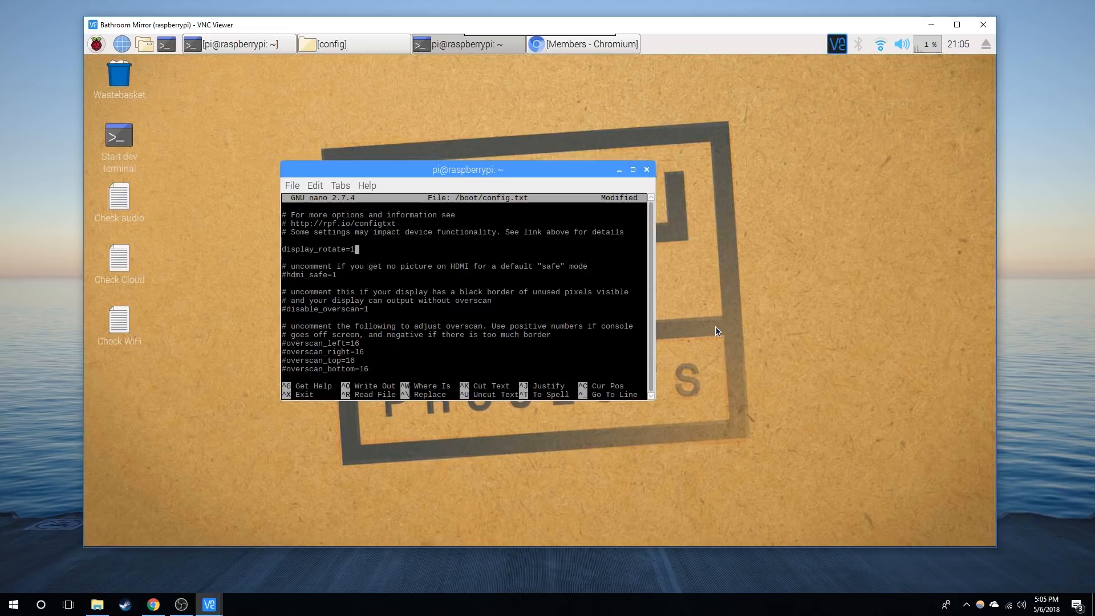
{"action": "key", "text": "ctrl+x"}
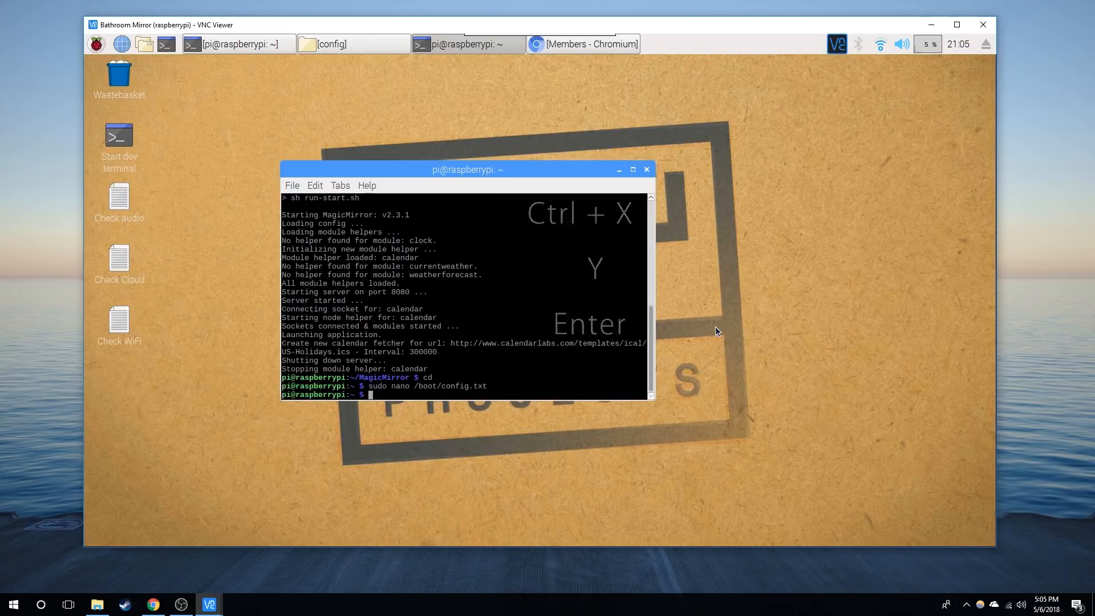
{"action": "type", "text": "sudo"}
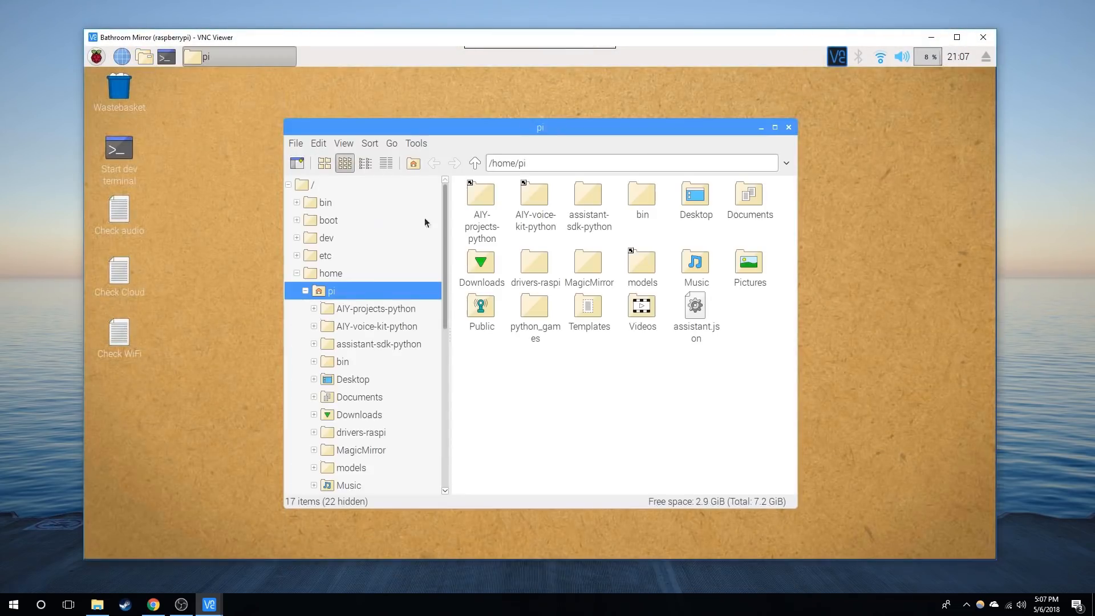
- Open config.js from the MagicMirror config folder in the text editor
{"action": "double_click", "coordinate": [587, 261]}
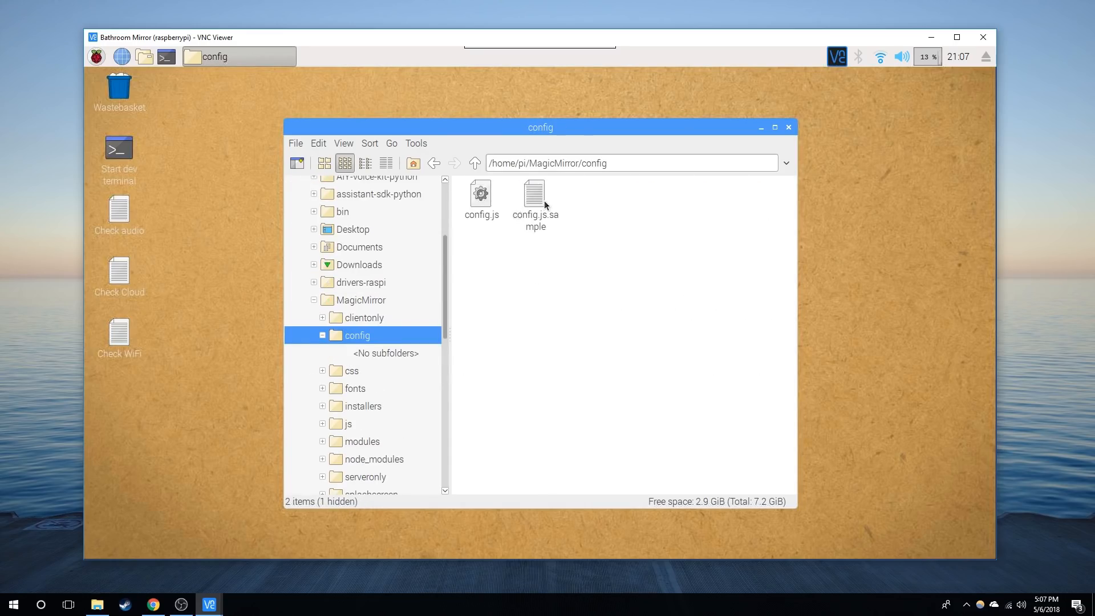
{"action": "left_click", "coordinate": [534, 195]}
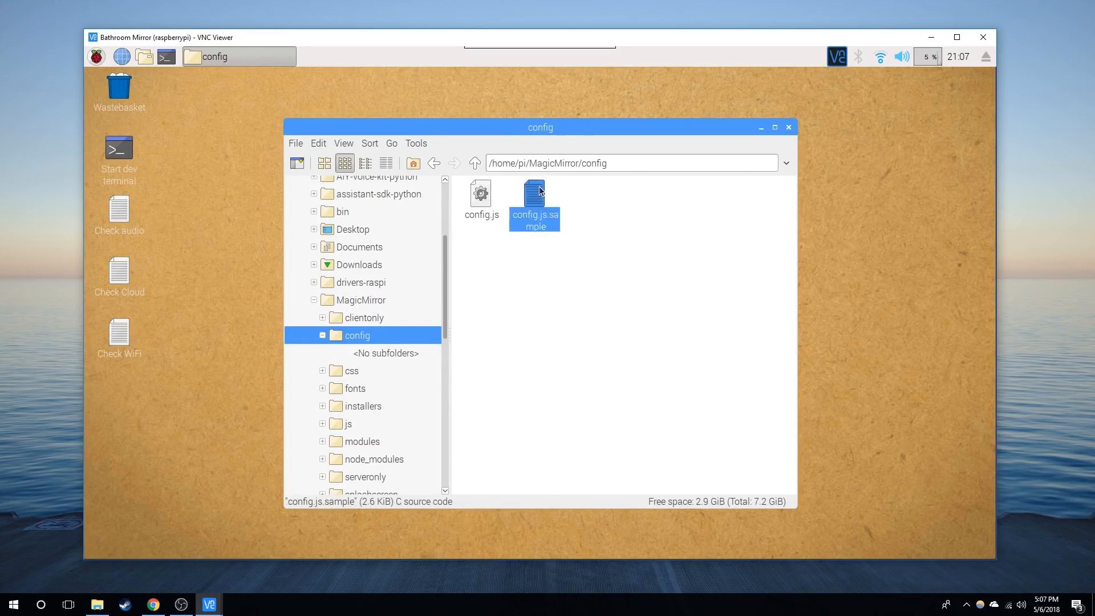
{"action": "double_click", "coordinate": [534, 192]}
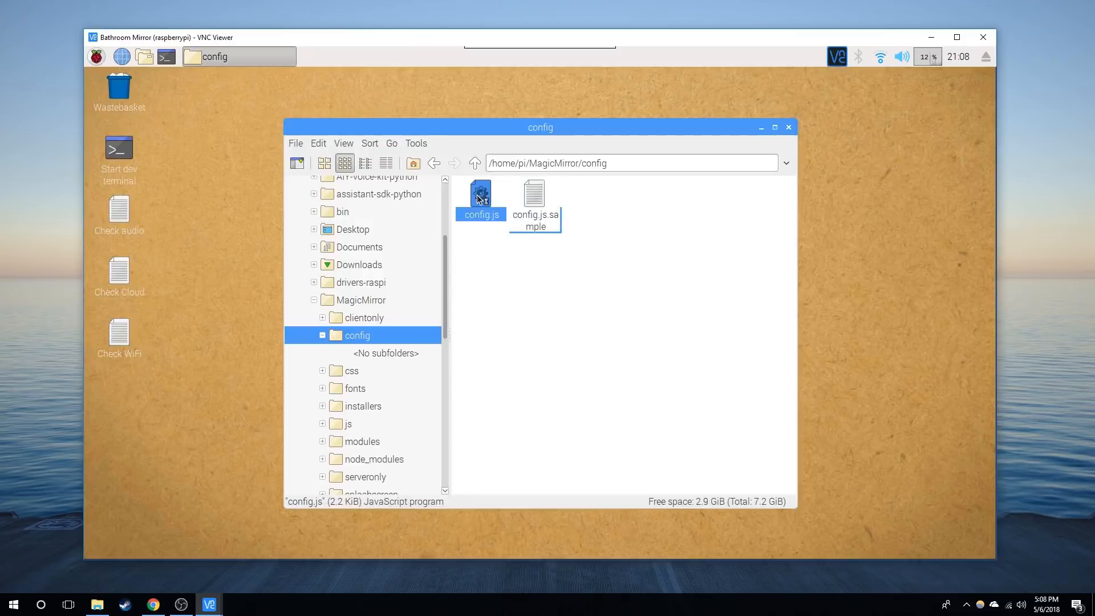
{"action": "double_click", "coordinate": [480, 192]}
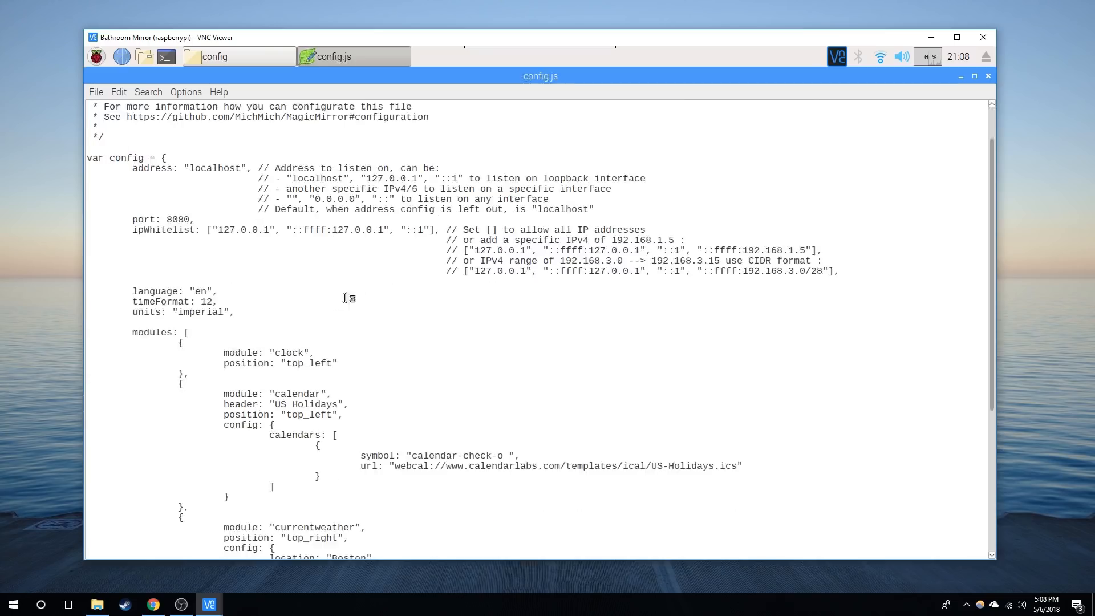
- Change the weatherforecast position from top_right to top_left and save config.js
{"action": "scroll", "scroll_direction": "down", "scroll_amount": 3}
{"action": "type", "text": "l"}
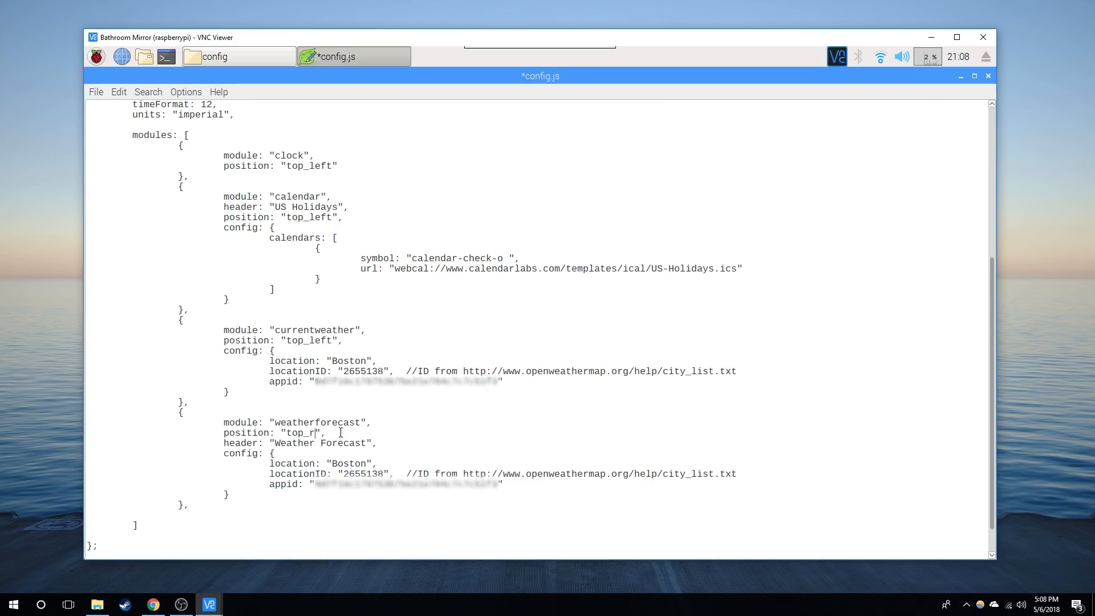
{"action": "type", "text": "eft"}
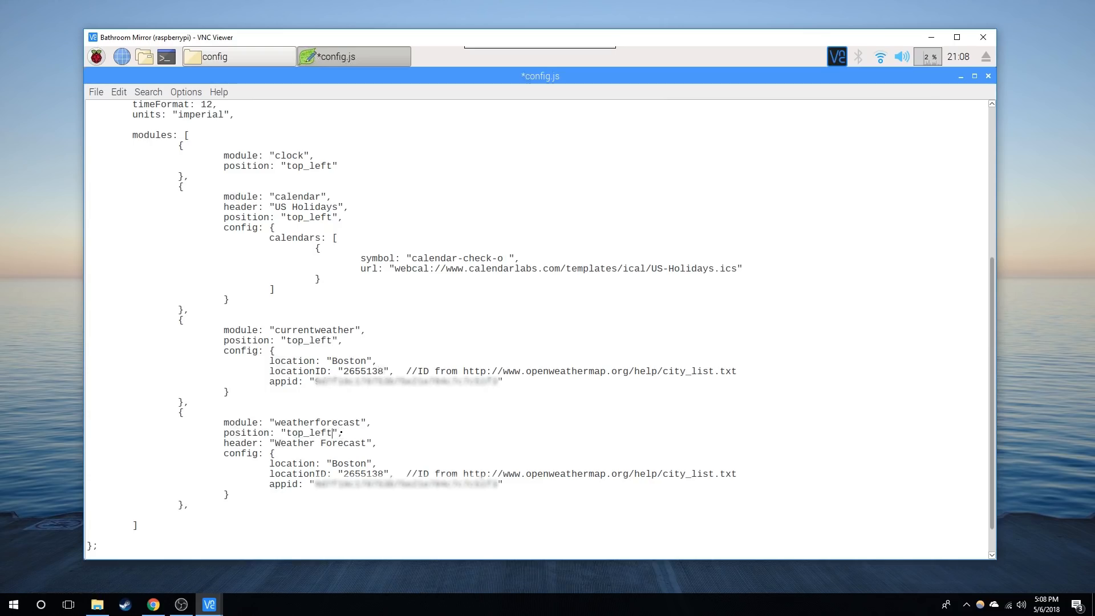
{"action": "left_click", "coordinate": [96, 92]}
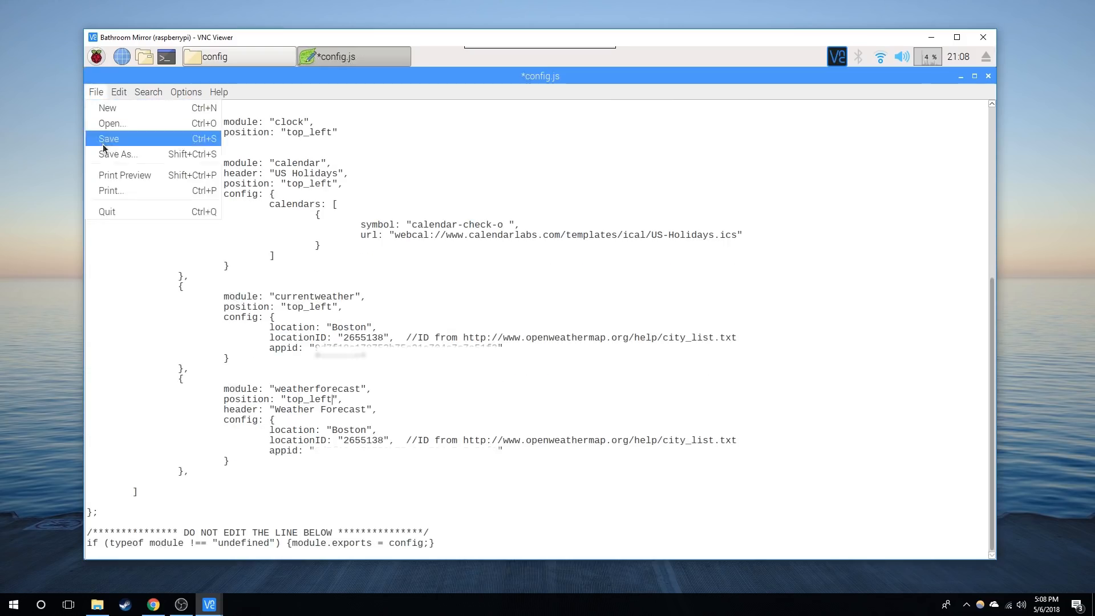
{"action": "left_click", "coordinate": [165, 56]}
{"action": "type", "text": "cd MagicMirror"}
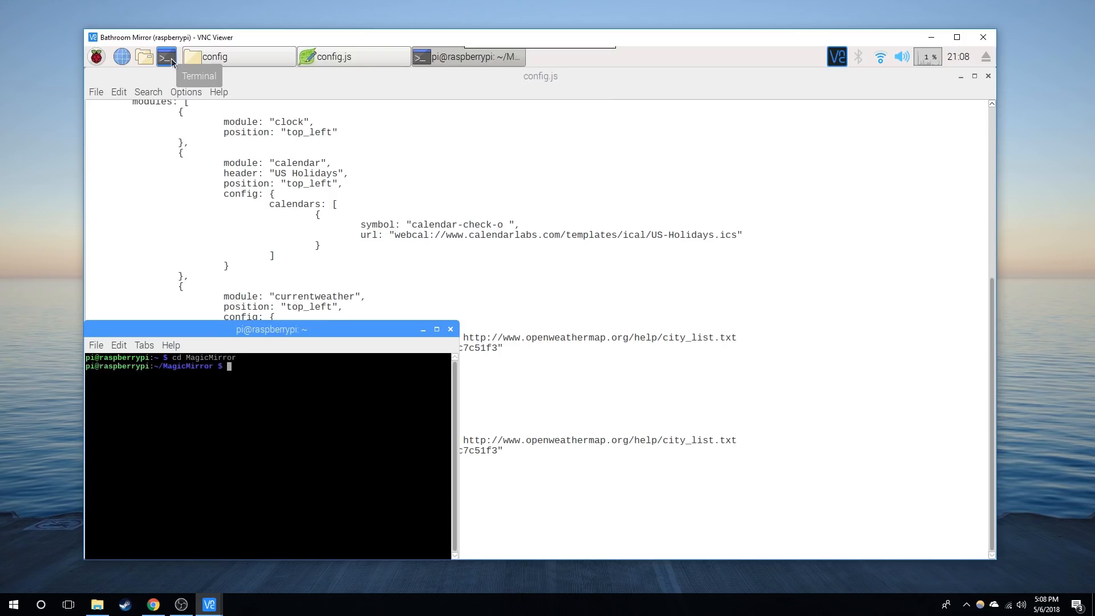
- Launch MagicMirror with npm start and enlarge its display with Ctrl+Shift+Plus
{"action": "type", "text": "npm start"}
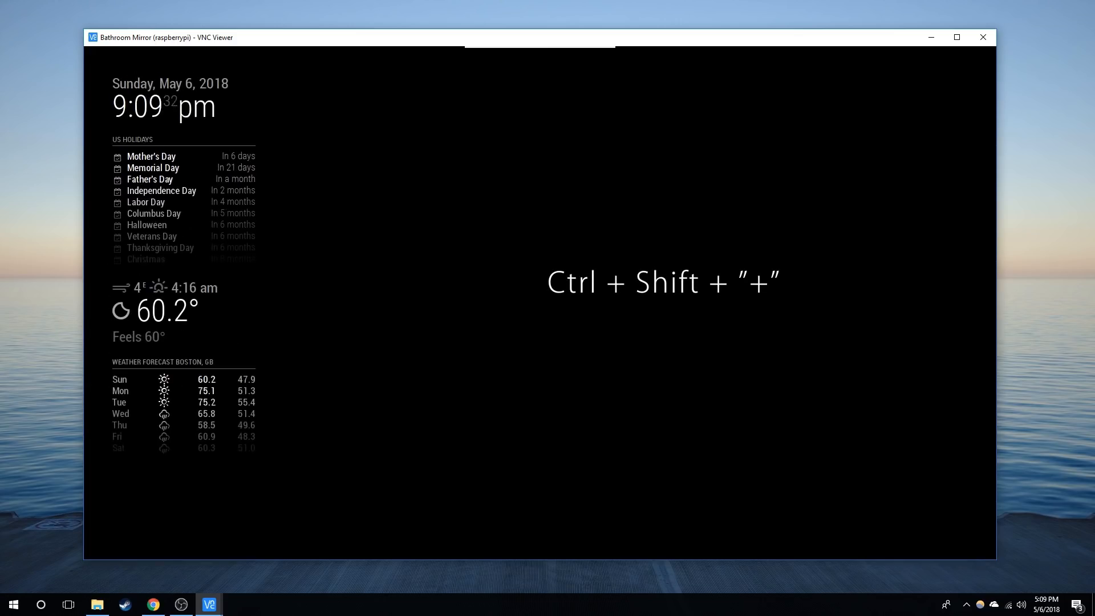
{"action": "key", "text": "ctrl+shift+plus"}
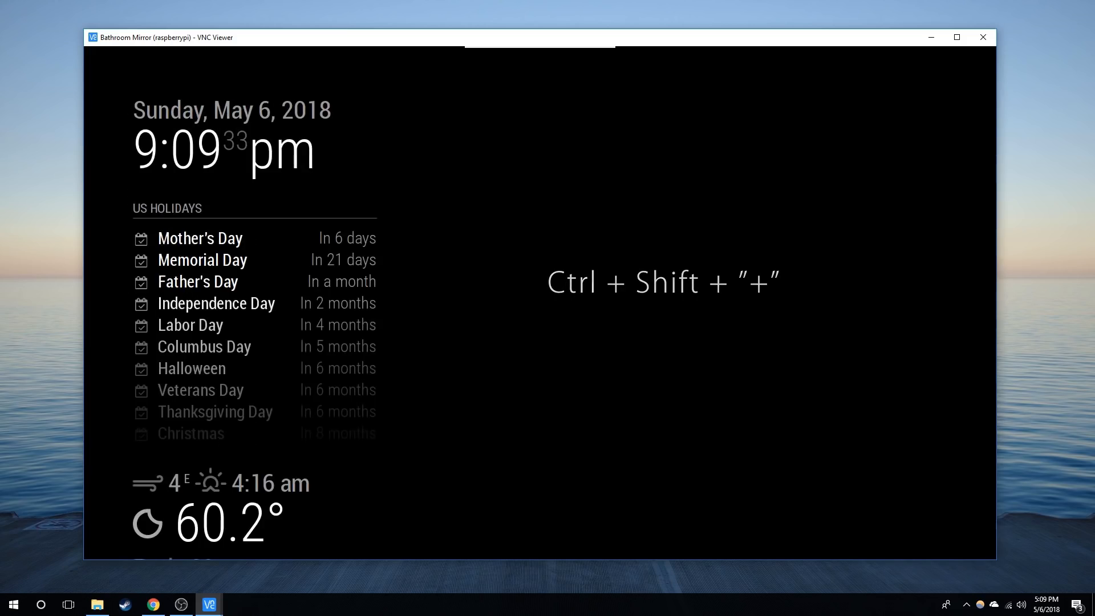
{"action": "right_click", "coordinate": [293, 279]}
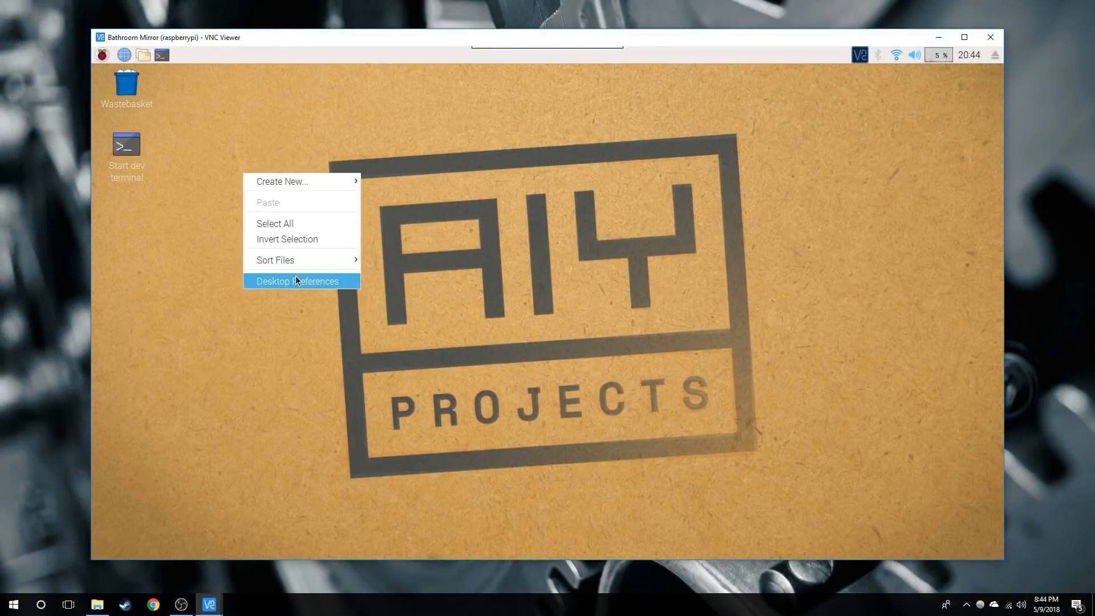
- Set the desktop layout to No image for a black background and give the panel a Solid colour
{"action": "left_click", "coordinate": [296, 281]}
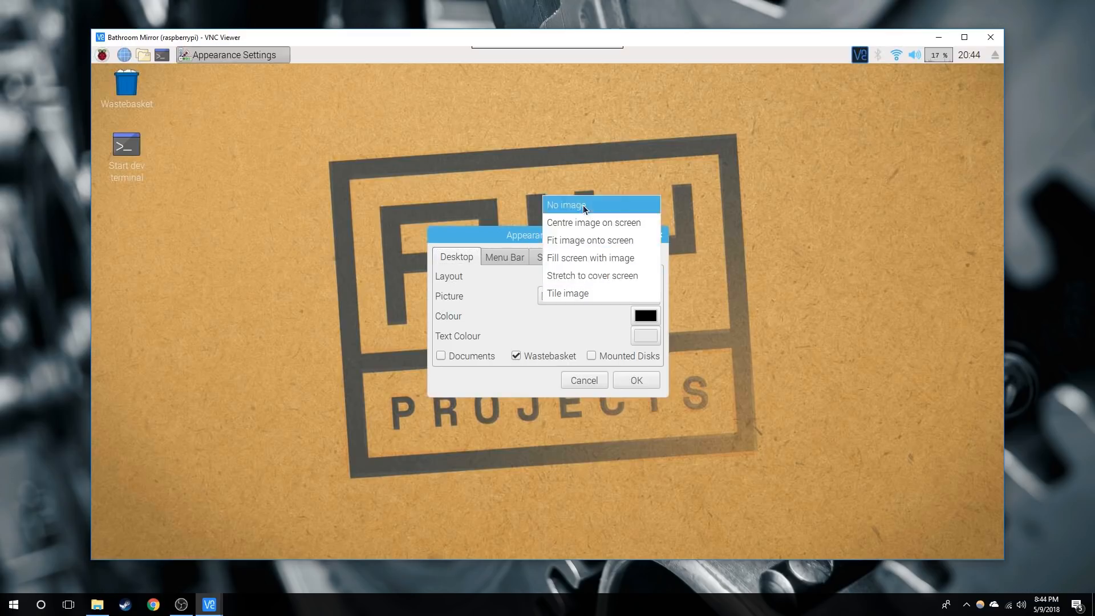
{"action": "left_click", "coordinate": [566, 205]}
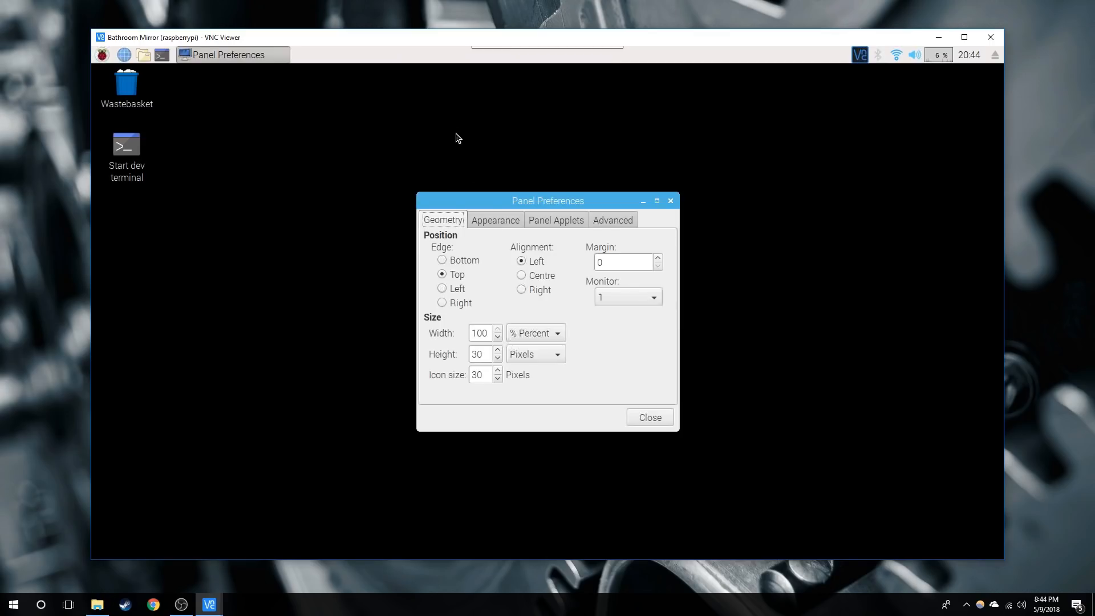
{"action": "left_click", "coordinate": [494, 219]}
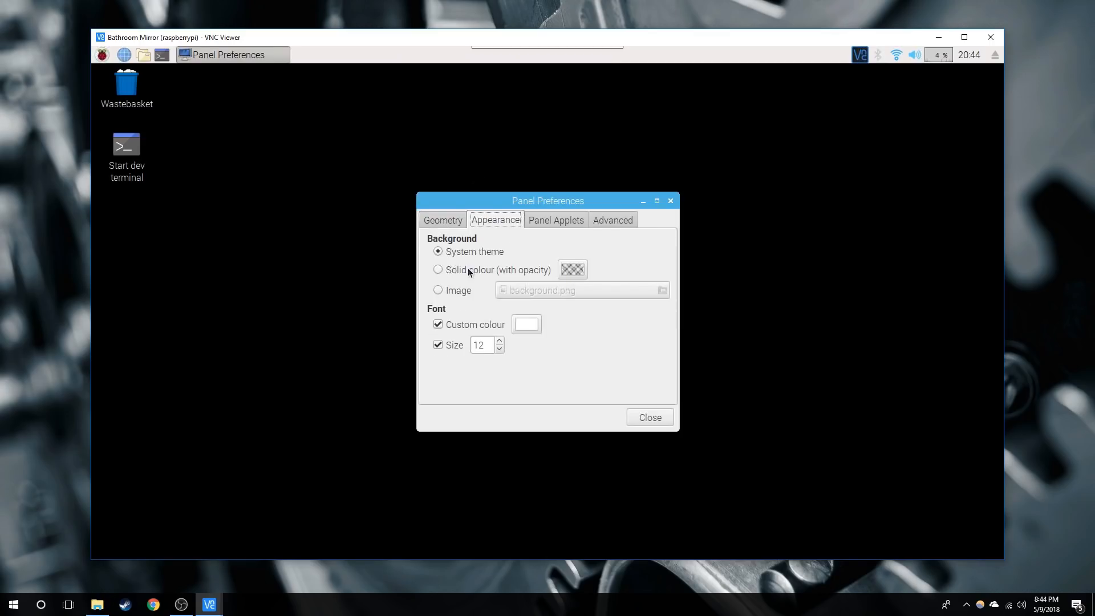
{"action": "left_click", "coordinate": [648, 417]}
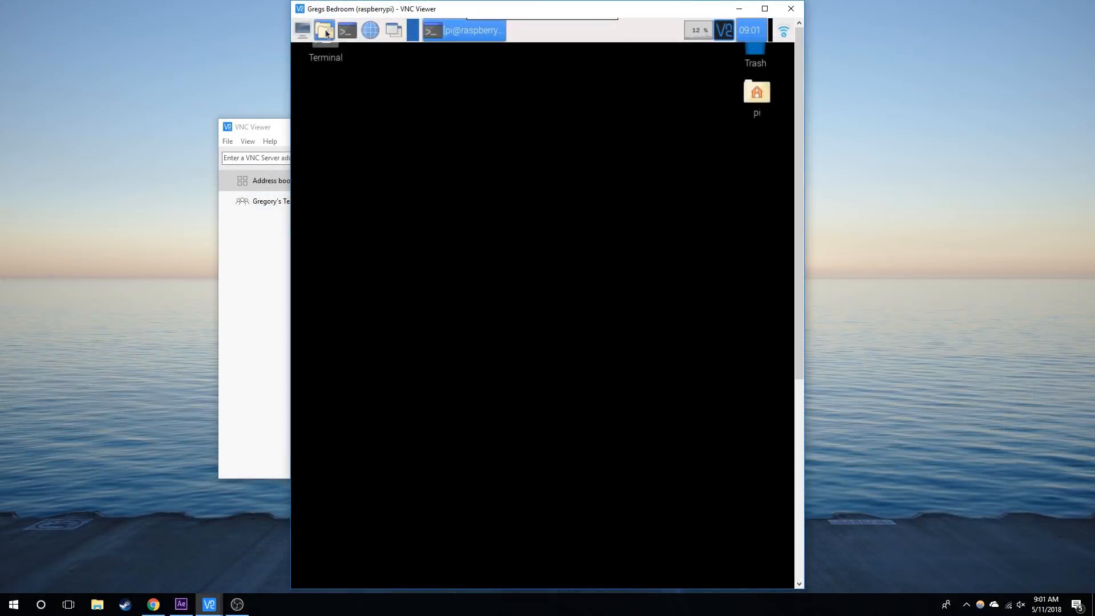
- Show hidden files in File Manager and browse into .config/lxsession/LXDE-pi
{"action": "left_click", "coordinate": [323, 30]}
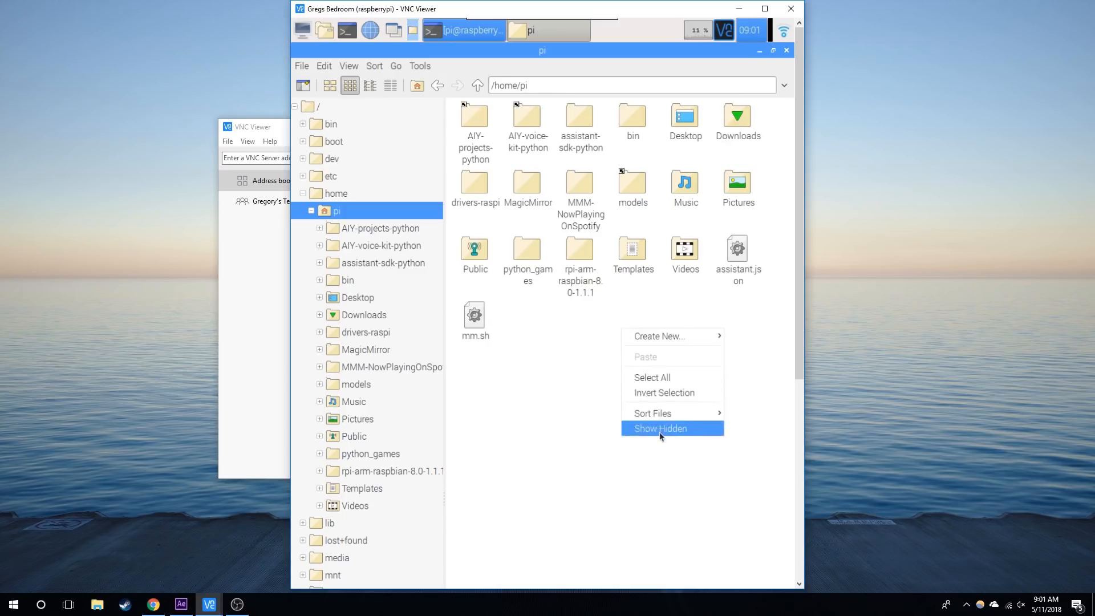
{"action": "left_click", "coordinate": [658, 428]}
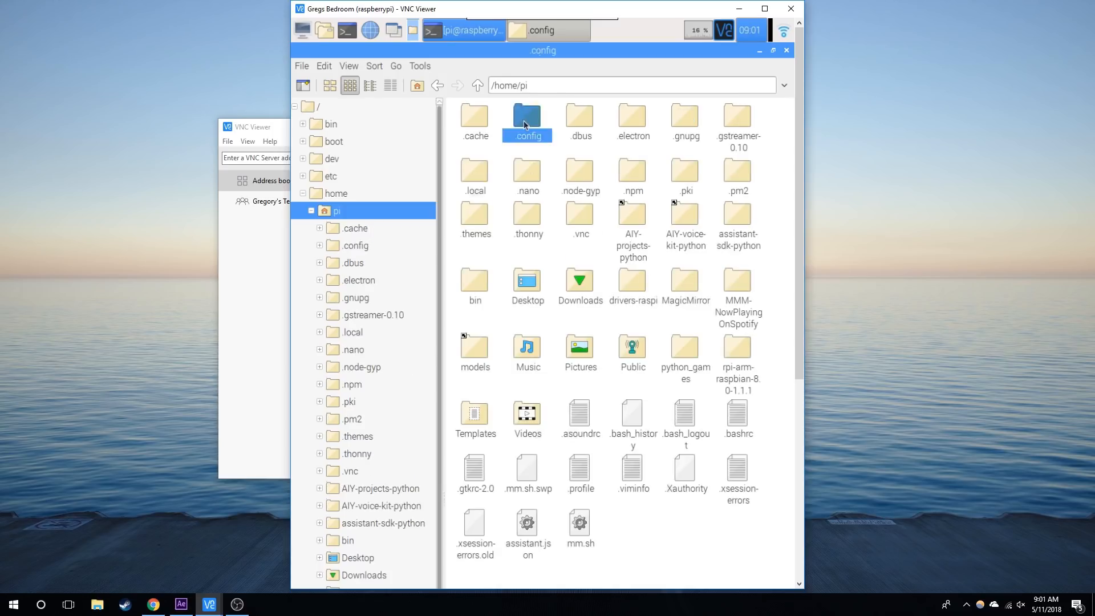
{"action": "double_click", "coordinate": [526, 115]}
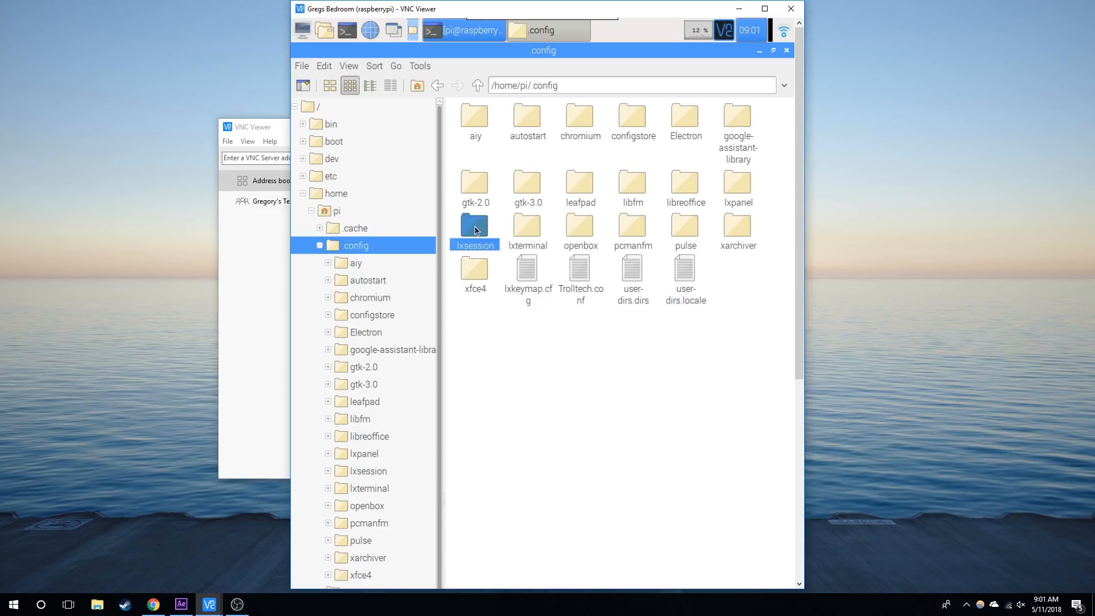
{"action": "double_click", "coordinate": [474, 228]}
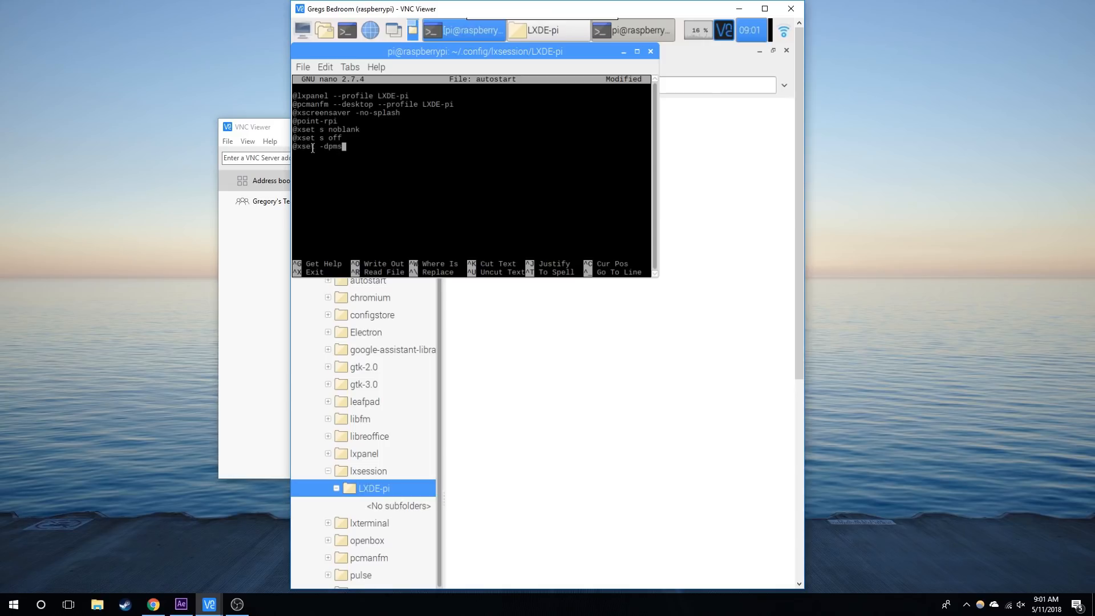
- Save the autostart file with the xset no-blanking and no-DPMS lines and leave nano
{"action": "key", "text": "ctrl+x"}
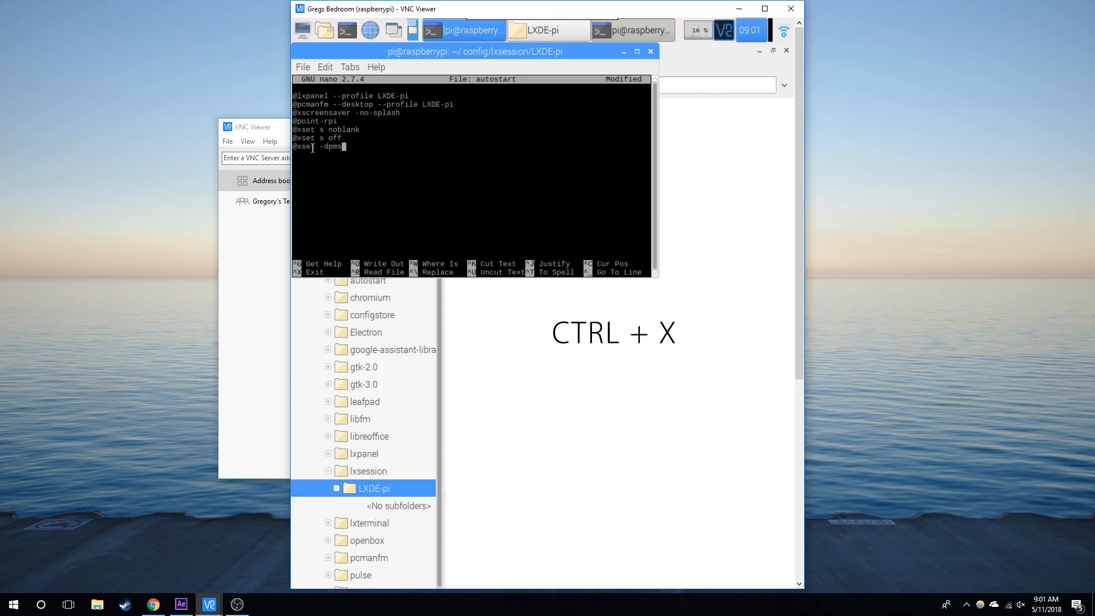
{"action": "key", "text": "ctrl+x"}
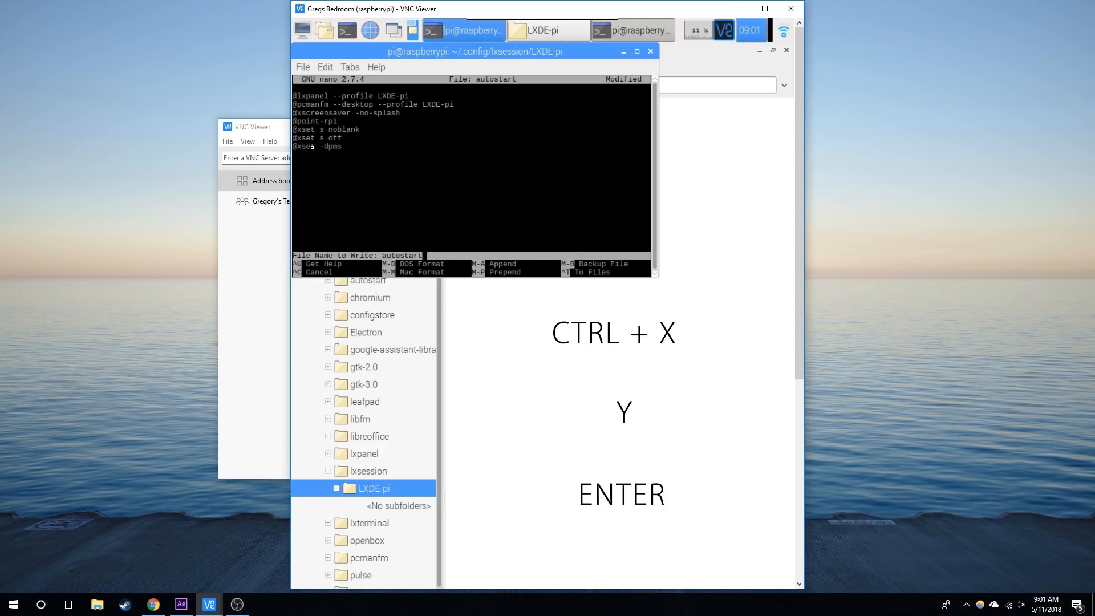
{"action": "key", "text": "enter"}
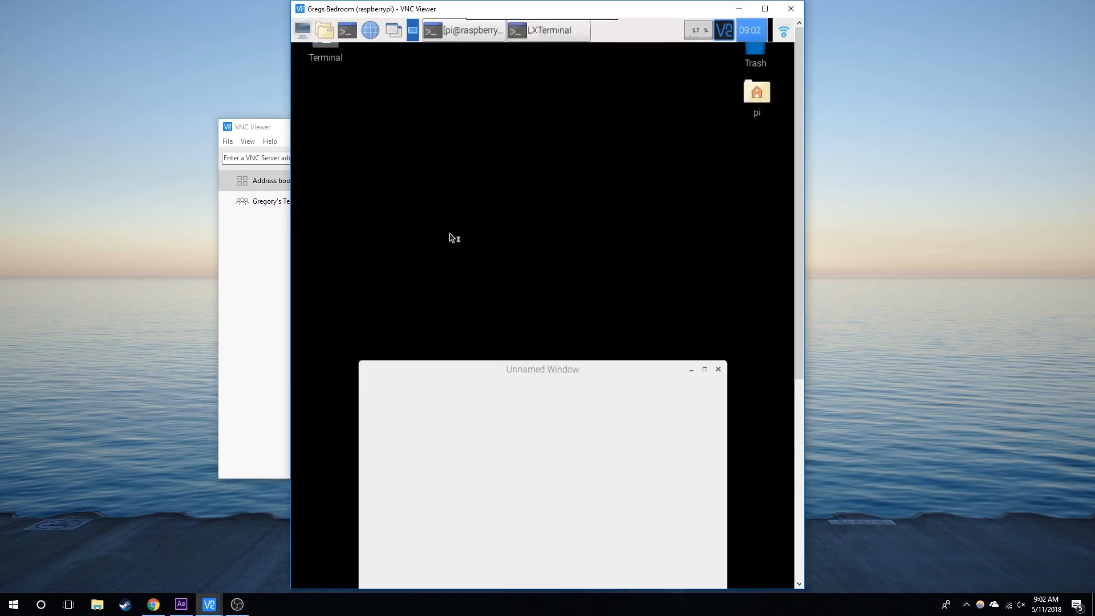
- Run sudo apt-get install unclutter in the terminal
{"action": "type", "text": "sudo apt-get install unclutter"}
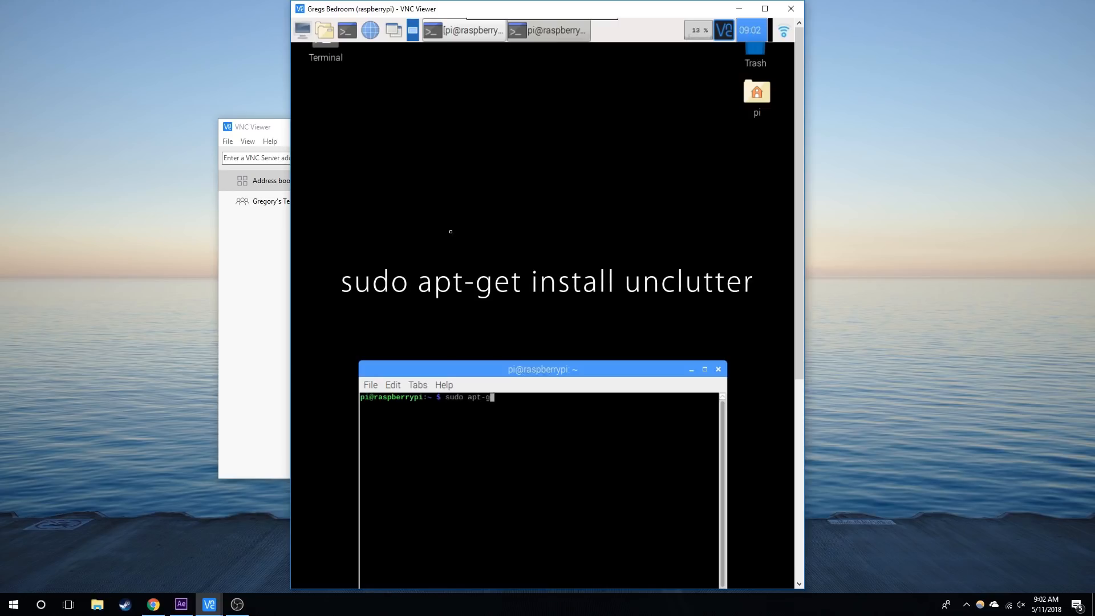
{"action": "type", "text": "et install unclutter"}
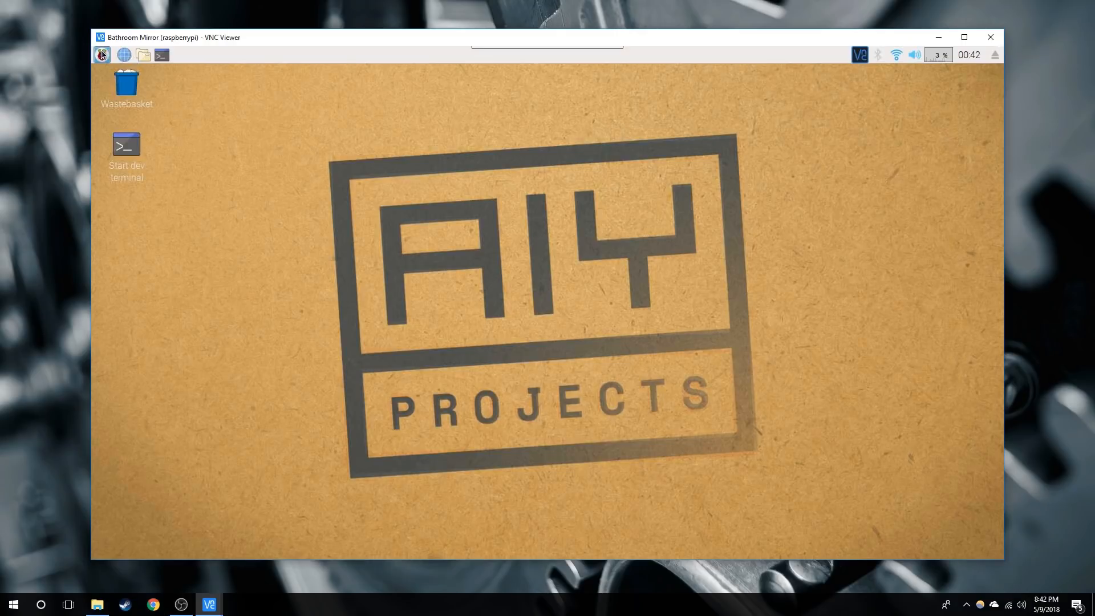
- Launch Raspberry Pi Configuration from Preferences, then start a Windows search
{"action": "left_click", "coordinate": [102, 55]}
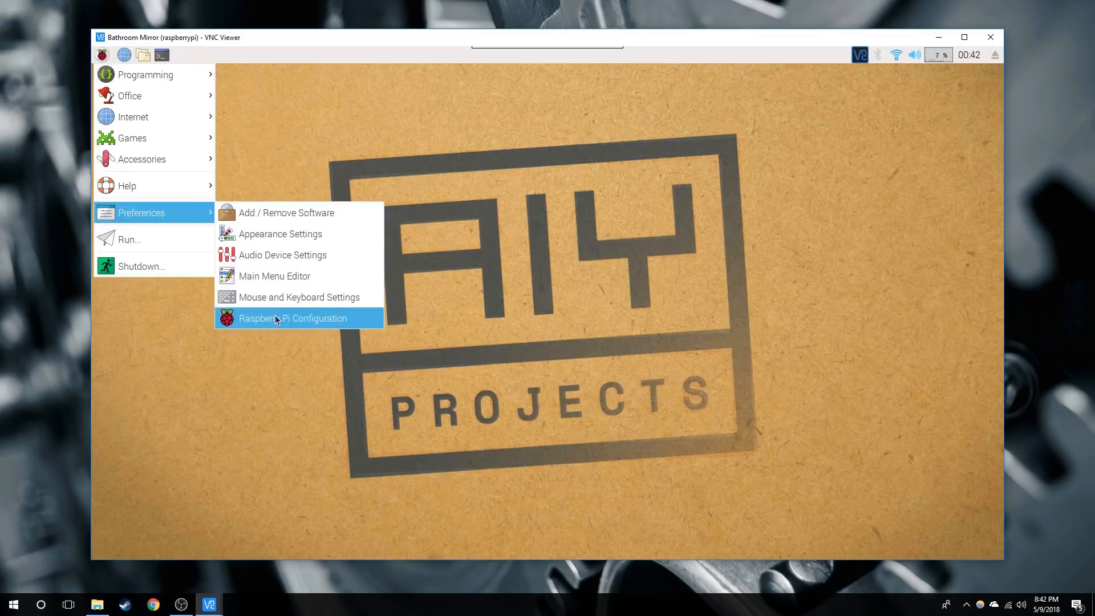
{"action": "left_click", "coordinate": [293, 317]}
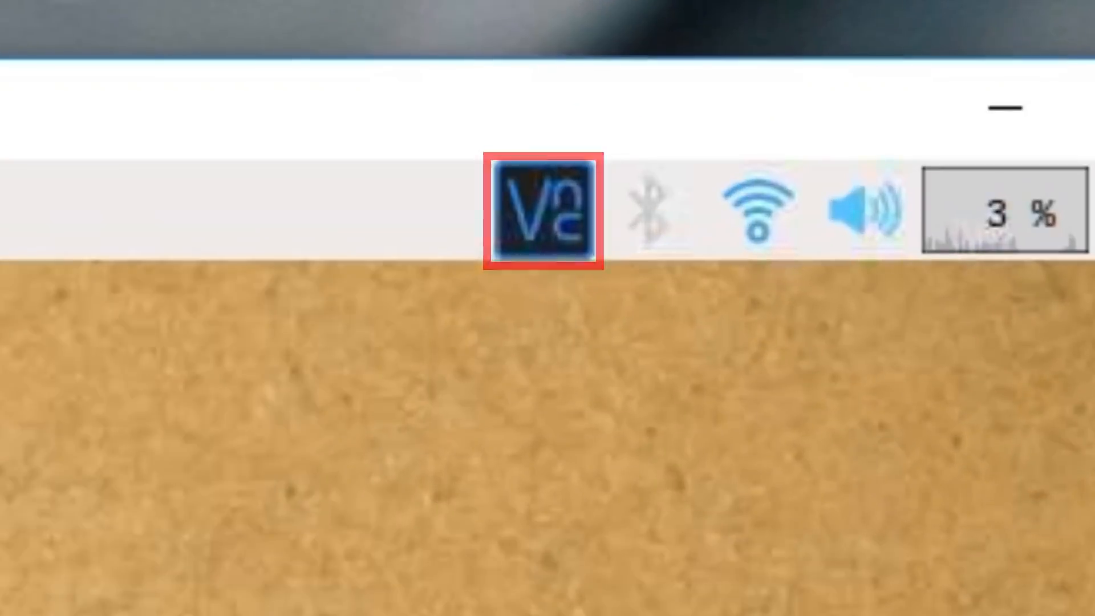
{"action": "left_click", "coordinate": [13, 603]}
{"action": "type", "text": "vnc"}
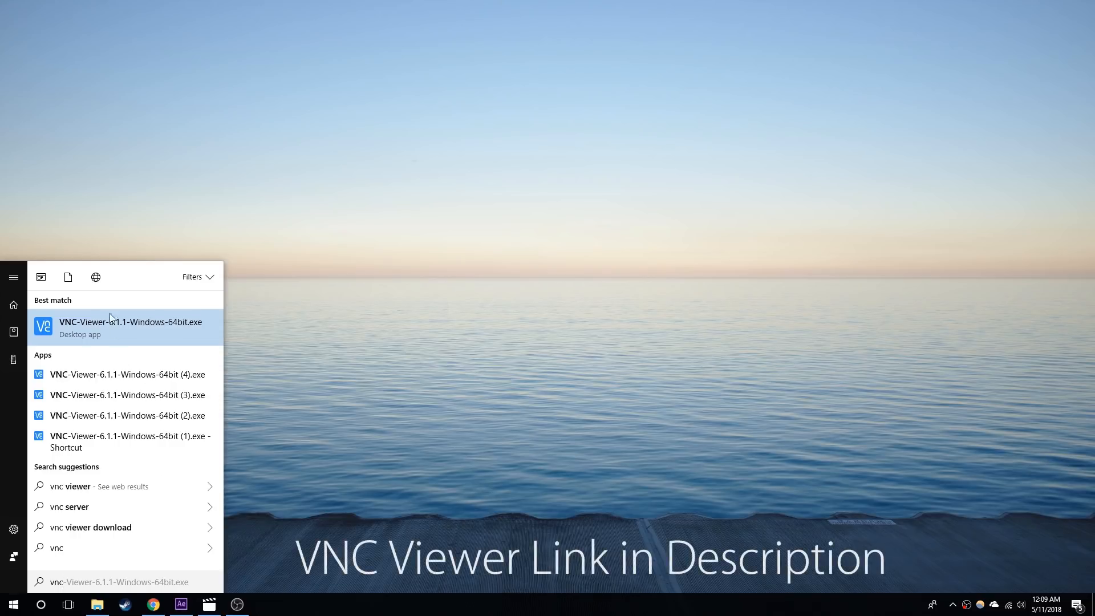
- Launch VNC Viewer on Windows and connect to the Bathroom Mirror entry
{"action": "left_click", "coordinate": [131, 327]}
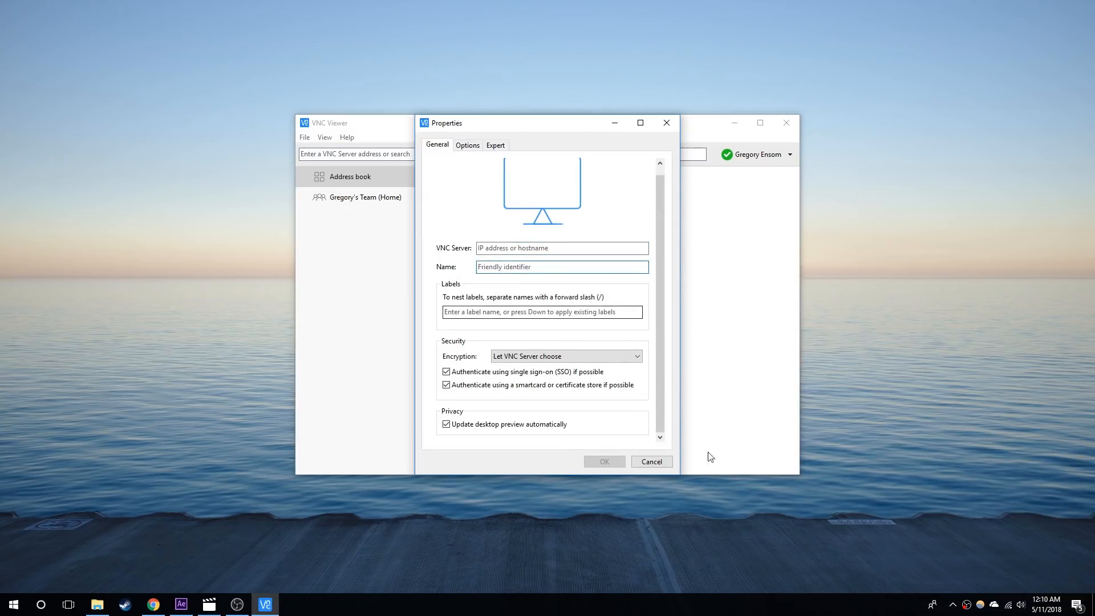
{"action": "left_click", "coordinate": [651, 461]}
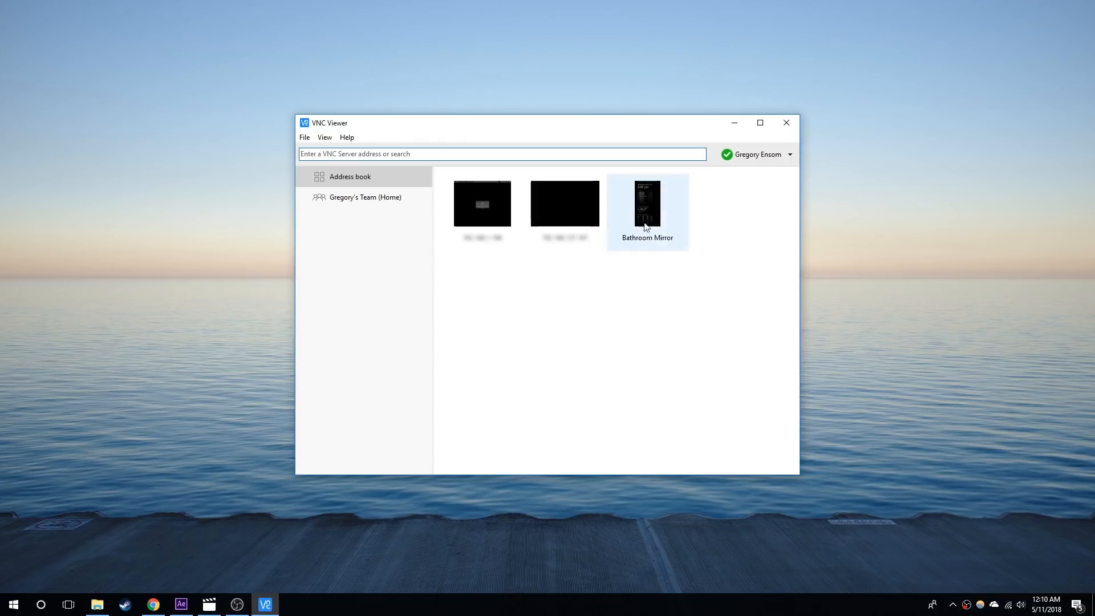
{"action": "double_click", "coordinate": [647, 203]}
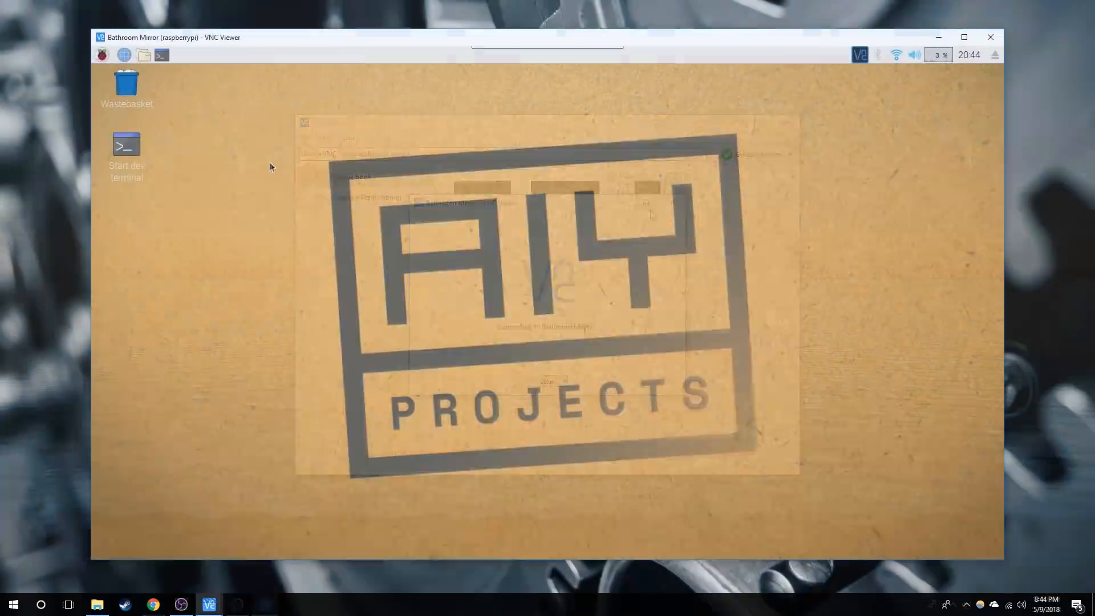